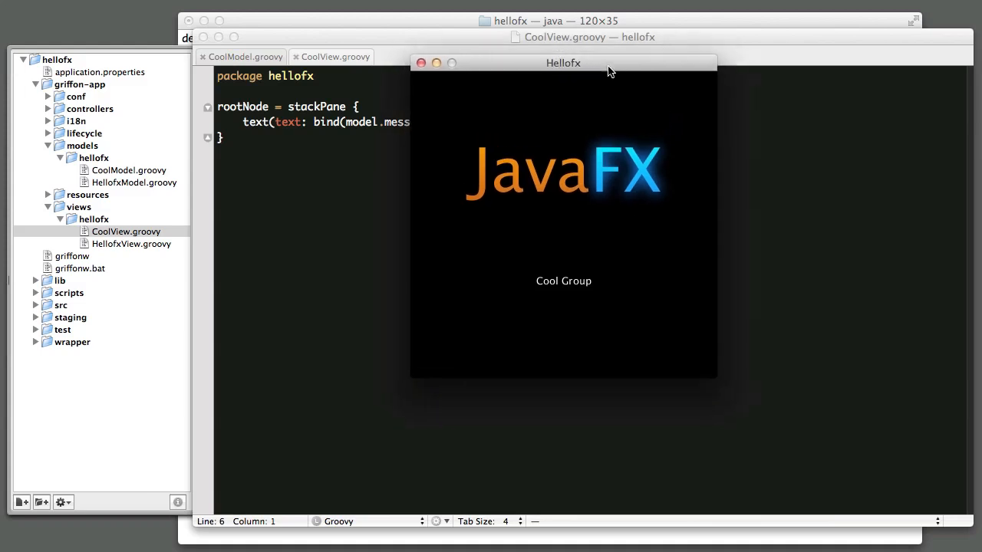
{"action": "mouse_move", "coordinate": [648, 169]}
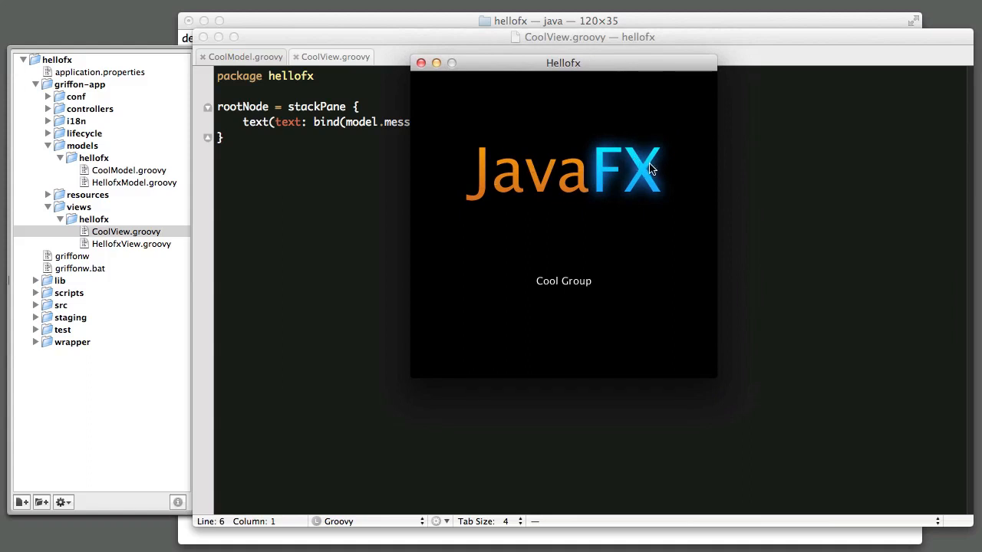
{"action": "mouse_move", "coordinate": [648, 175]}
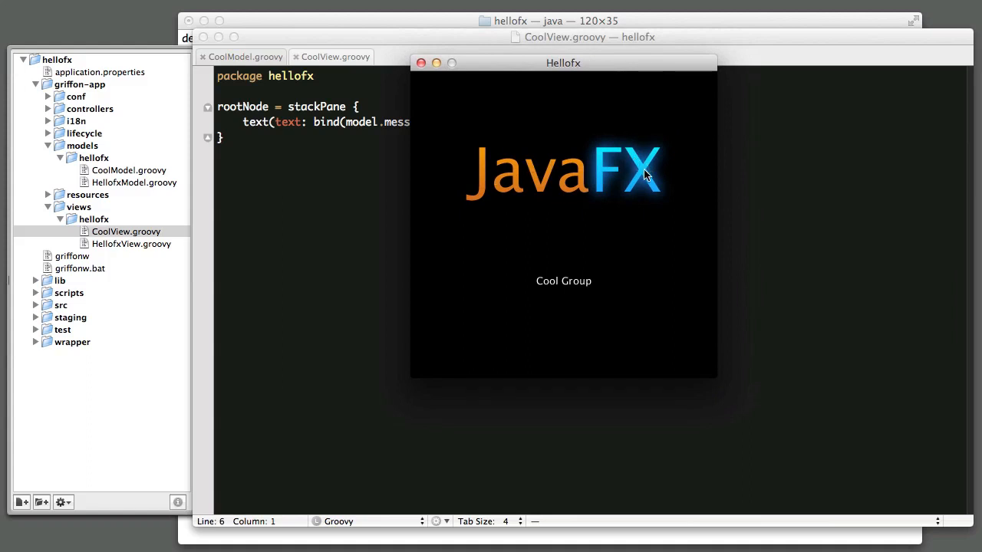
{"action": "mouse_move", "coordinate": [558, 212]}
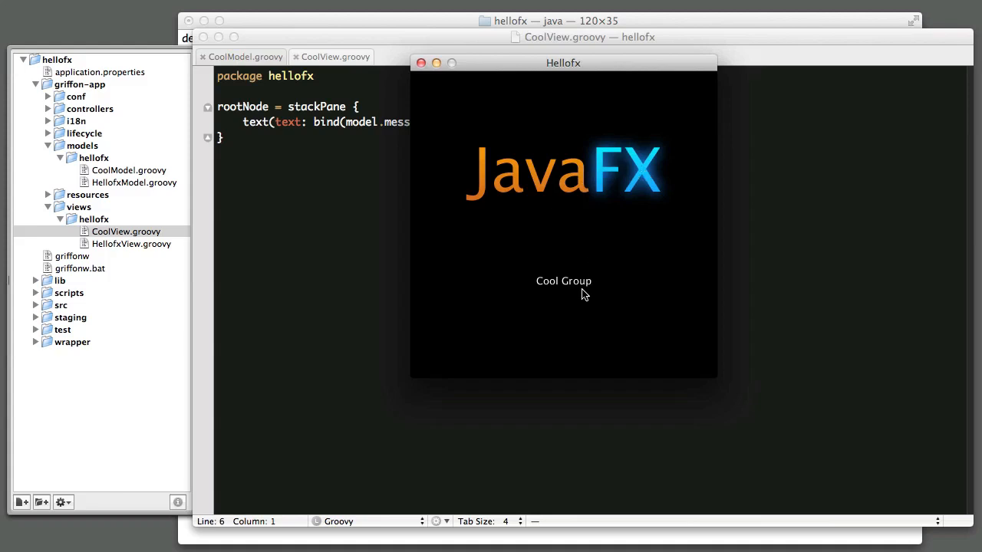
{"action": "mouse_move", "coordinate": [567, 292]}
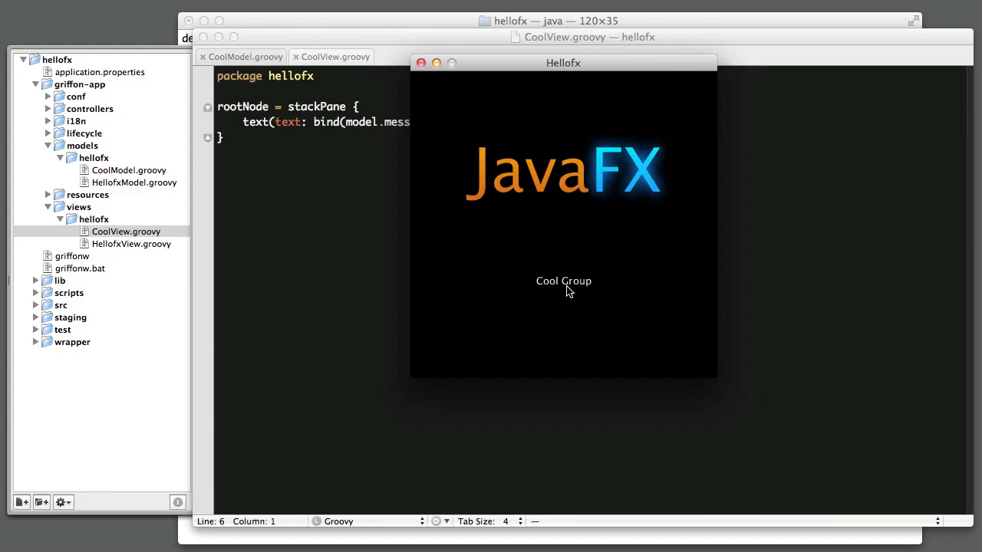
{"action": "mouse_move", "coordinate": [576, 261]}
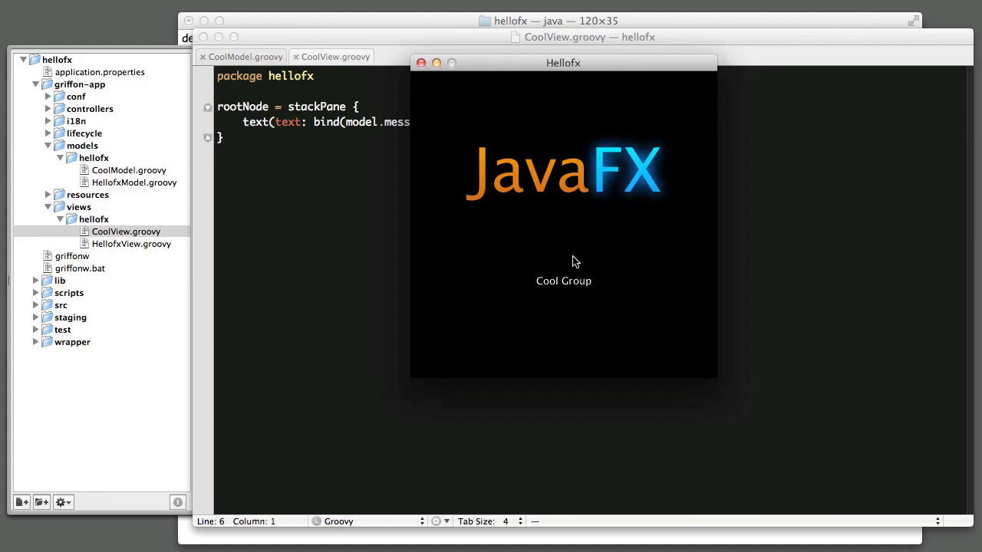
{"action": "mouse_move", "coordinate": [535, 83]}
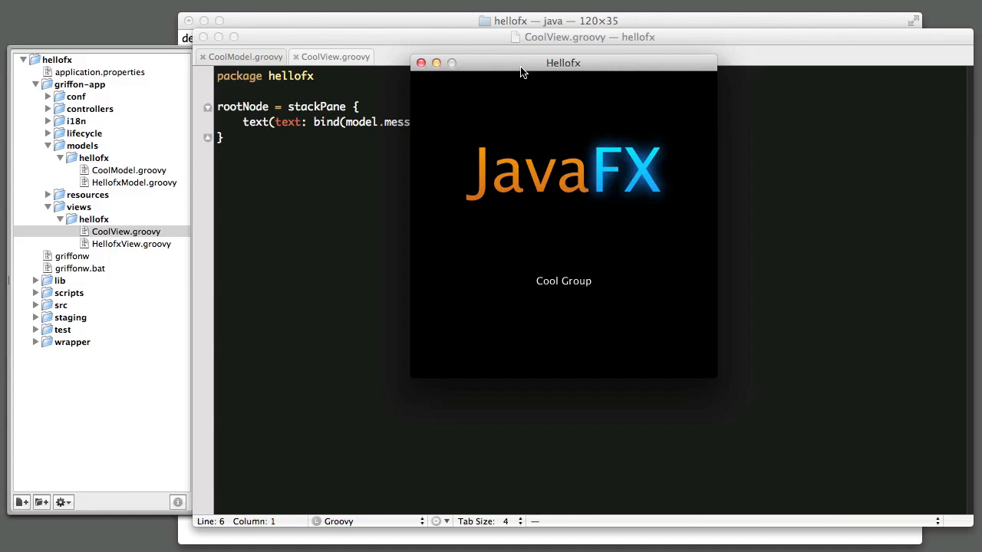
Quit the running Hellofx demo window showing 'Cool Group'.
{"action": "left_click", "coordinate": [421, 63]}
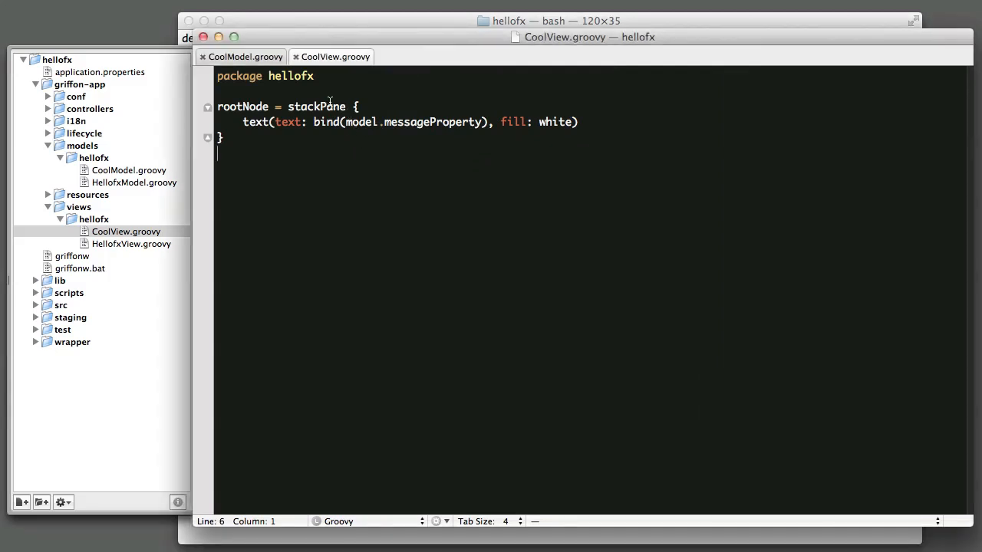
Replace stackPane with vbox(spacing: 10, alignment: 'center').
{"action": "left_click", "coordinate": [346, 107]}
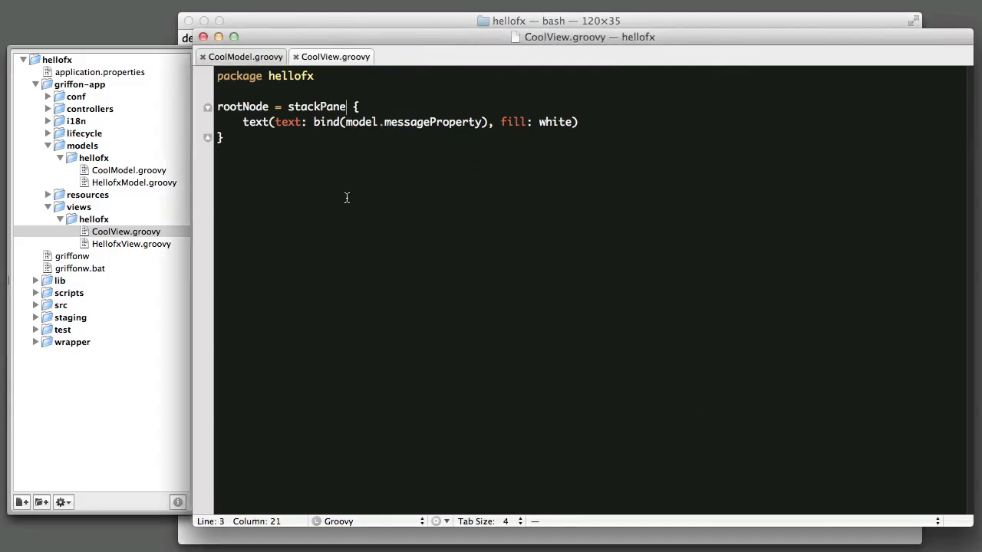
{"action": "double_click", "coordinate": [315, 106]}
{"action": "type", "text": "vbox"}
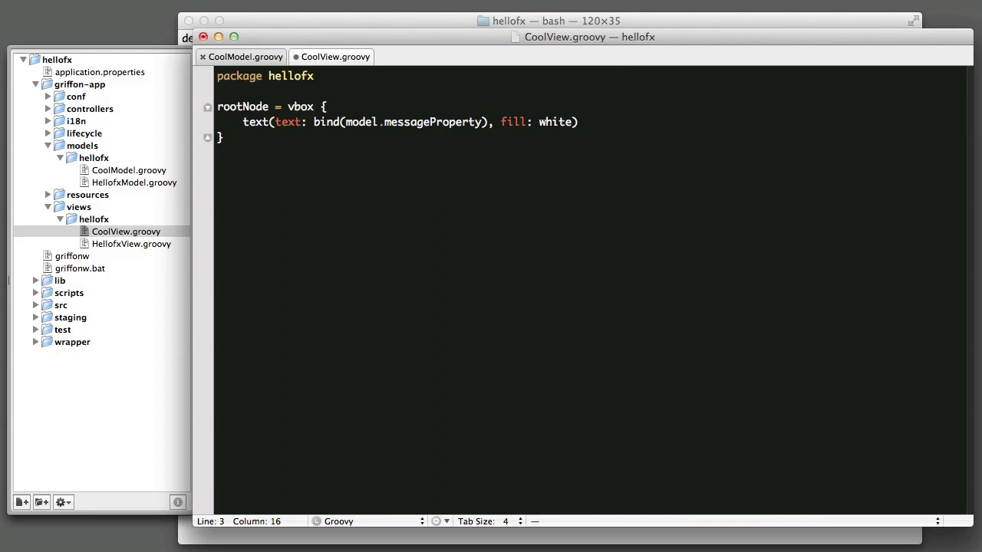
{"action": "type", "text": "(spacing: 10"}
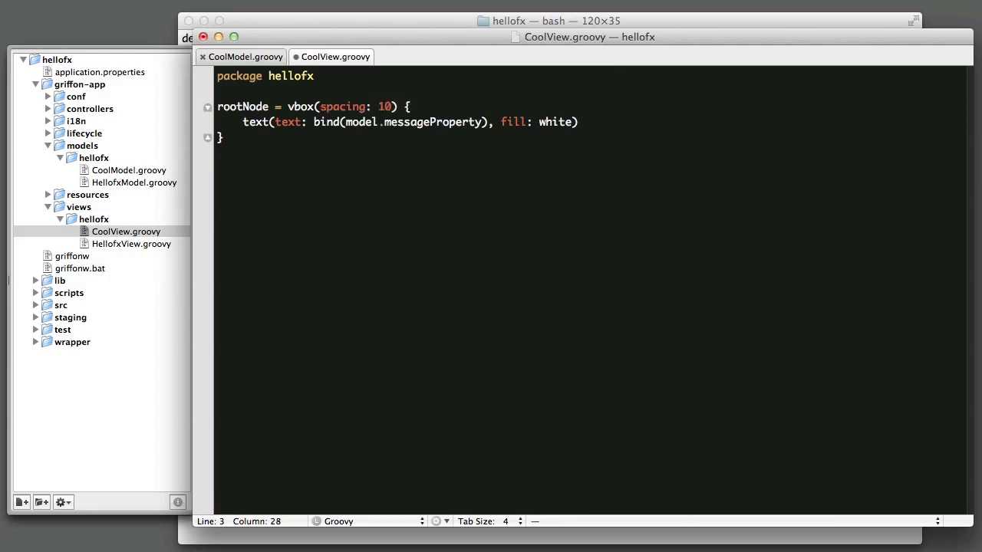
{"action": "type", "text": ", a"}
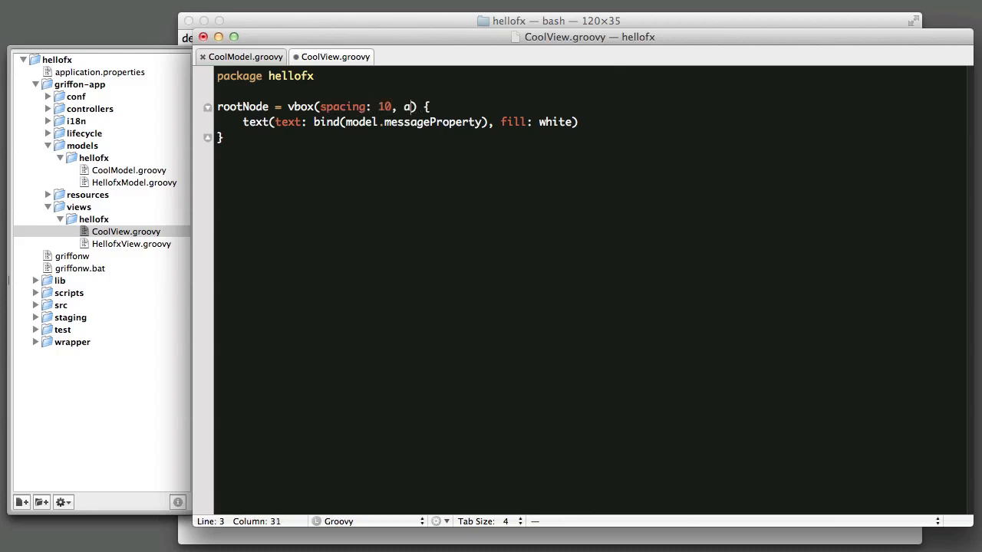
{"action": "type", "text": "lignment: 'center"}
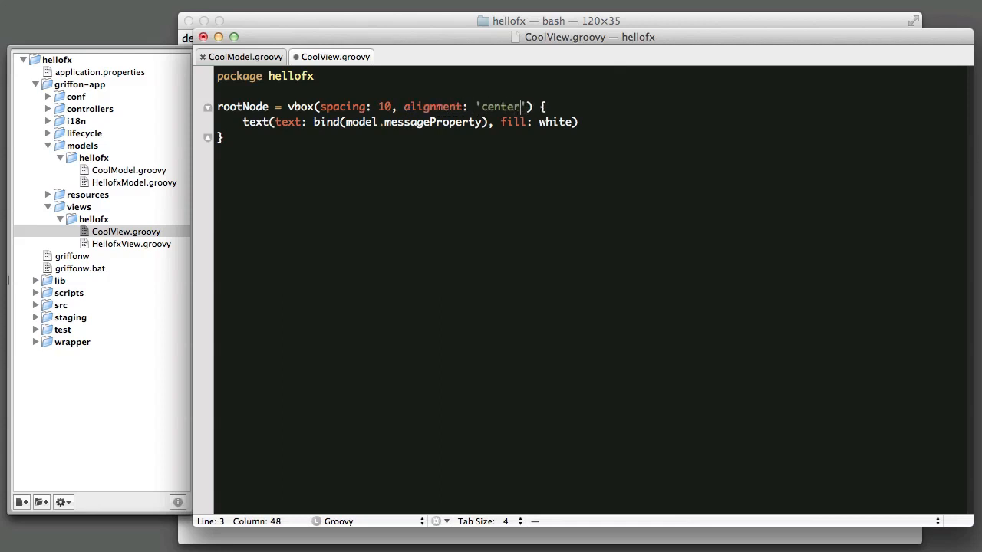
Try Pos.CENTER as the alignment, then revert to 'center'.
{"action": "double_click", "coordinate": [433, 107]}
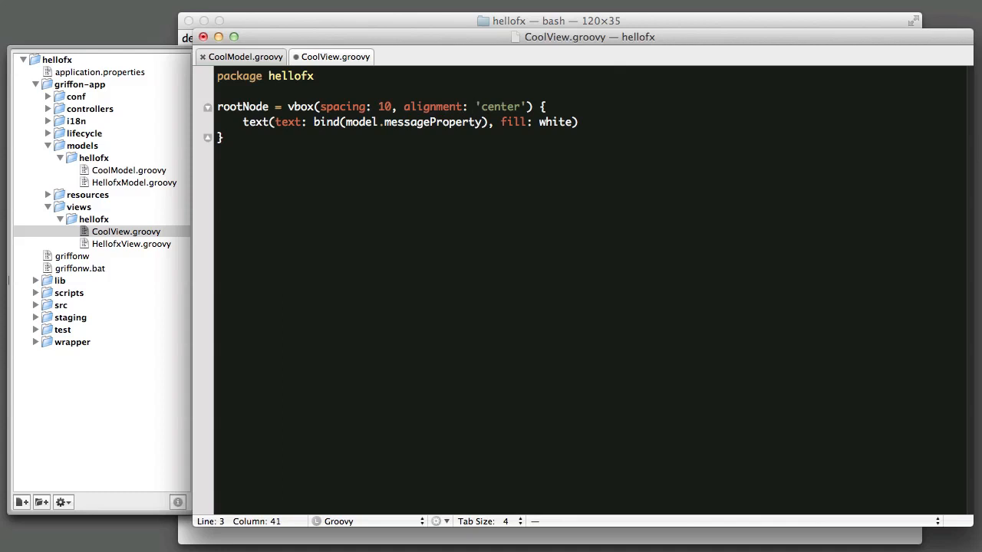
{"action": "type", "text": "Pos."}
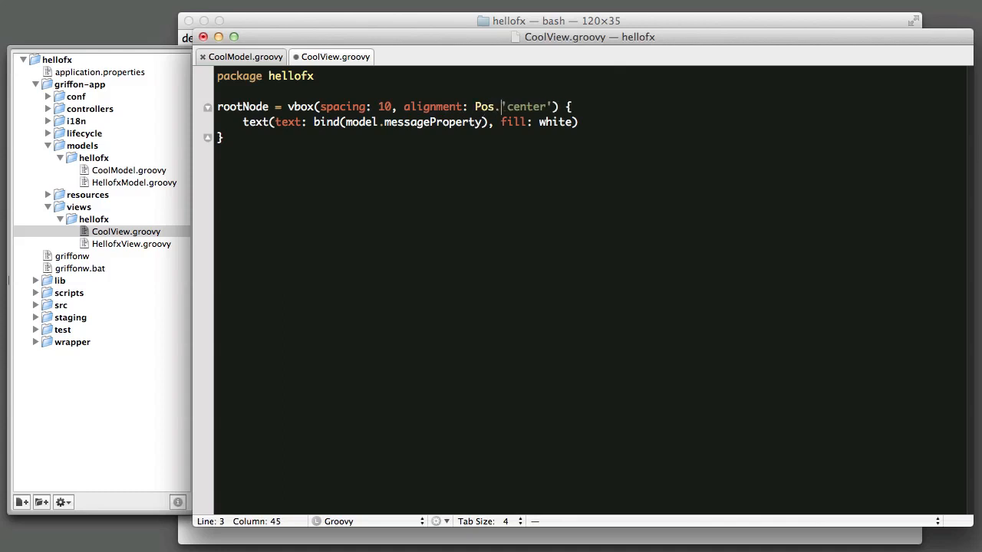
{"action": "type", "text": "CENTER"}
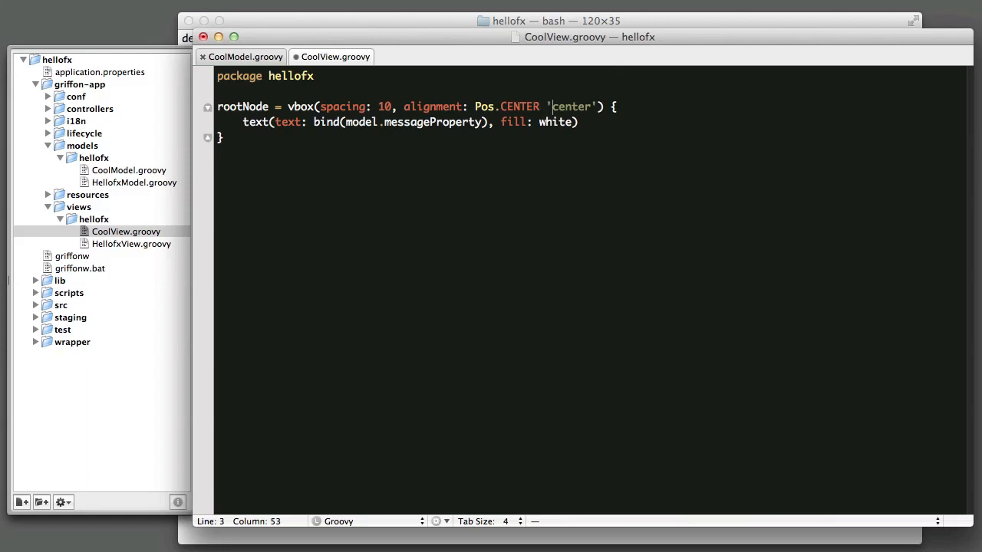
{"action": "key", "text": "BackSpace"}
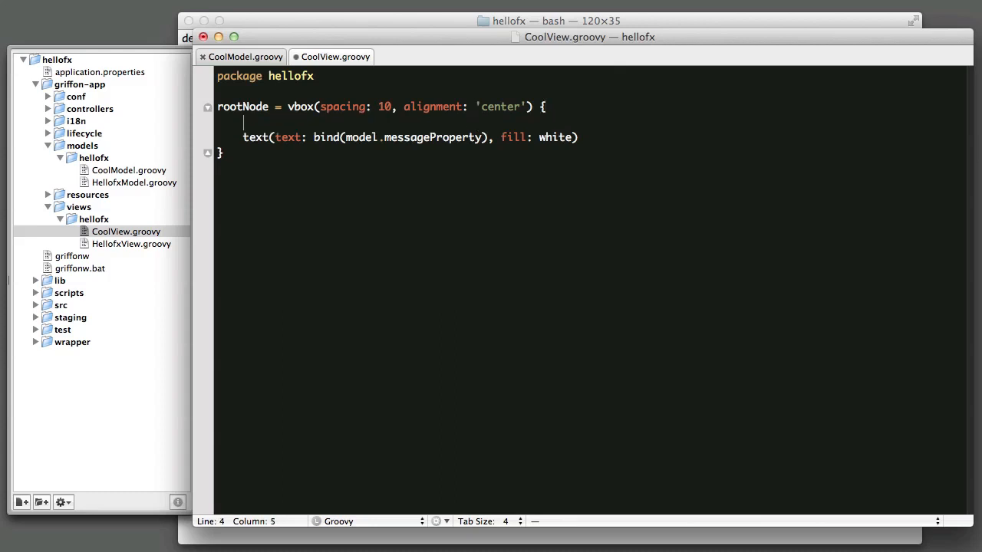
{"action": "type", "text": "button"}
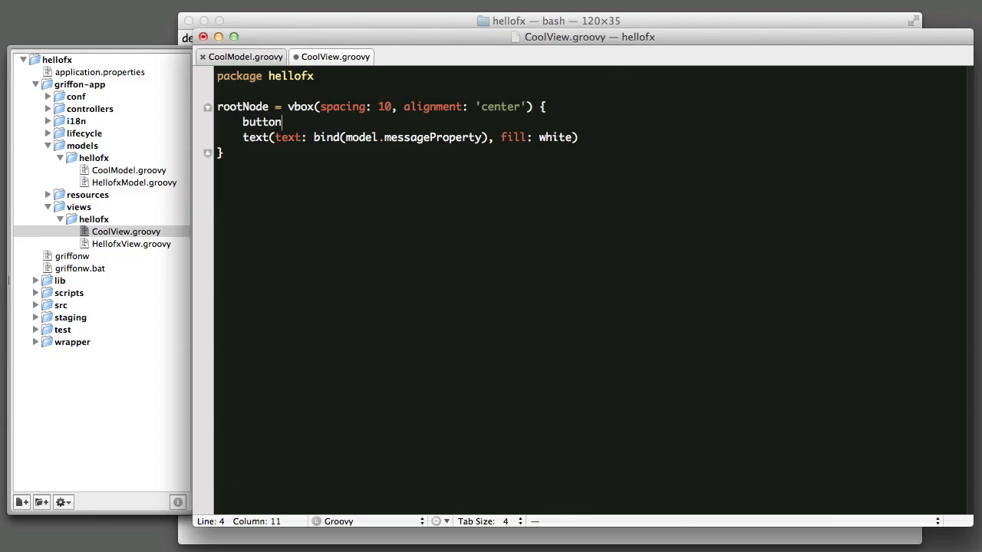
{"action": "type", "text": "('')"}
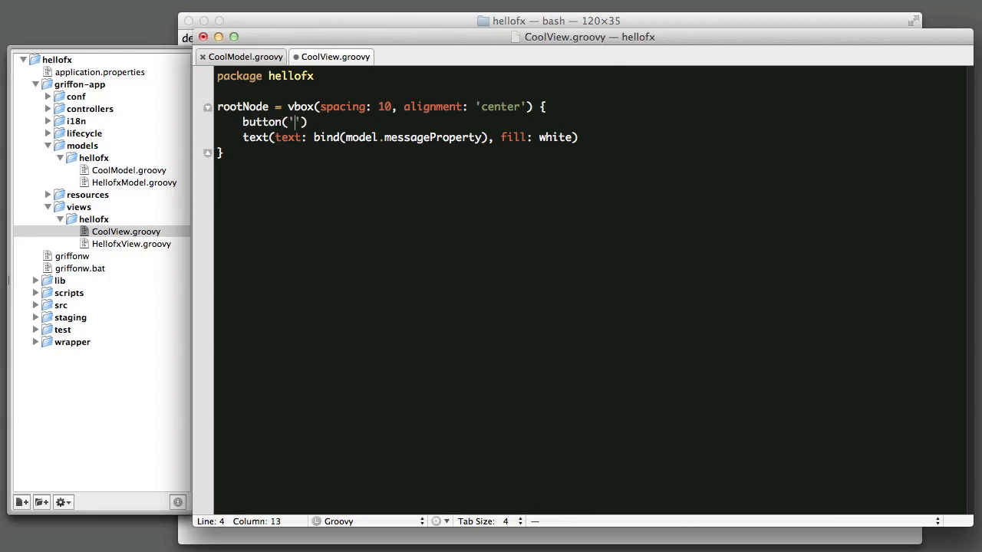
{"action": "type", "text": "C"}
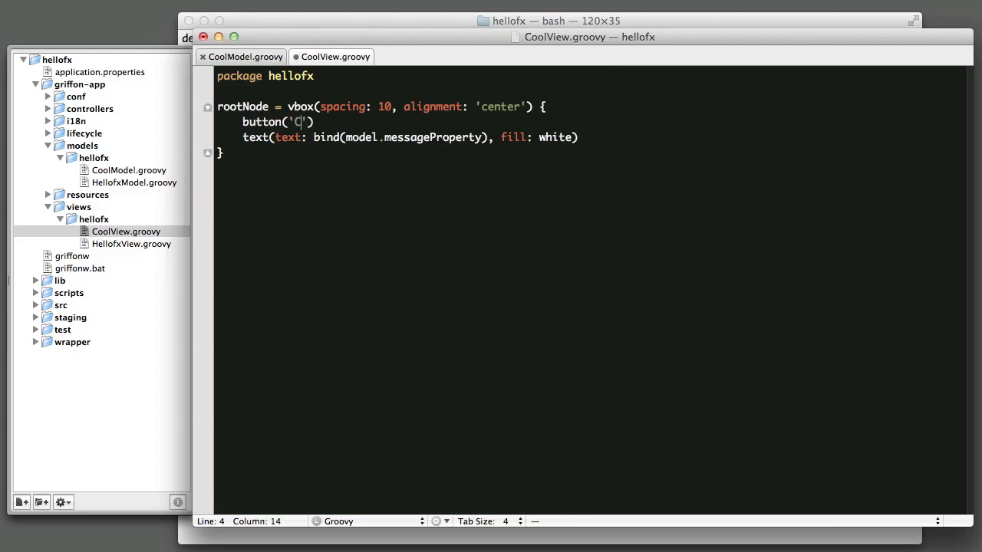
{"action": "type", "text": "ool Click"}
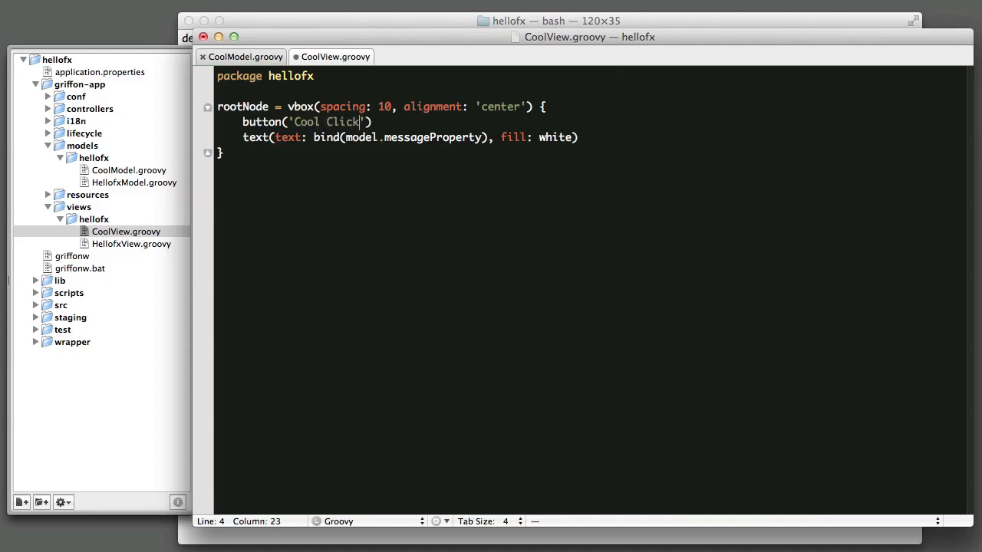
{"action": "type", "text": ","}
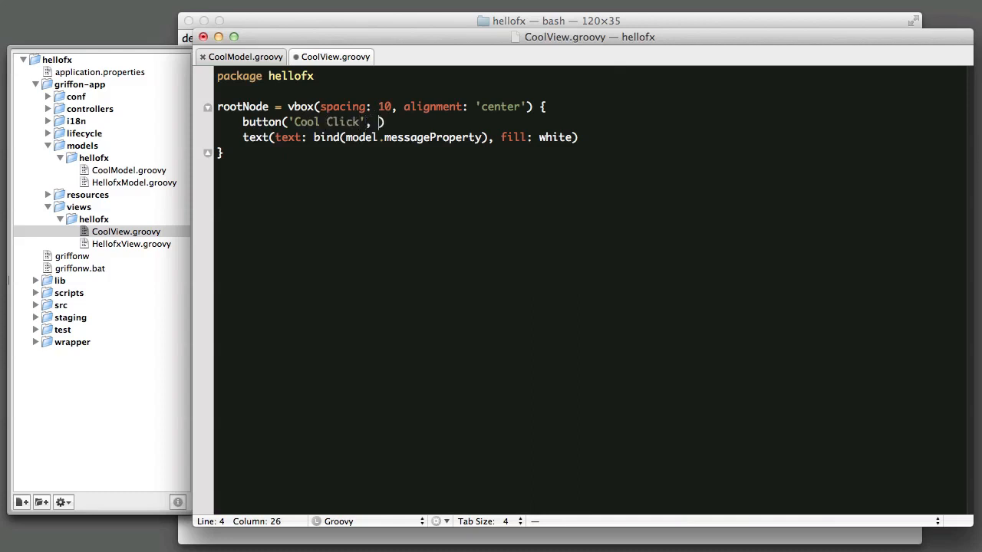
{"action": "type", "text": "onAction"}
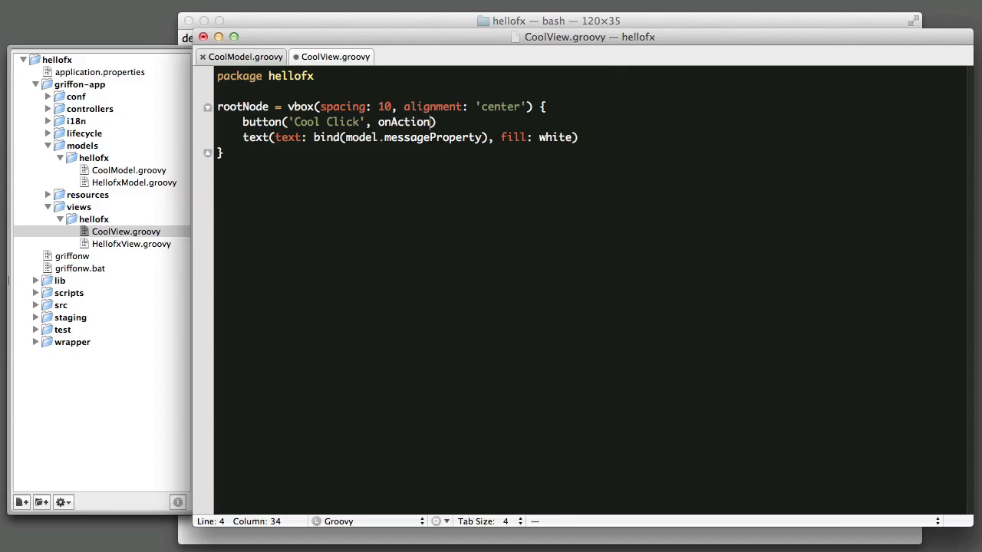
{"action": "type", "text": ": {}"}
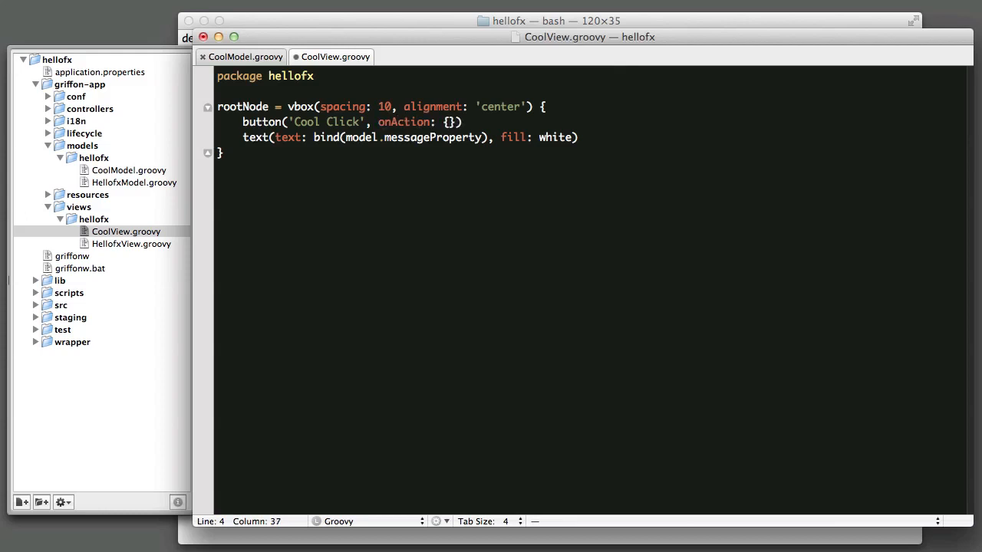
{"action": "type", "text": "\" \""}
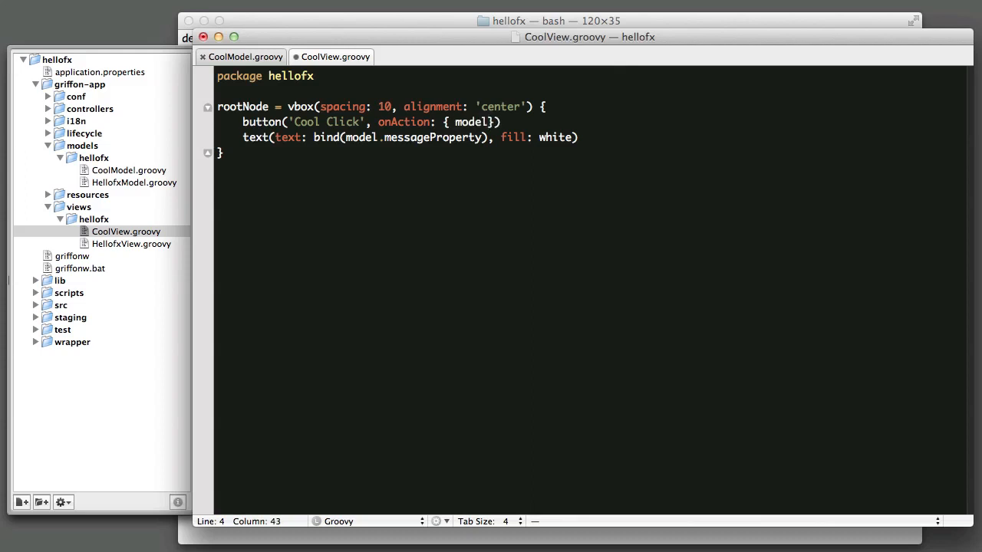
{"action": "type", "text": "."}
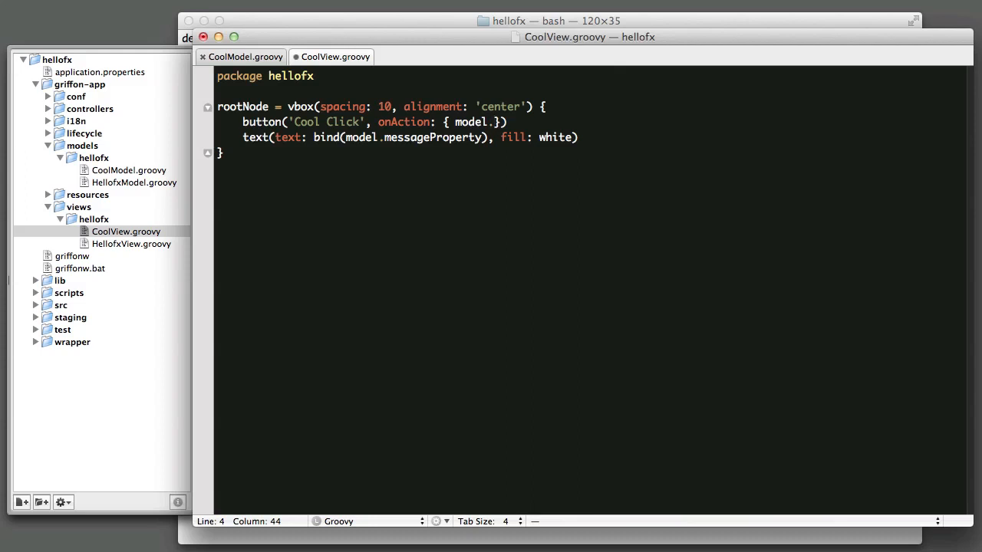
{"action": "type", "text": "on"}
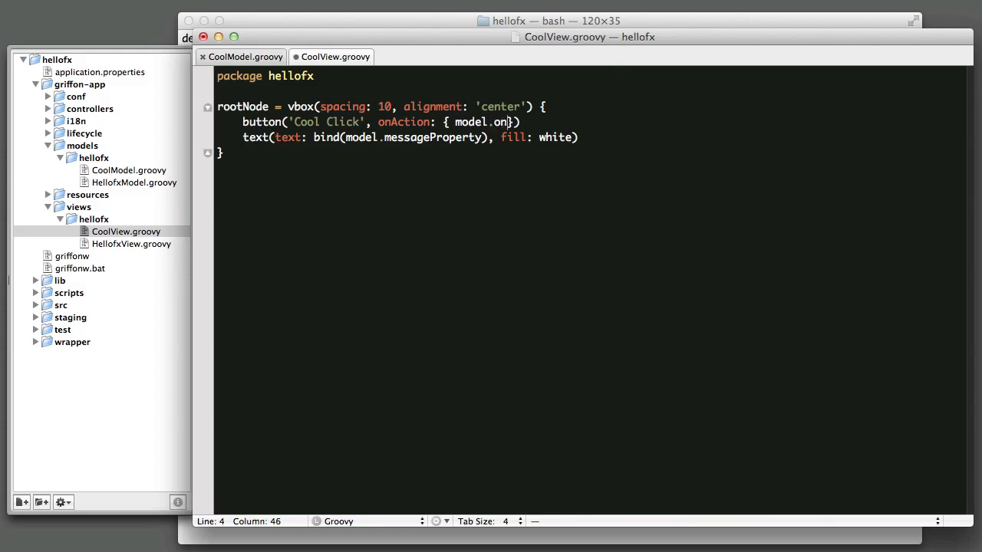
{"action": "type", "text": "Click()"}
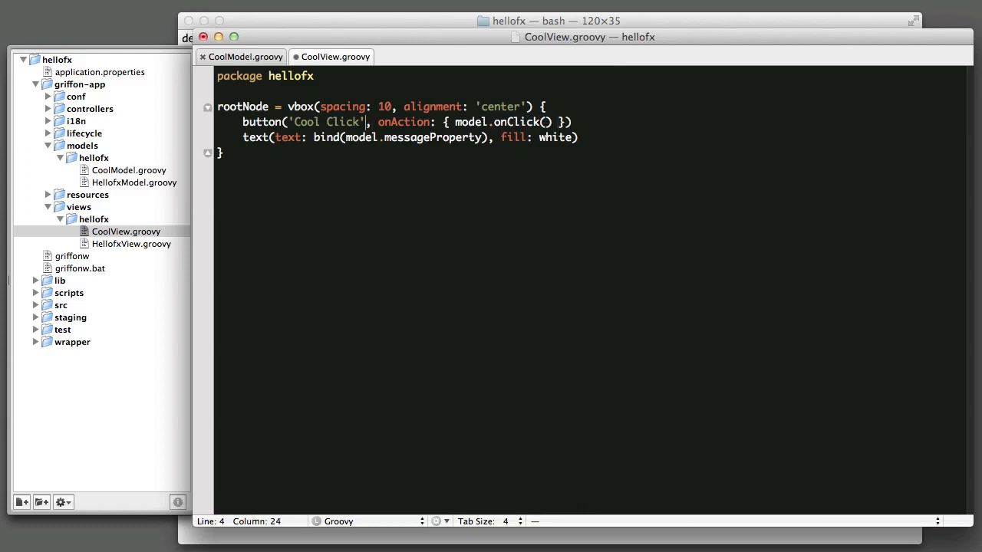
{"action": "double_click", "coordinate": [344, 122]}
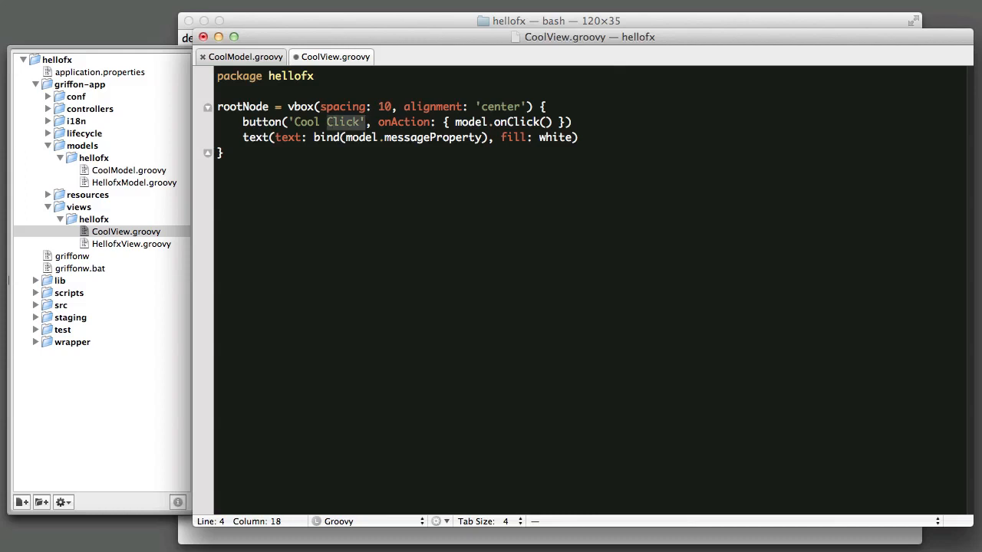
{"action": "double_click", "coordinate": [305, 122]}
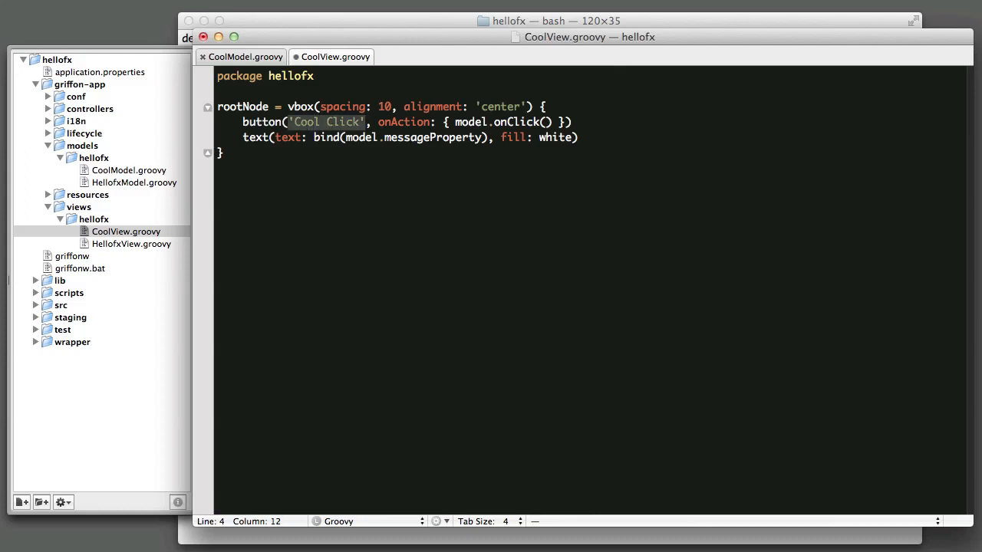
{"action": "double_click", "coordinate": [324, 122]}
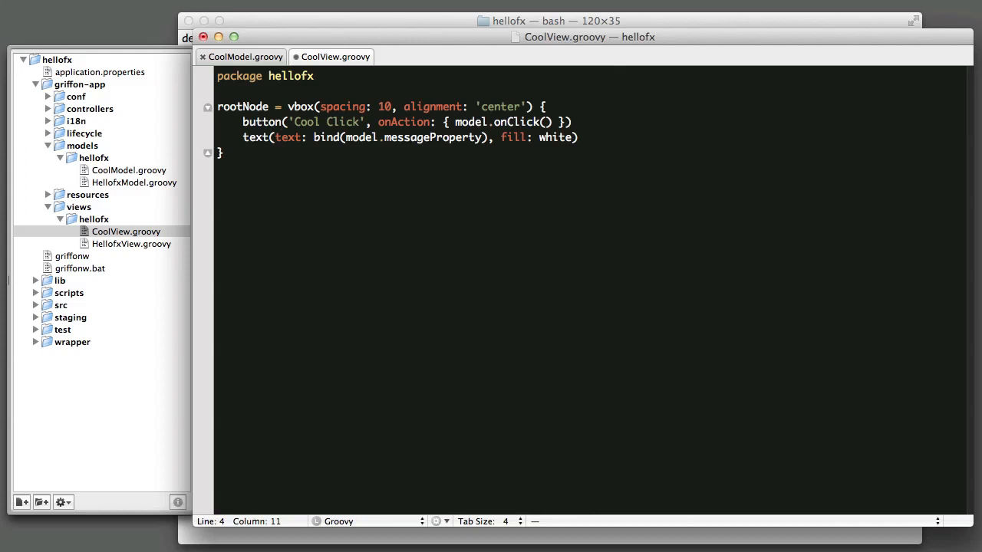
{"action": "double_click", "coordinate": [326, 122]}
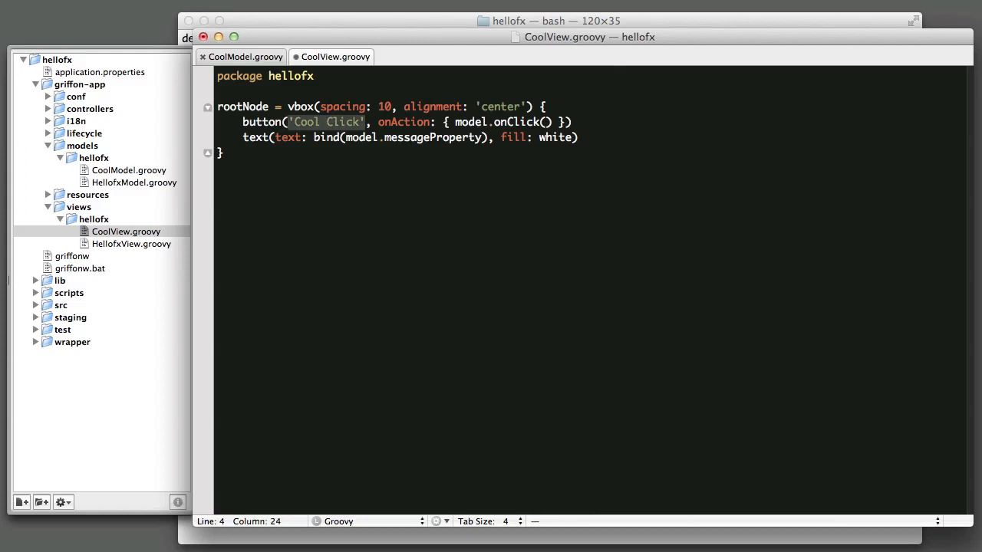
{"action": "double_click", "coordinate": [325, 122]}
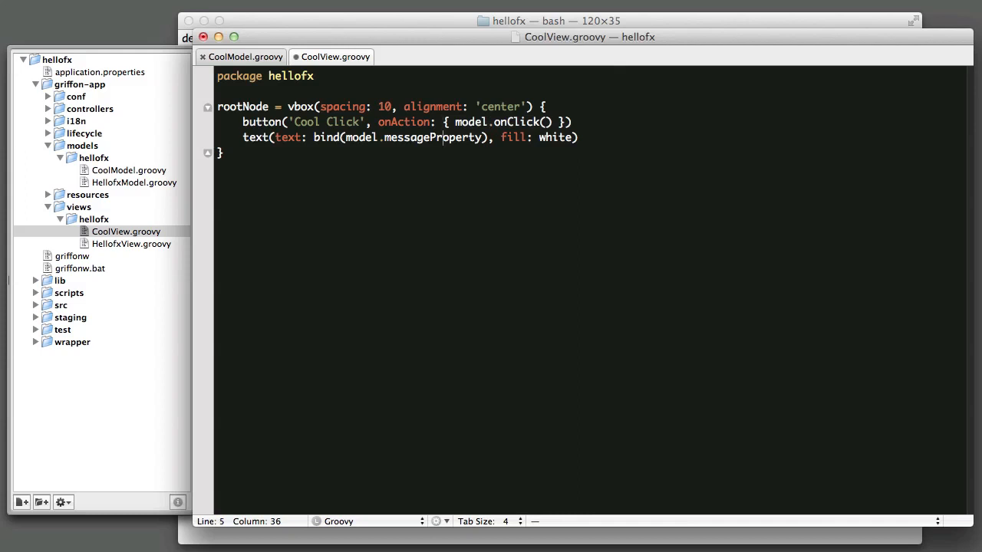
{"action": "left_click", "coordinate": [443, 122]}
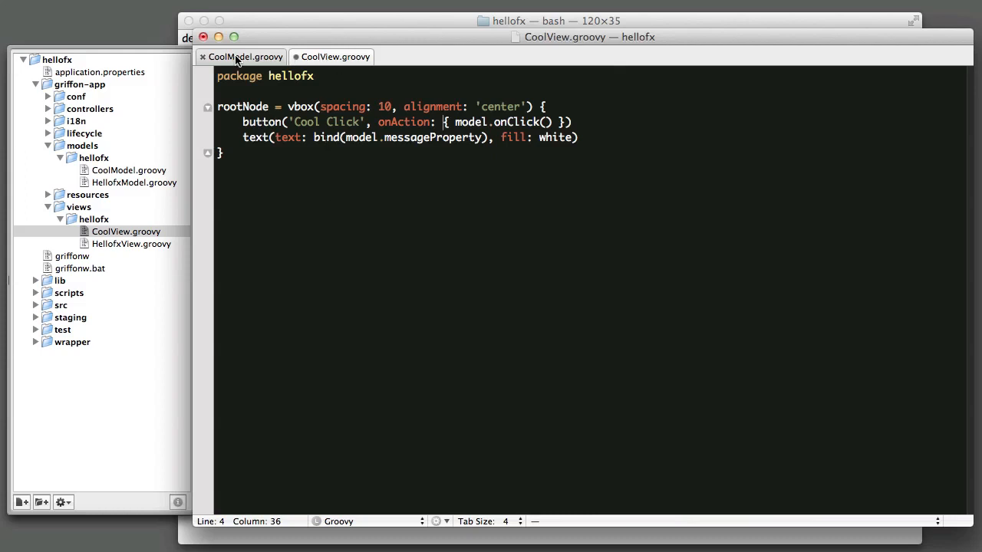
In CoolModel.groovy, add def onClick = { message = "Cool Group Click Count ${++clickCount}" }.
{"action": "left_click", "coordinate": [240, 56]}
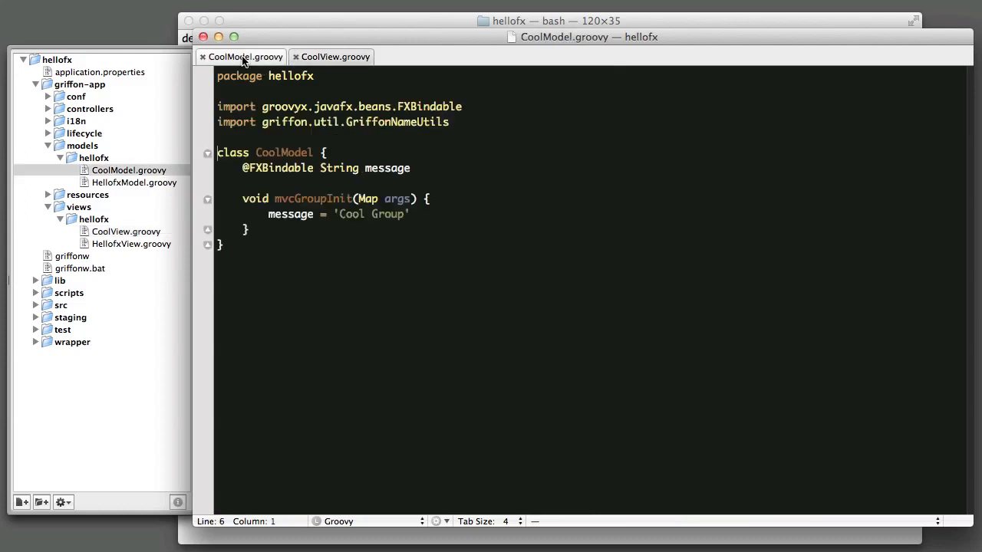
{"action": "left_click", "coordinate": [319, 269]}
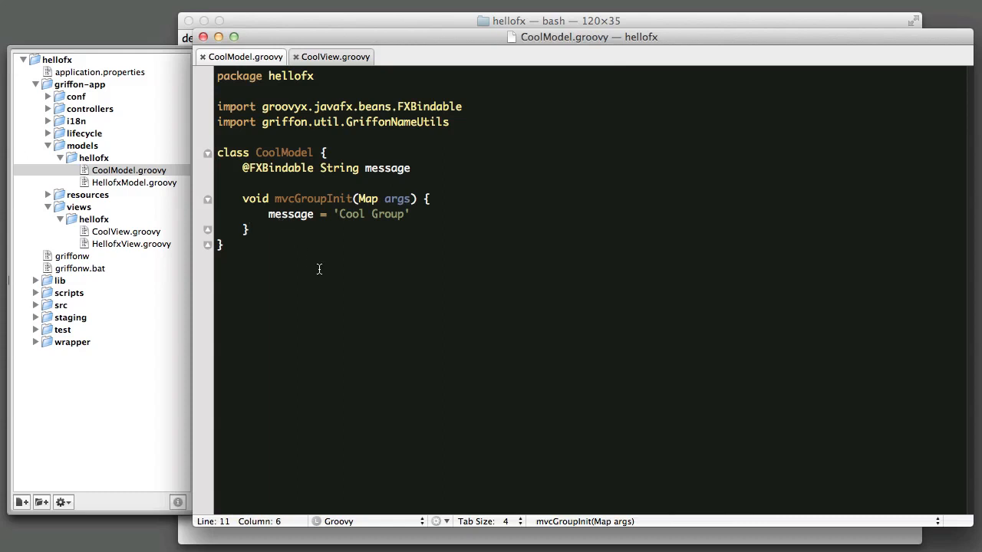
{"action": "key", "text": "enter"}
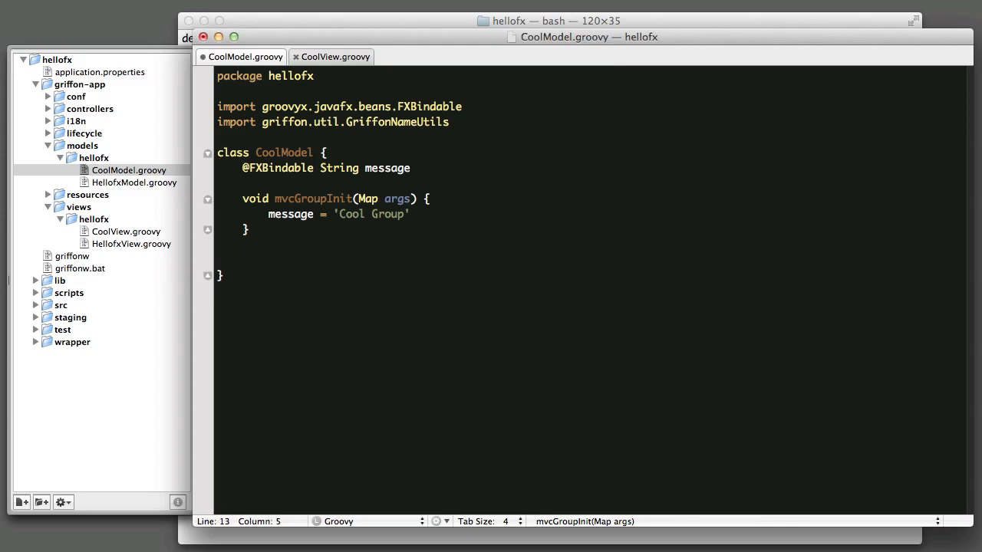
{"action": "type", "text": "def onClick"}
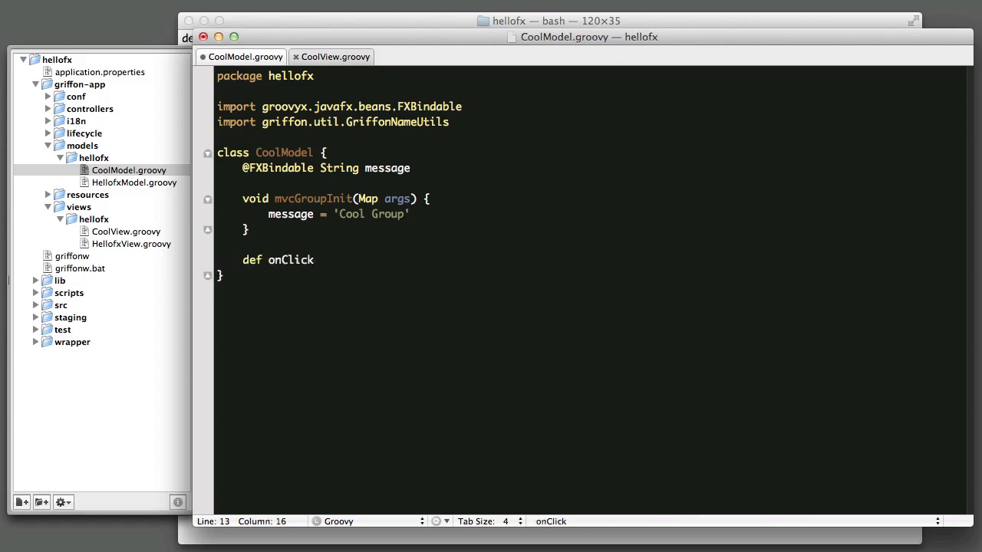
{"action": "type", "text": "="}
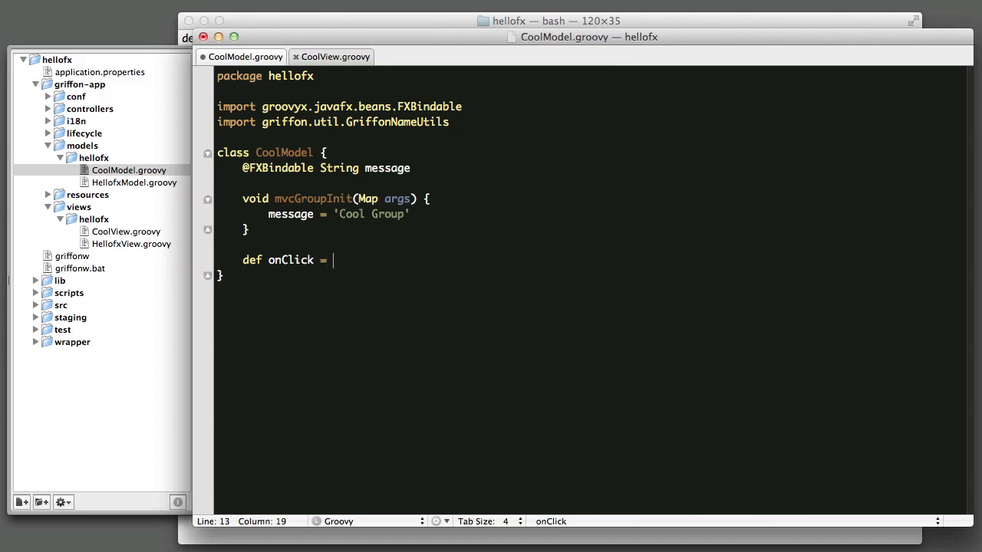
{"action": "type", "text": "{"}
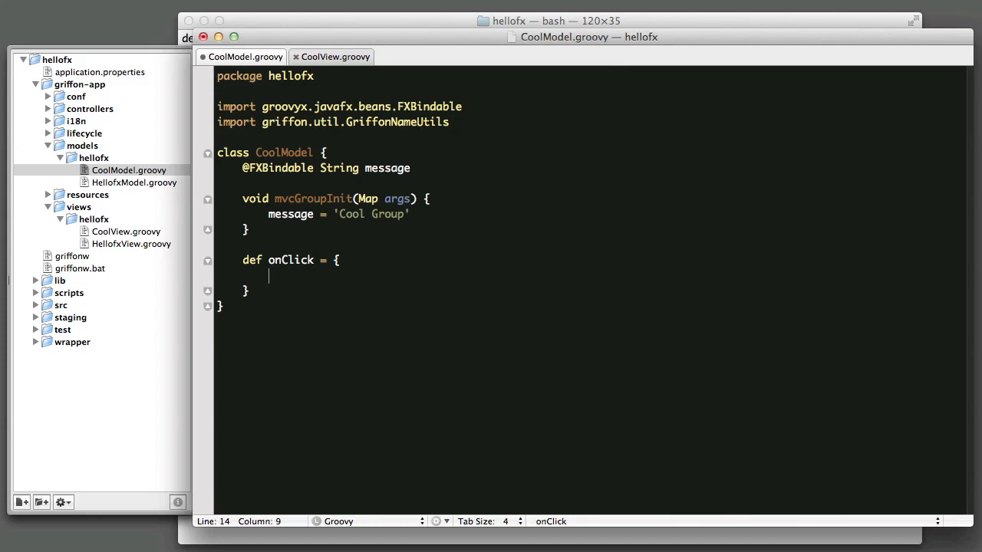
{"action": "type", "text": "messa"}
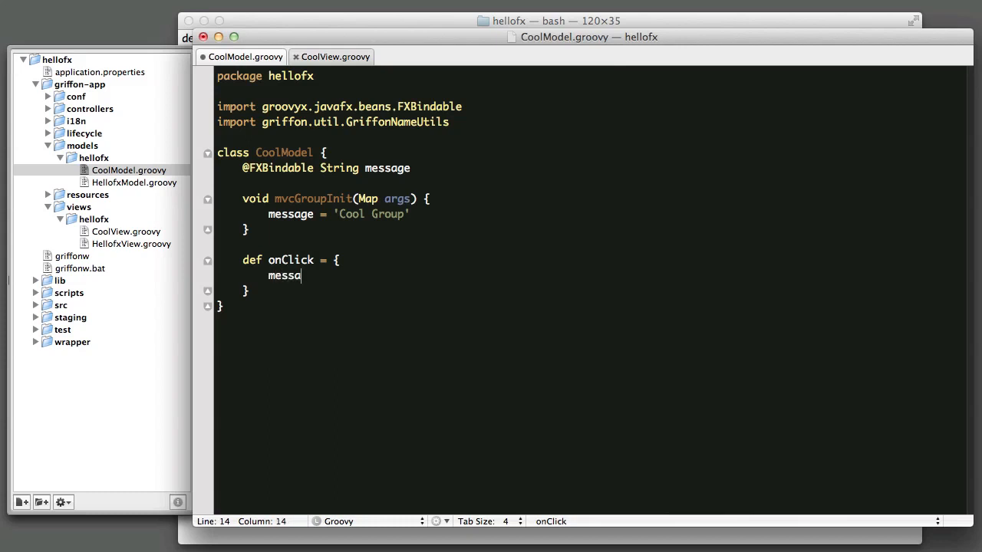
{"action": "type", "text": "ge ="}
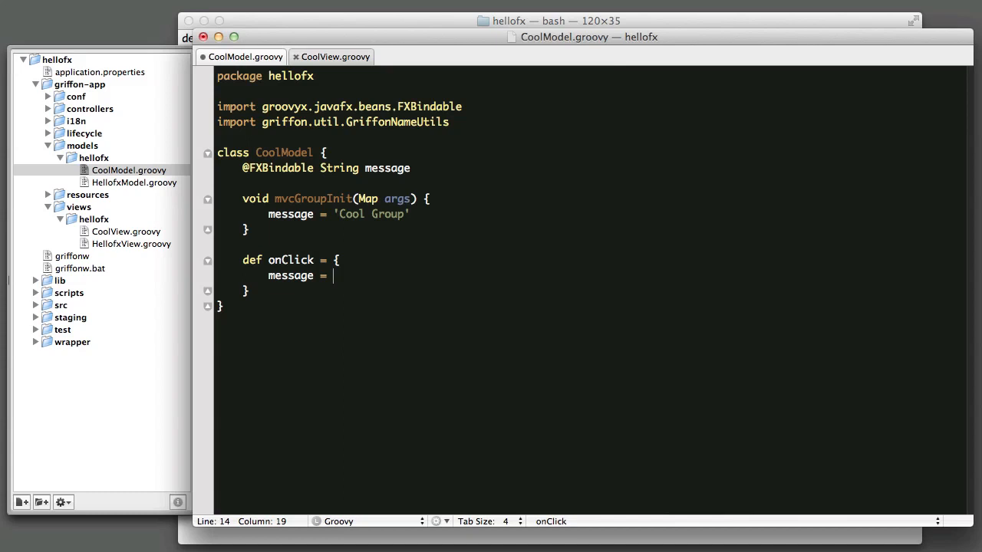
{"action": "type", "text": "\"Cool\""}
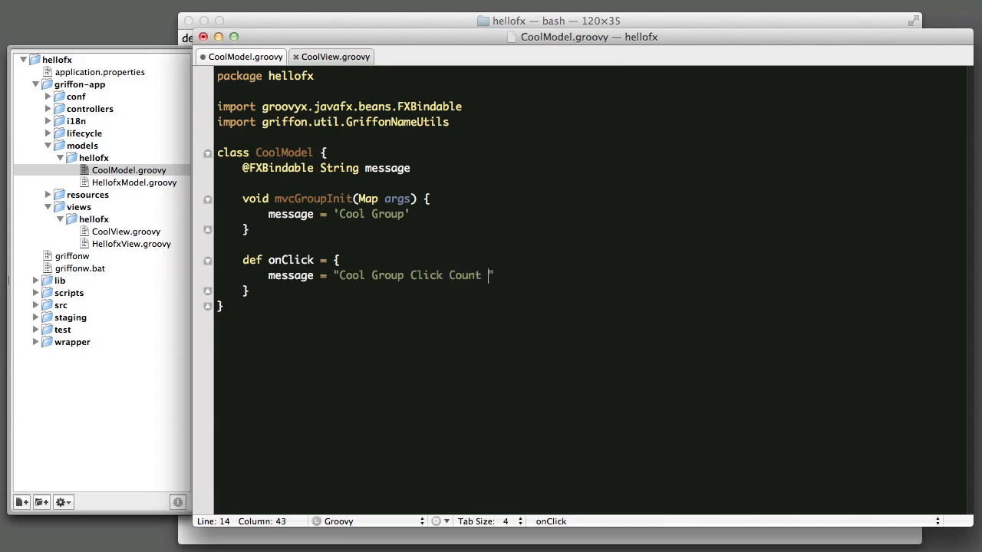
{"action": "type", "text": "${++}"}
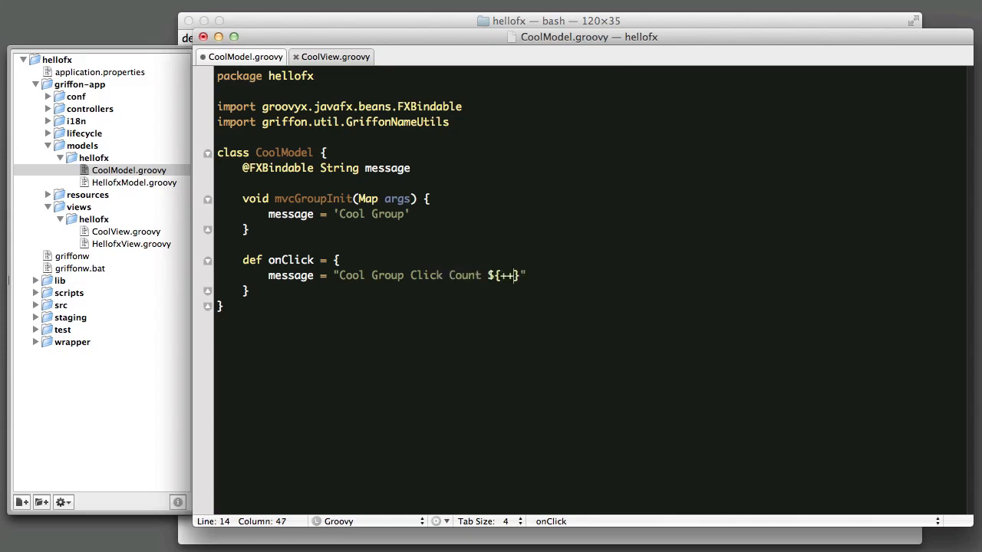
{"action": "type", "text": "clickCount"}
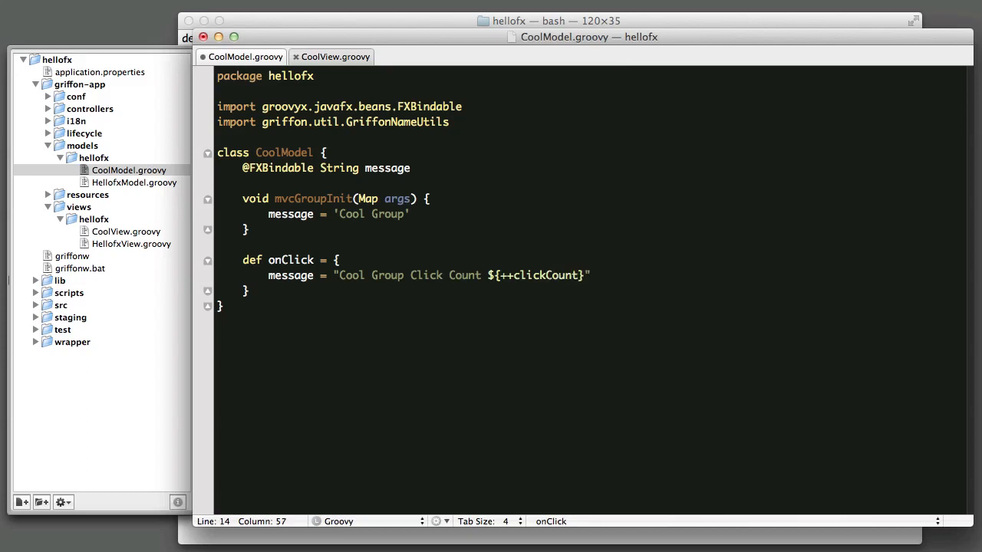
{"action": "left_click", "coordinate": [546, 275]}
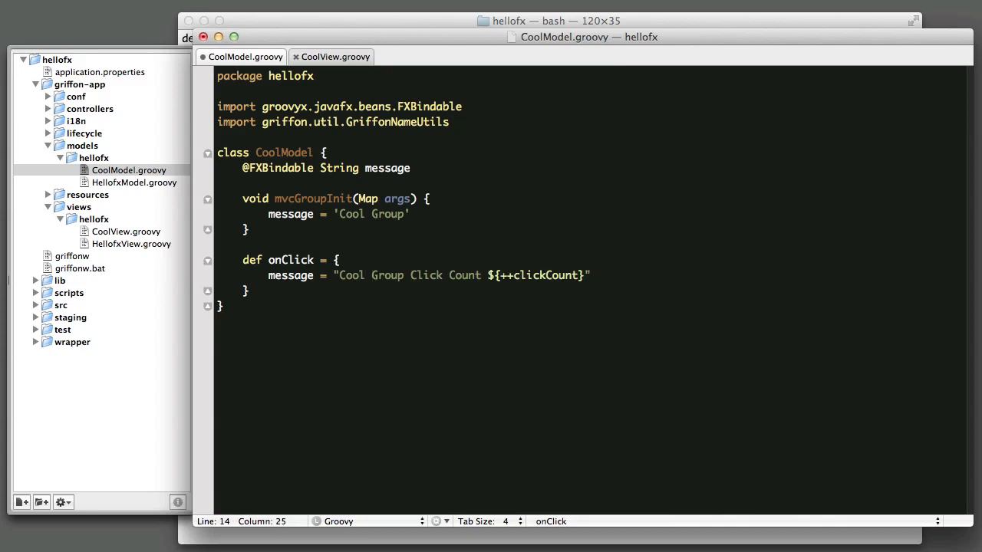
{"action": "left_click", "coordinate": [247, 229]}
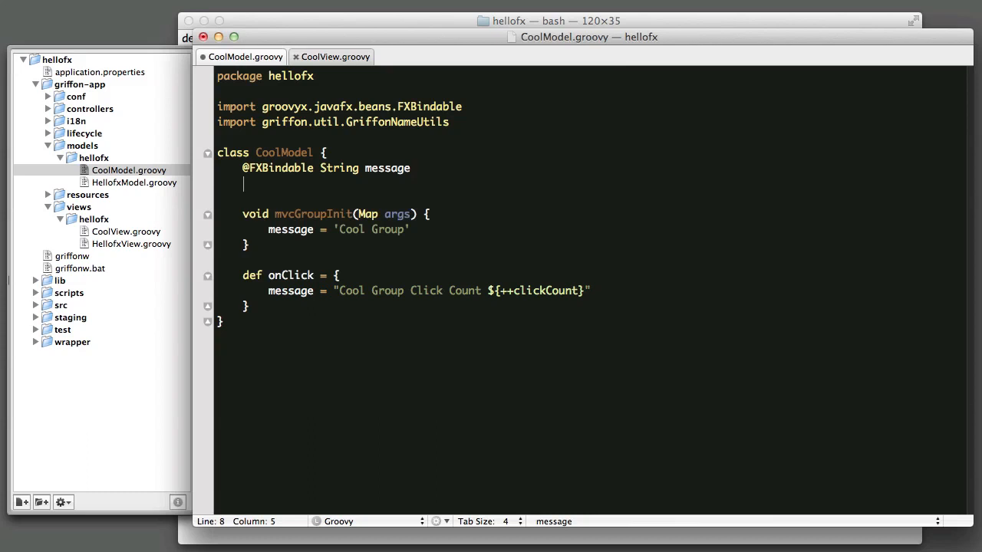
{"action": "type", "text": "pria"}
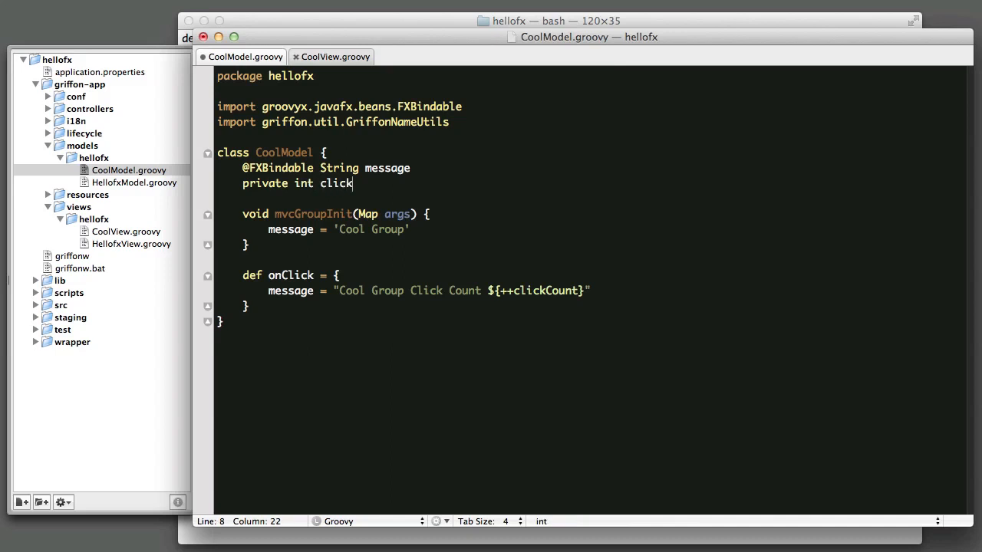
{"action": "type", "text": "Count"}
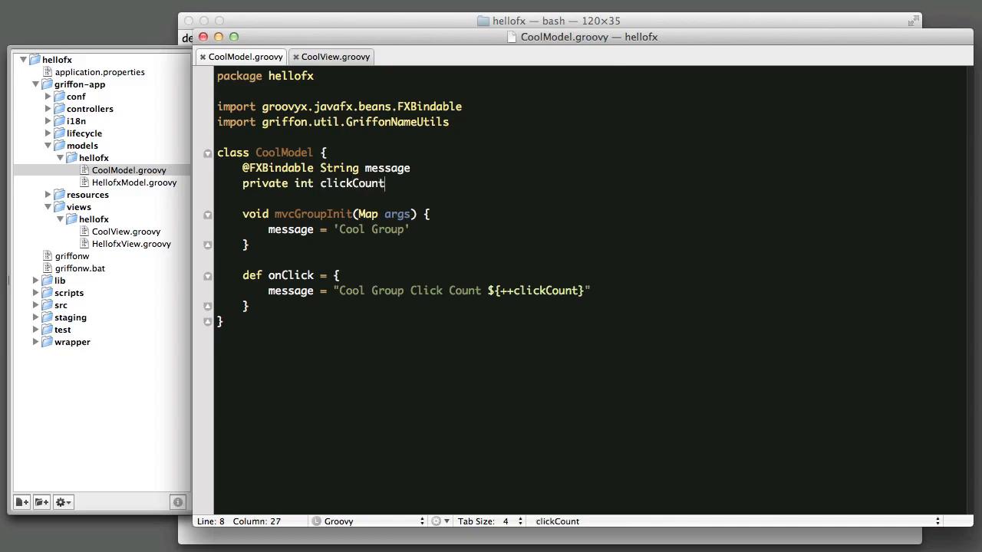
{"action": "mouse_move", "coordinate": [413, 20]}
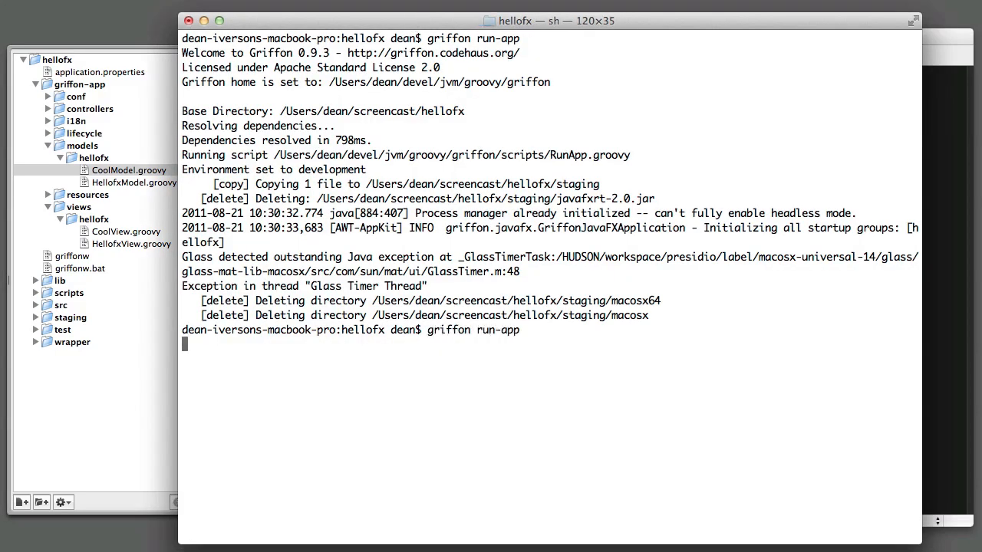
Run griffon run-app, click Cool Click until 'Cool Group Click Count 6', then quit.
{"action": "key", "text": "Return"}
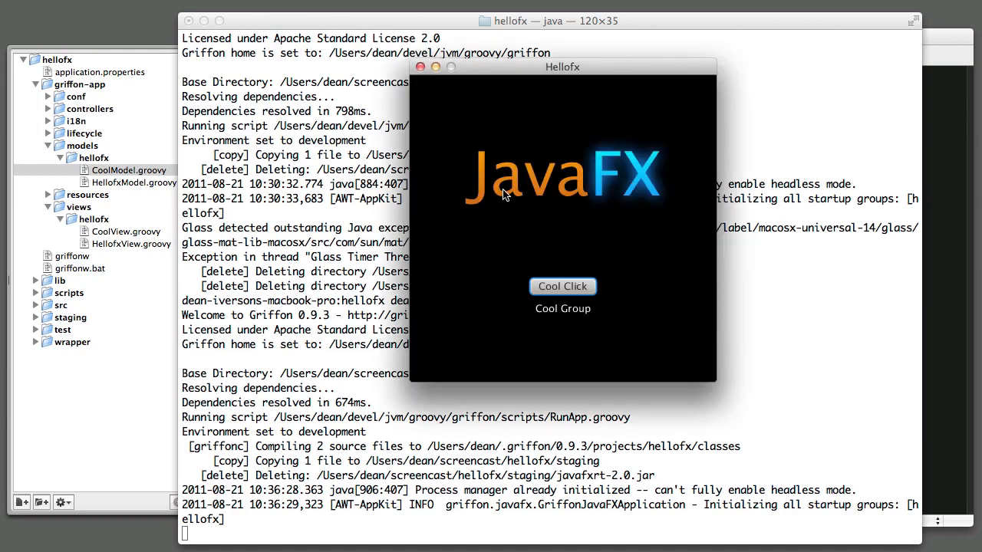
{"action": "left_click", "coordinate": [562, 286]}
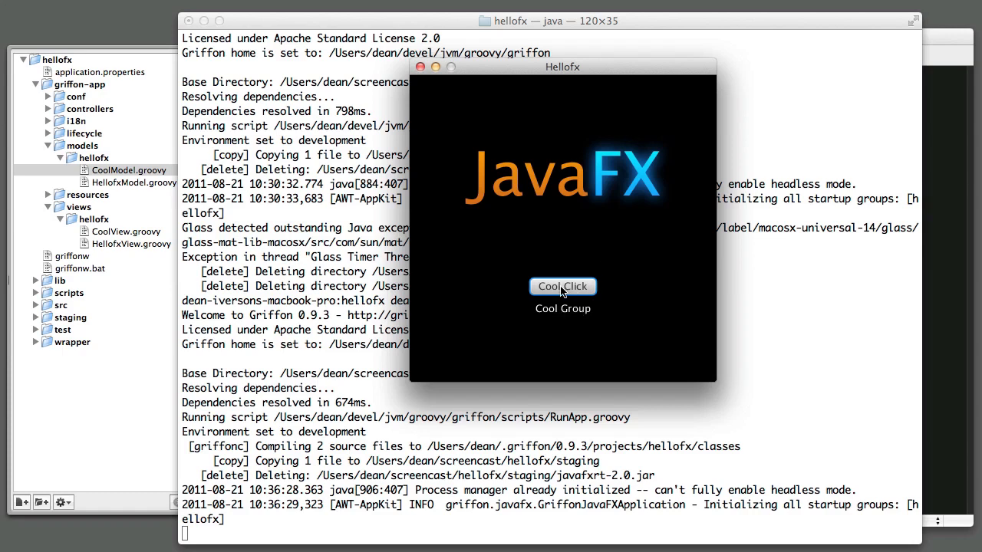
{"action": "left_click", "coordinate": [563, 286]}
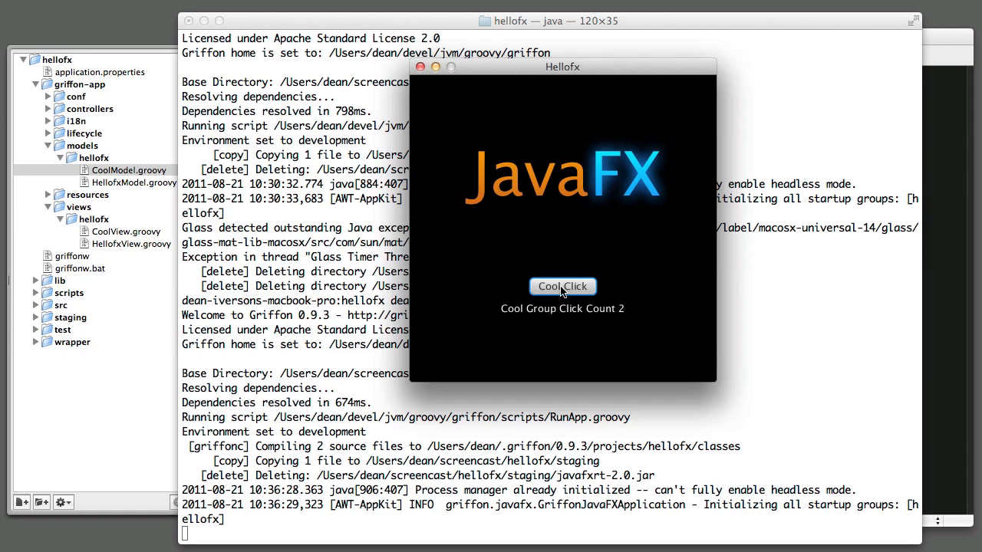
{"action": "left_click", "coordinate": [562, 286]}
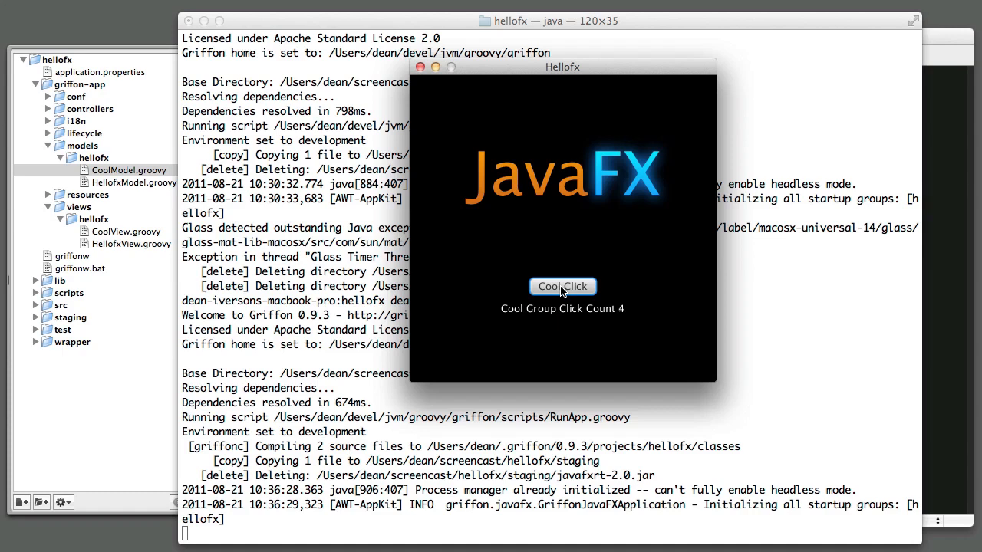
{"action": "left_click", "coordinate": [562, 286]}
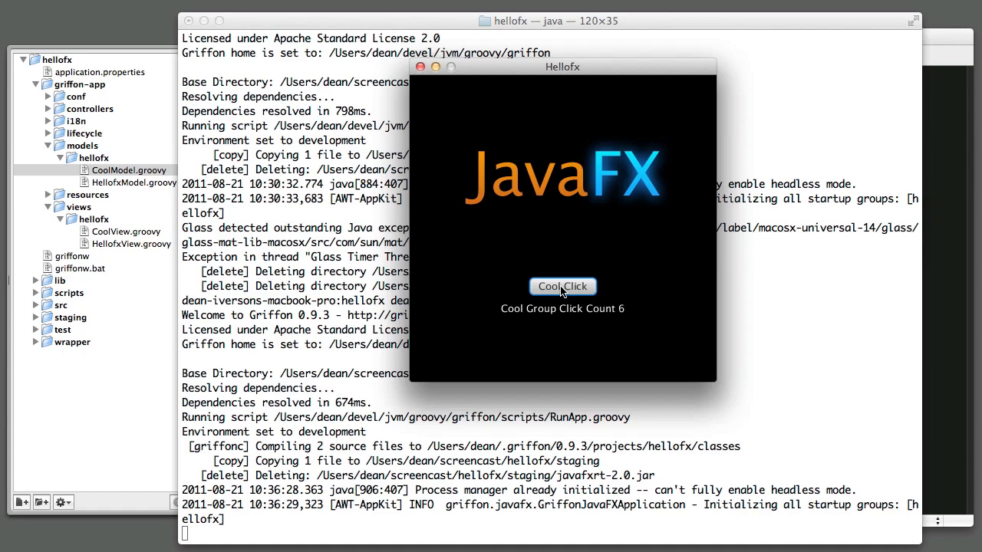
{"action": "mouse_move", "coordinate": [566, 215]}
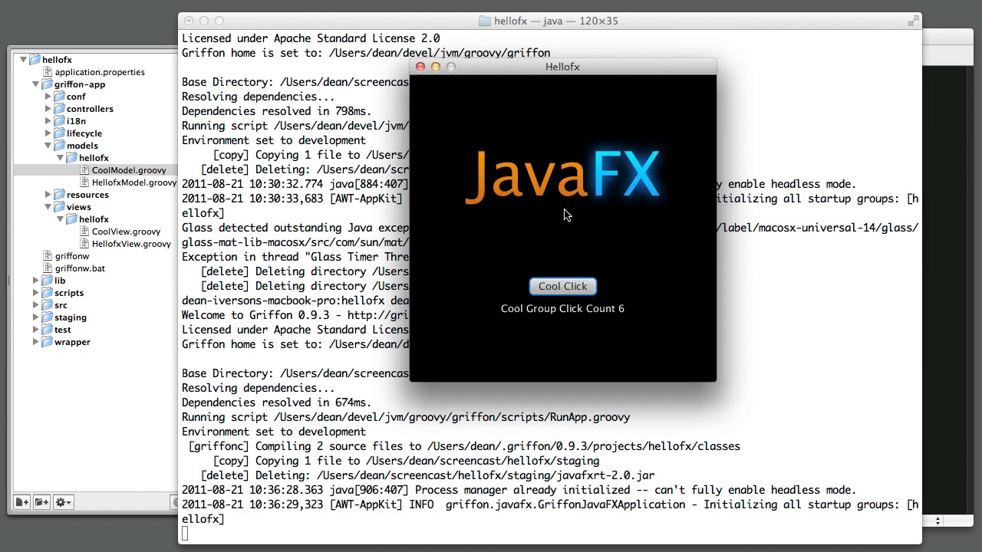
{"action": "mouse_move", "coordinate": [562, 286]}
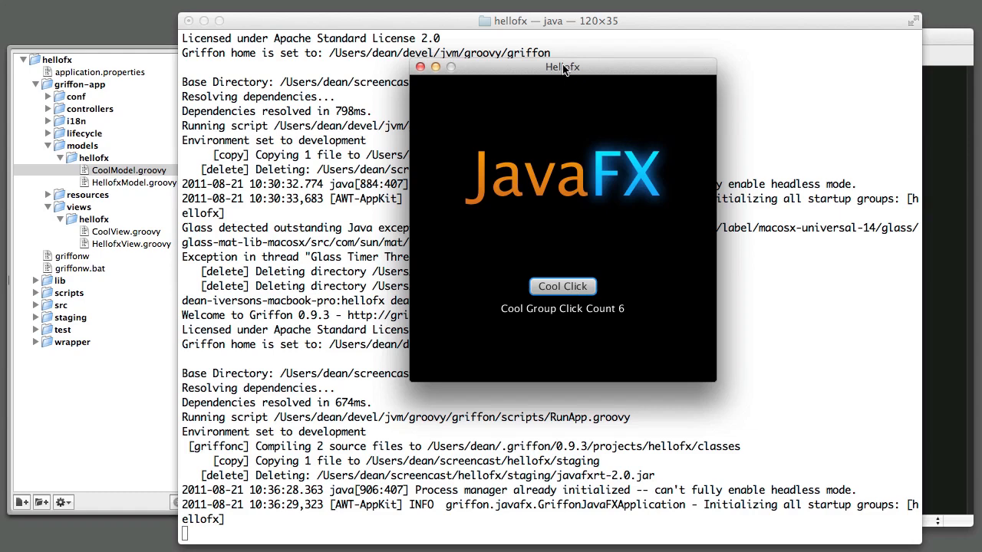
{"action": "left_click", "coordinate": [420, 66]}
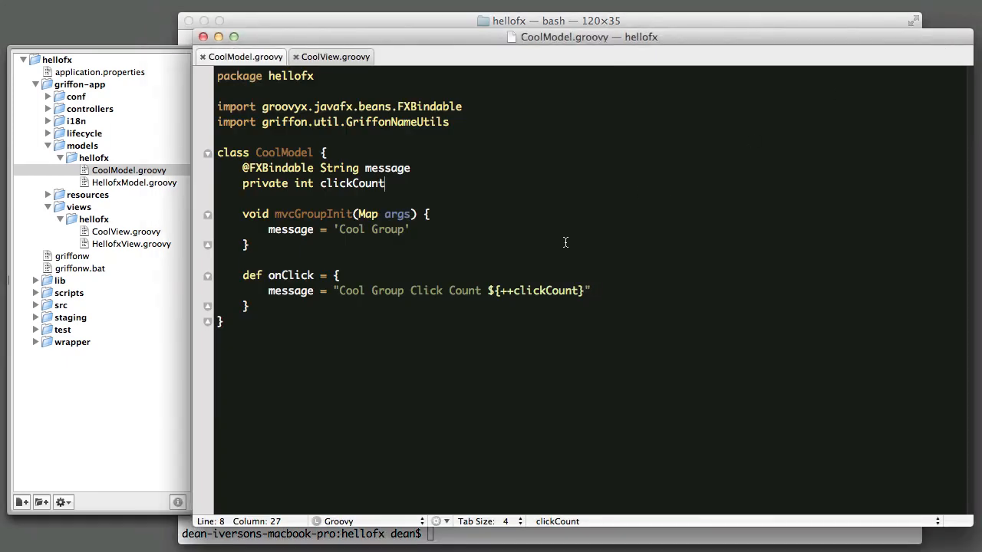
{"action": "mouse_move", "coordinate": [598, 296]}
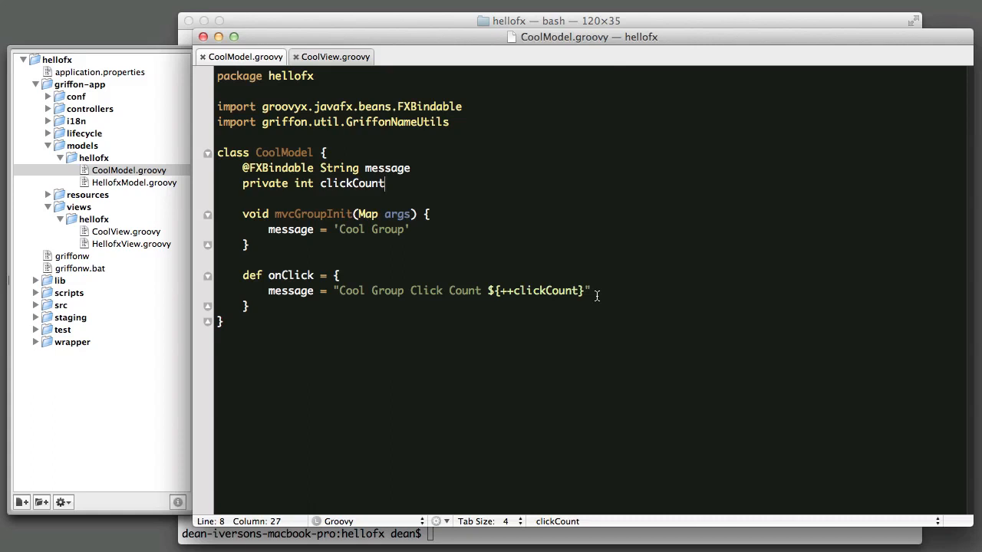
{"action": "left_click", "coordinate": [590, 290]}
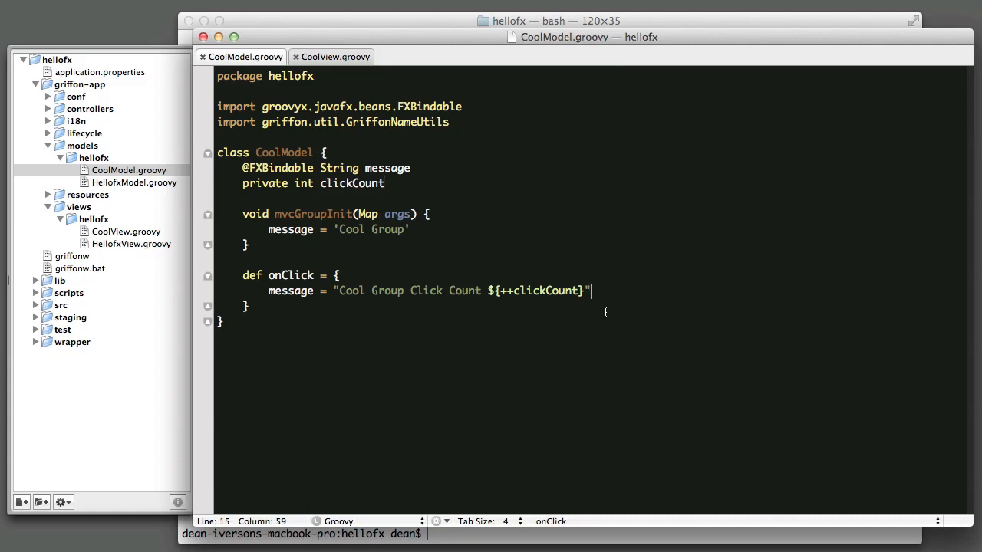
{"action": "left_click", "coordinate": [223, 321]}
{"action": "type", "text": "@"}
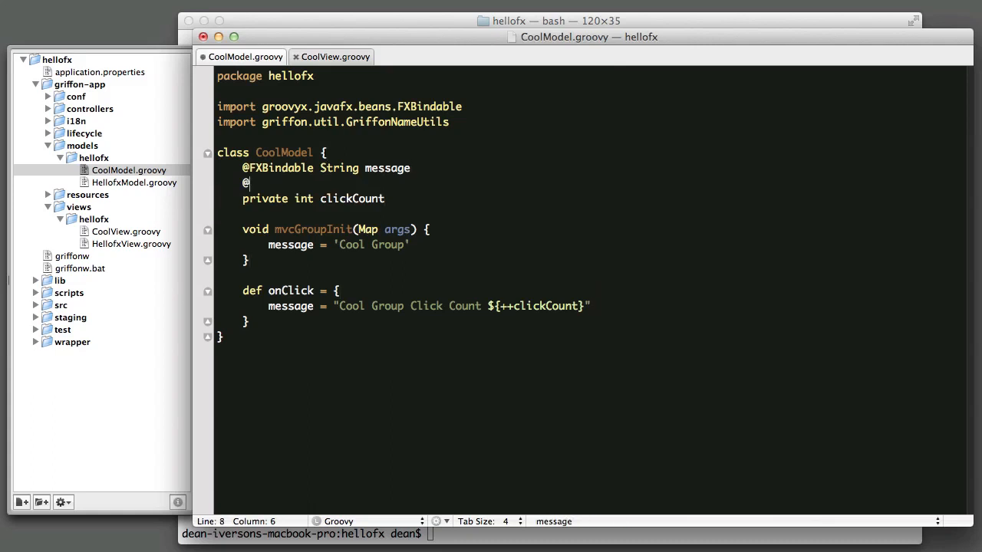
{"action": "type", "text": "FXbindable"}
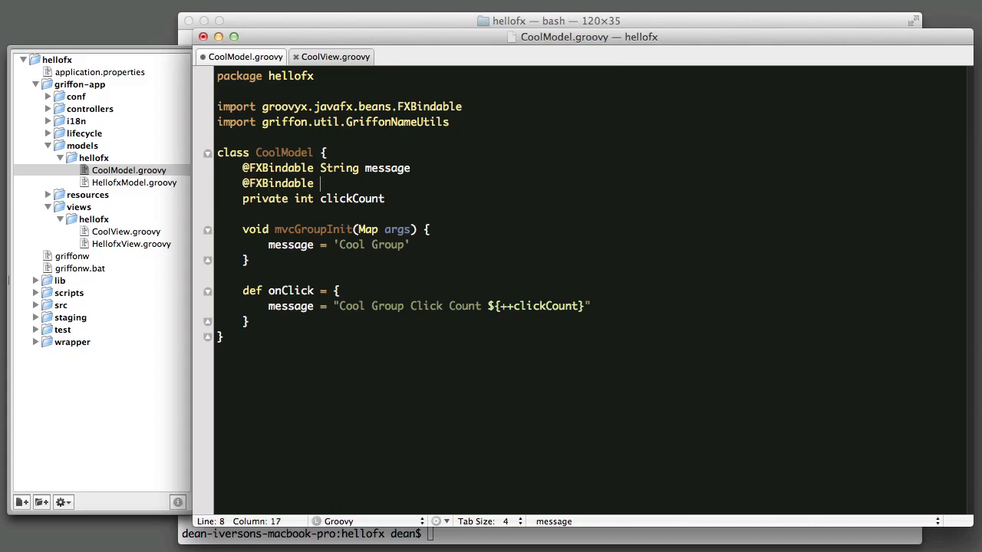
{"action": "type", "text": "String buttonText"}
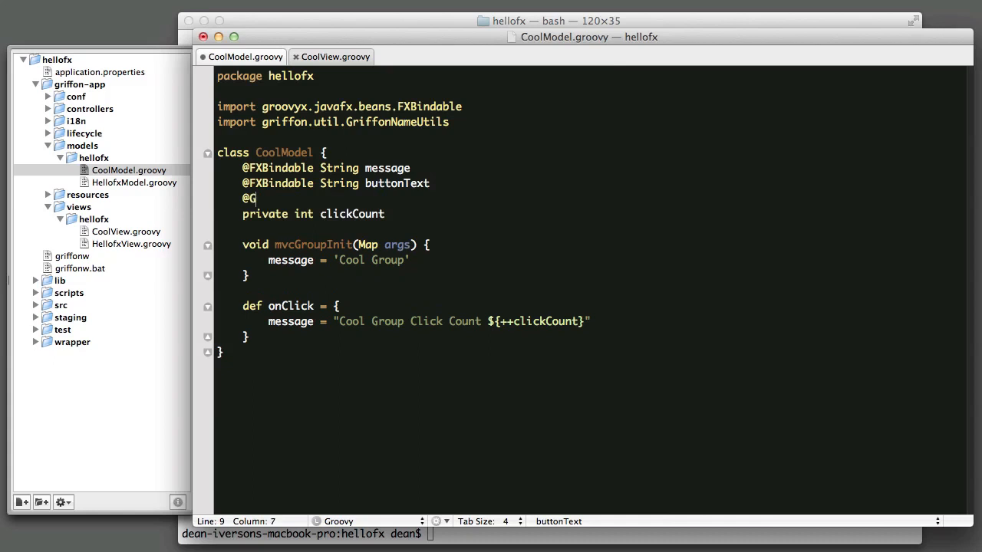
{"action": "type", "text": "XBindable B"}
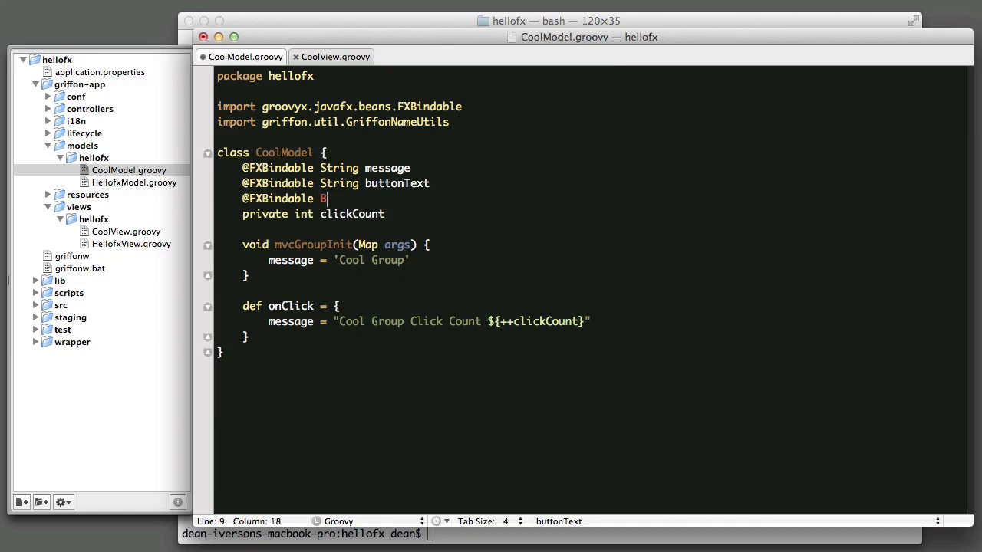
{"action": "type", "text": "oolean"}
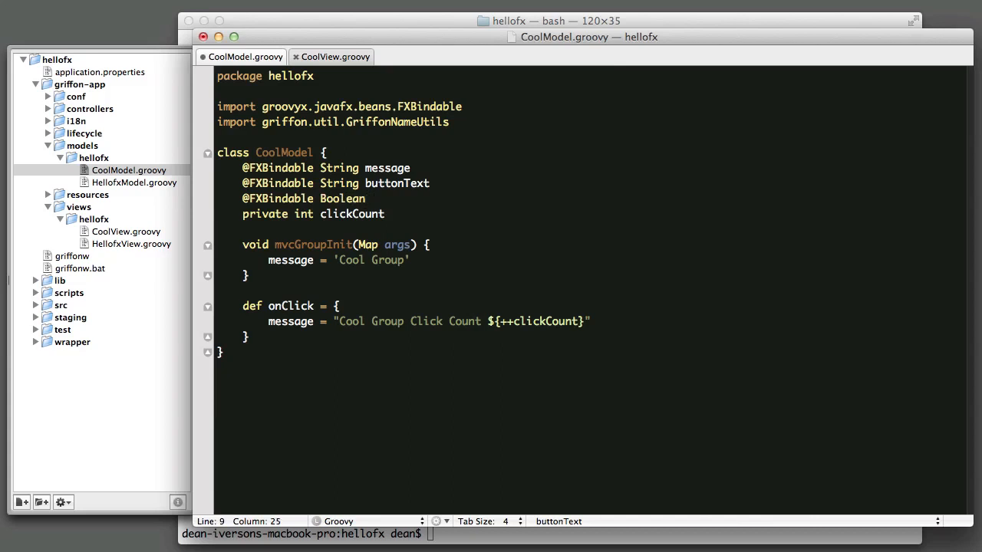
{"action": "type", "text": "butt"}
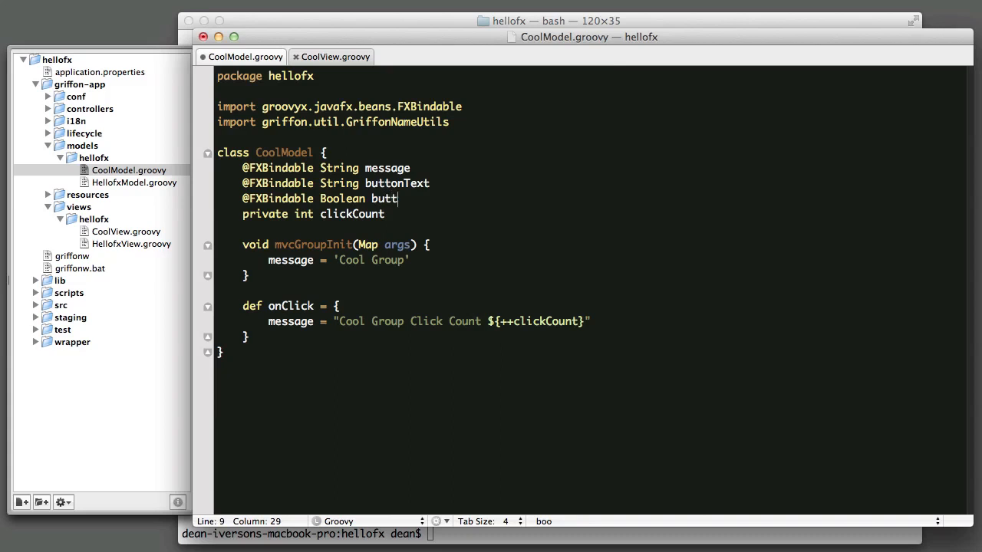
{"action": "type", "text": "onDisable"}
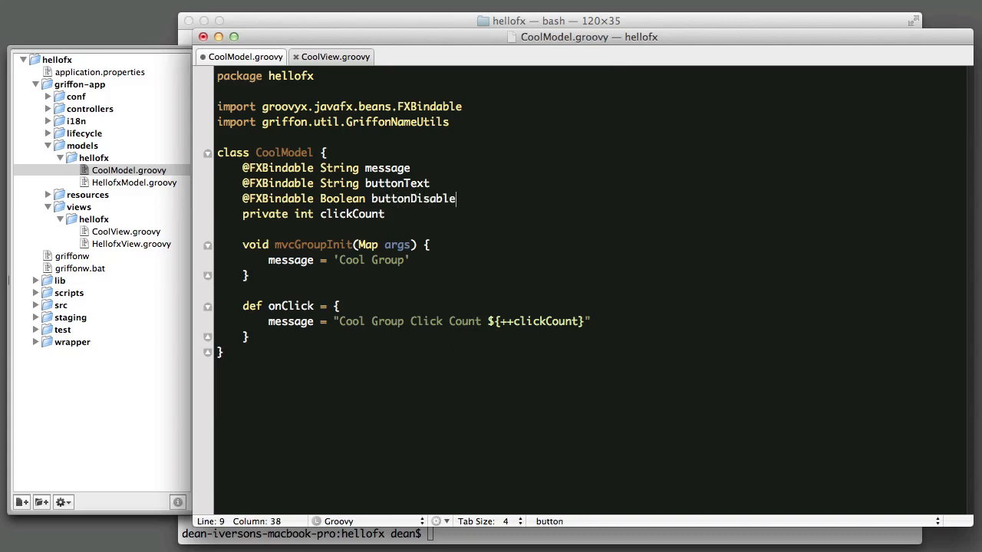
{"action": "type", "text": "d"}
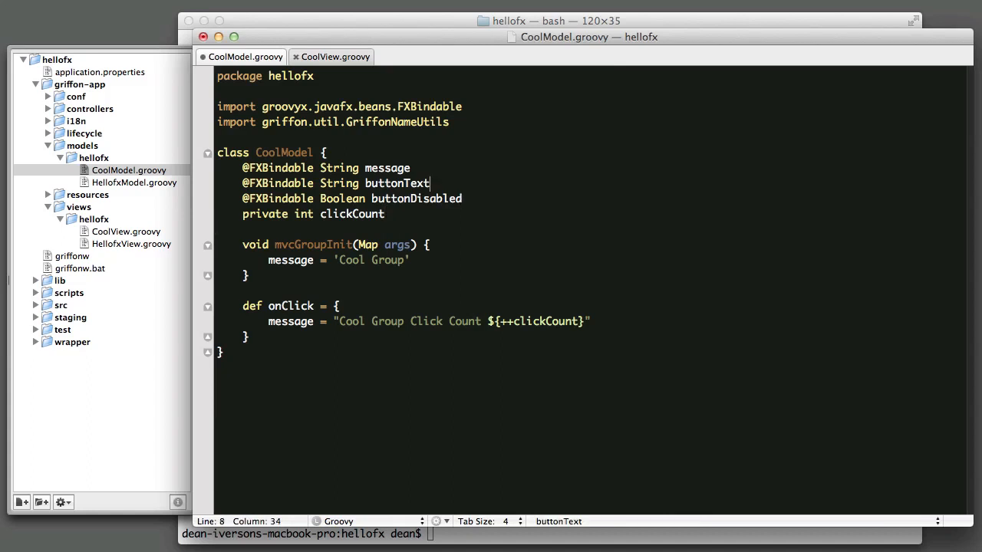
{"action": "type", "text": "= '"}
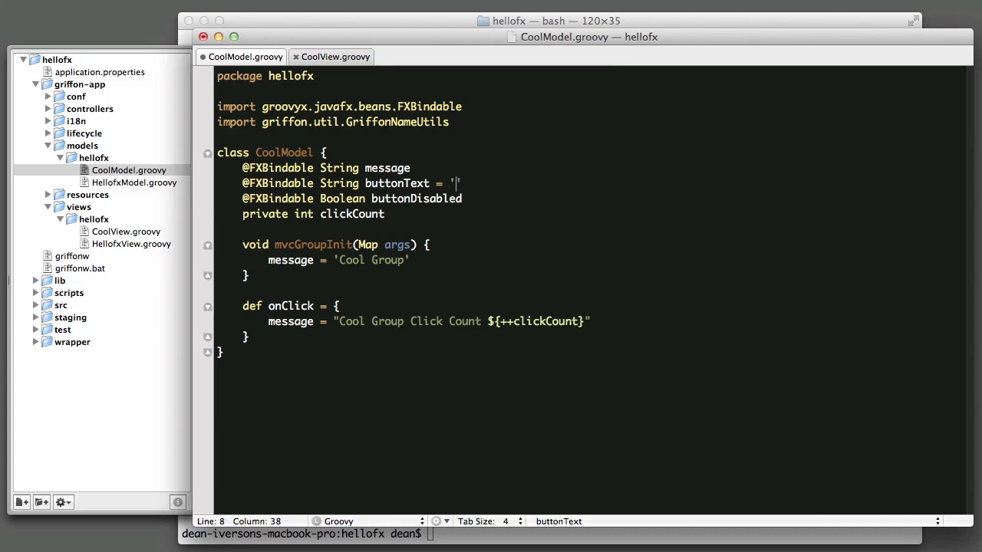
{"action": "type", "text": "Cool Click"}
{"action": "left_click", "coordinate": [591, 199]}
{"action": "type", "text": " ="}
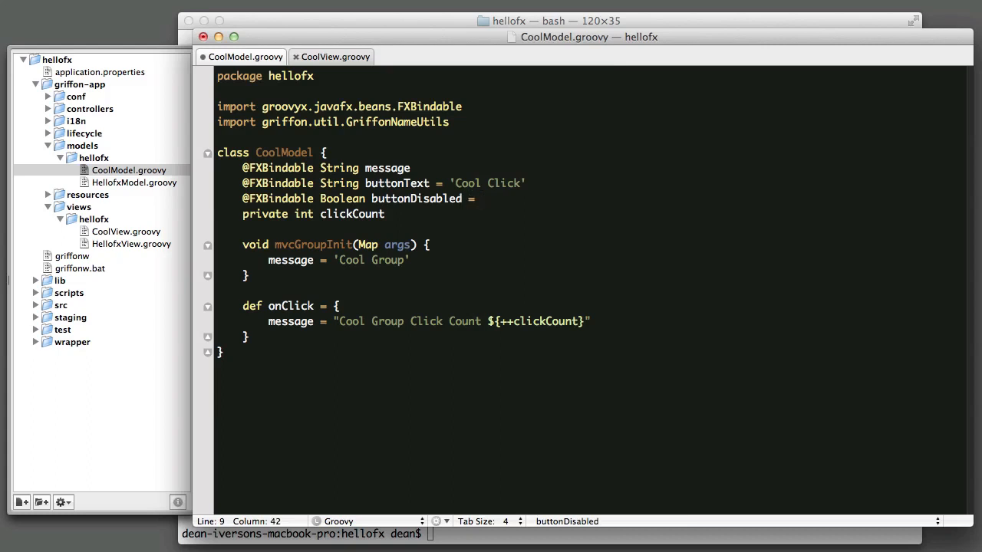
{"action": "type", "text": "false"}
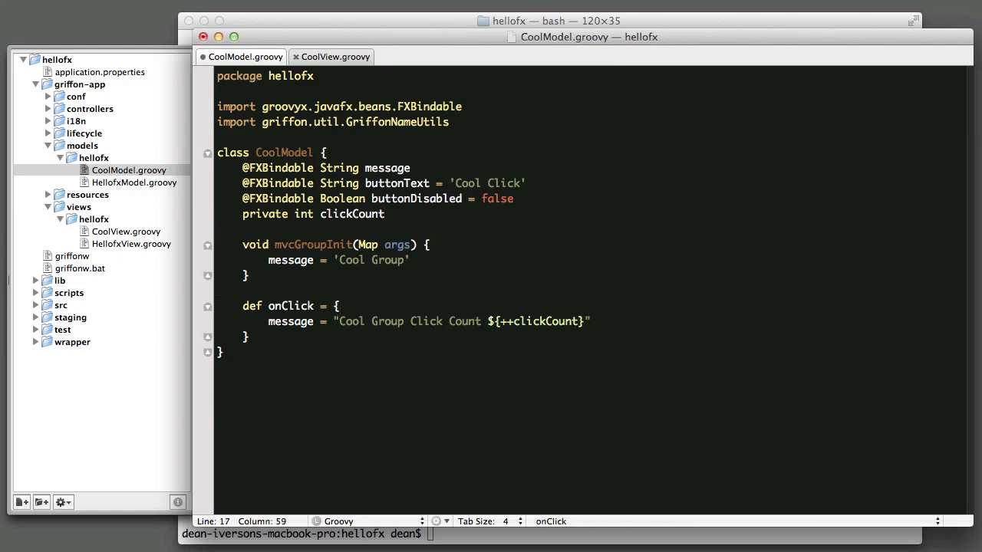
Add an if branch setting buttonText to 'Cool! Click Again' under five clicks.
{"action": "type", "text": "i"}
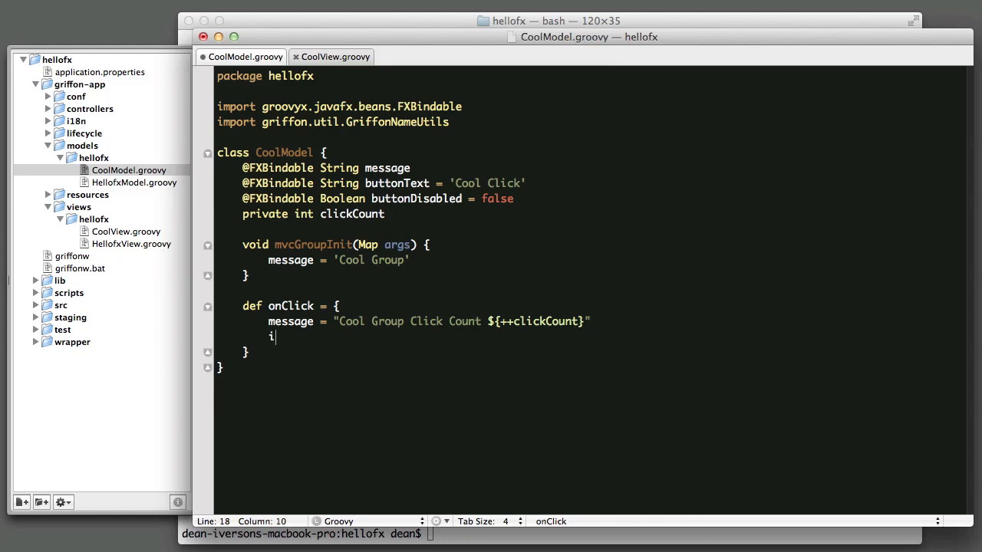
{"action": "type", "text": "f (click)"}
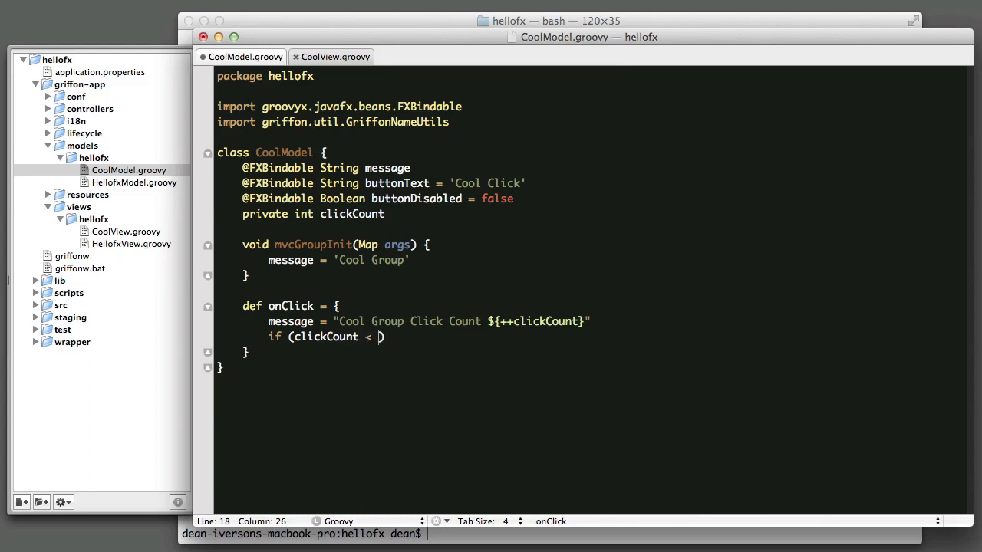
{"action": "type", "text": "5)"}
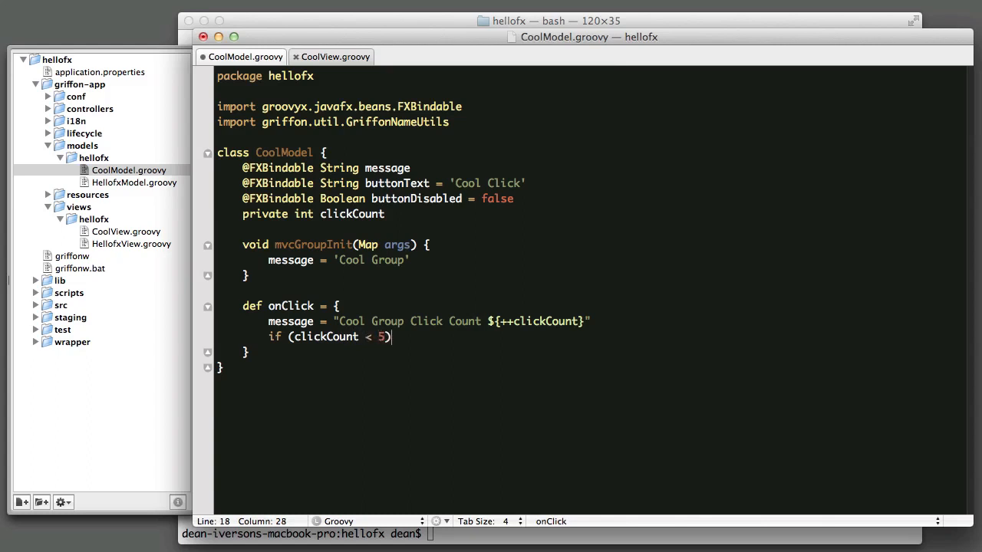
{"action": "type", "text": "{"}
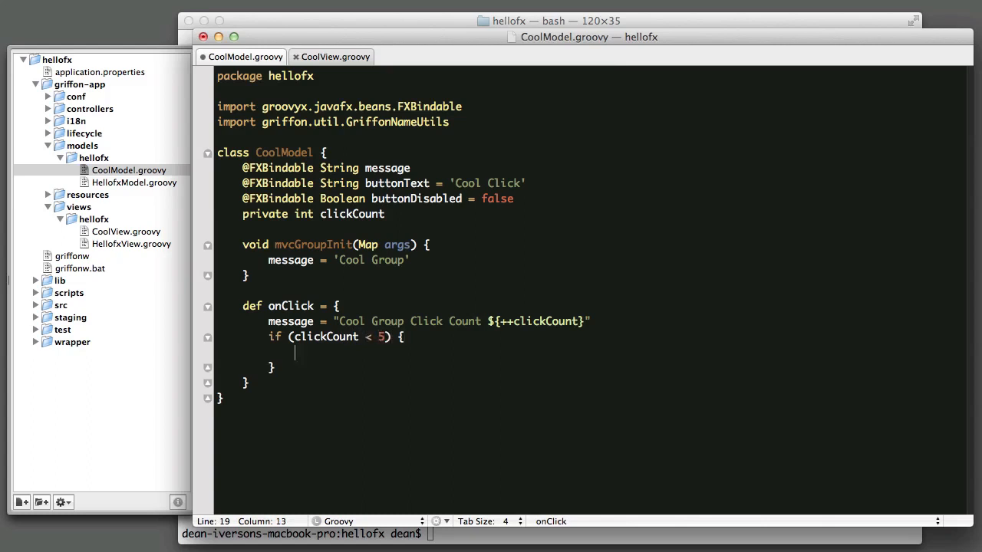
{"action": "type", "text": "but"}
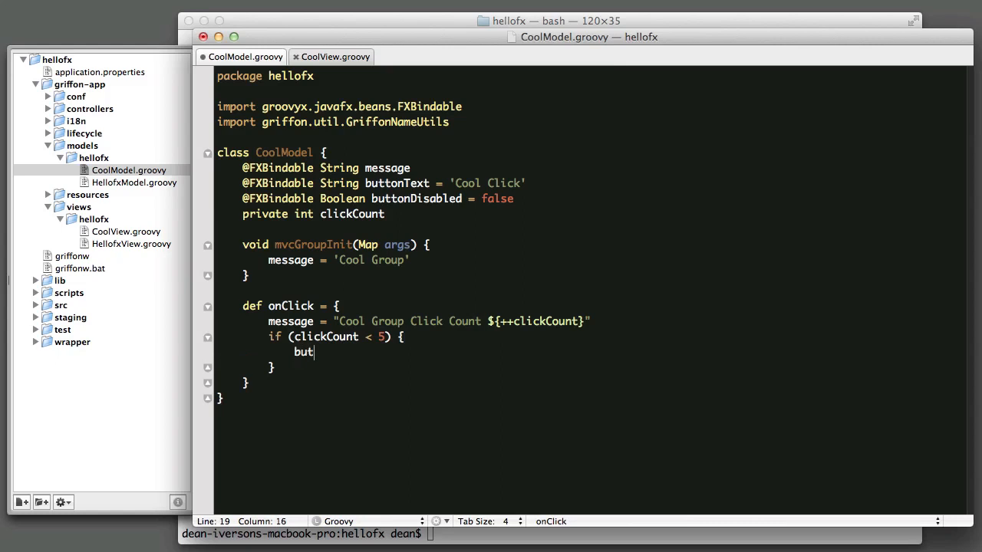
{"action": "type", "text": "tonText ="}
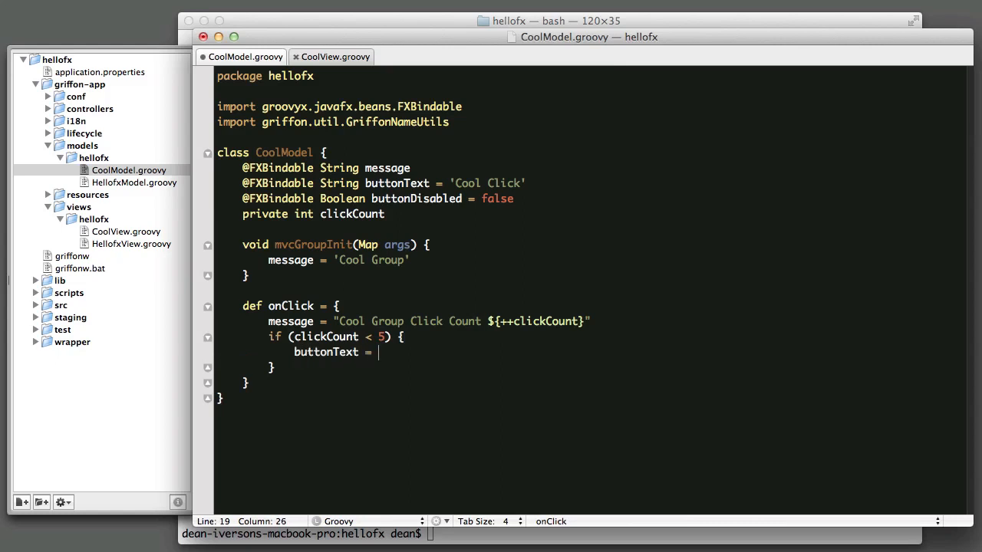
{"action": "type", "text": "'Coo"}
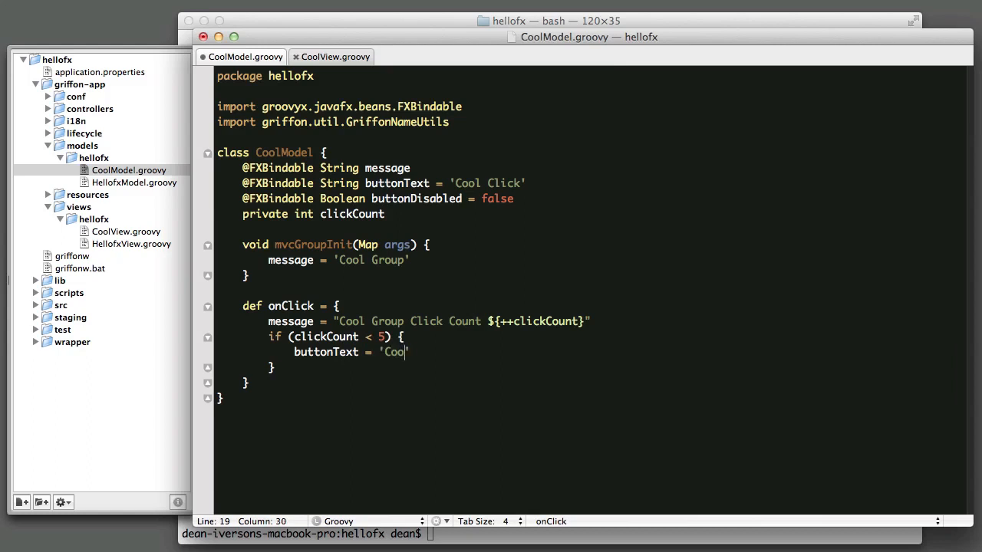
{"action": "type", "text": "! Click A"}
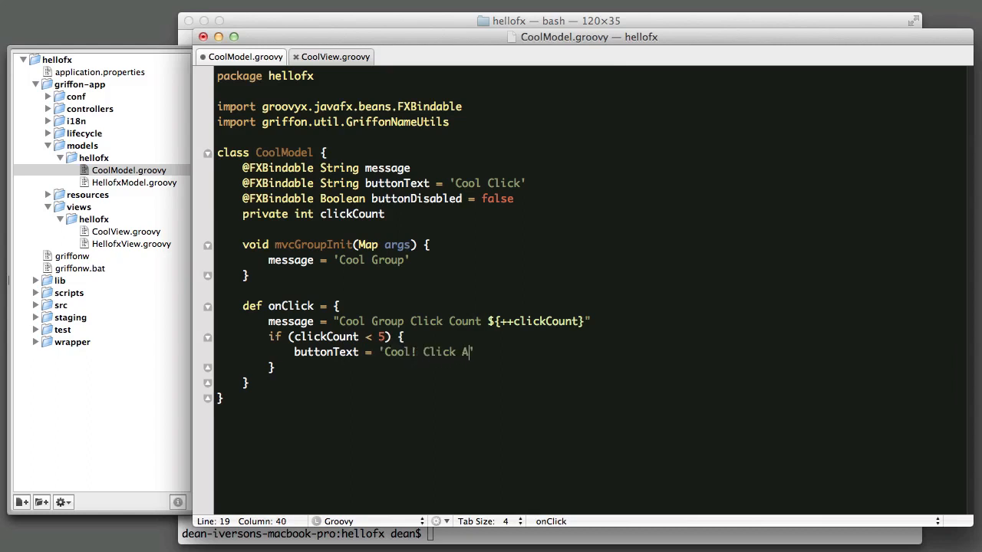
{"action": "type", "text": "gain"}
{"action": "left_click", "coordinate": [590, 368]}
{"action": "type", "text": " else"}
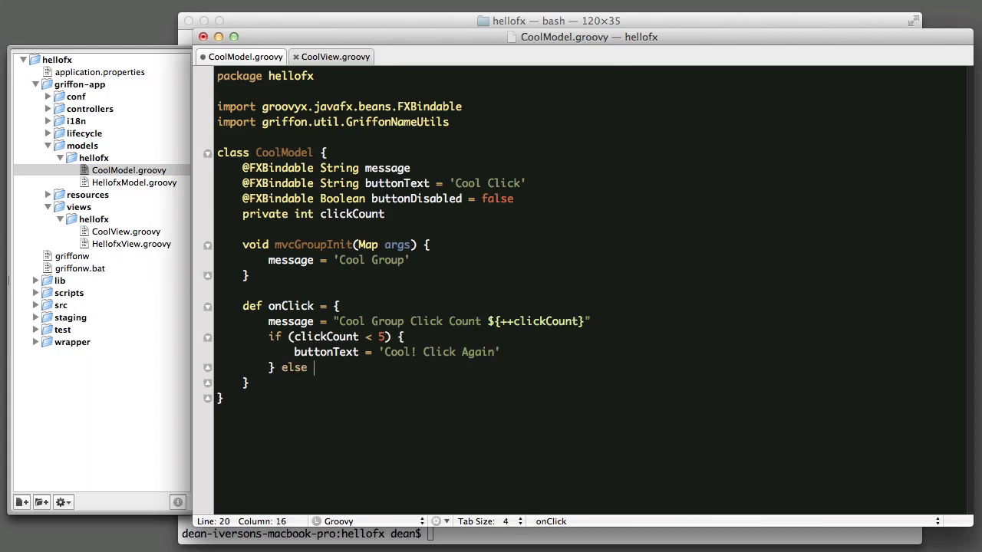
Add an else branch setting buttonText to "That's Enough!" and buttonDisabled to true.
{"action": "type", "text": "{"}
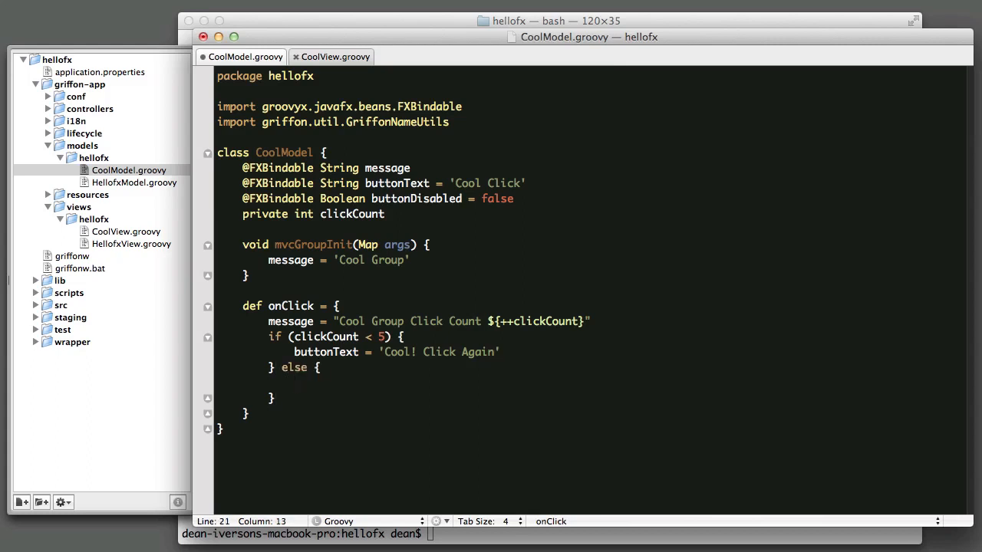
{"action": "type", "text": "buttonText"}
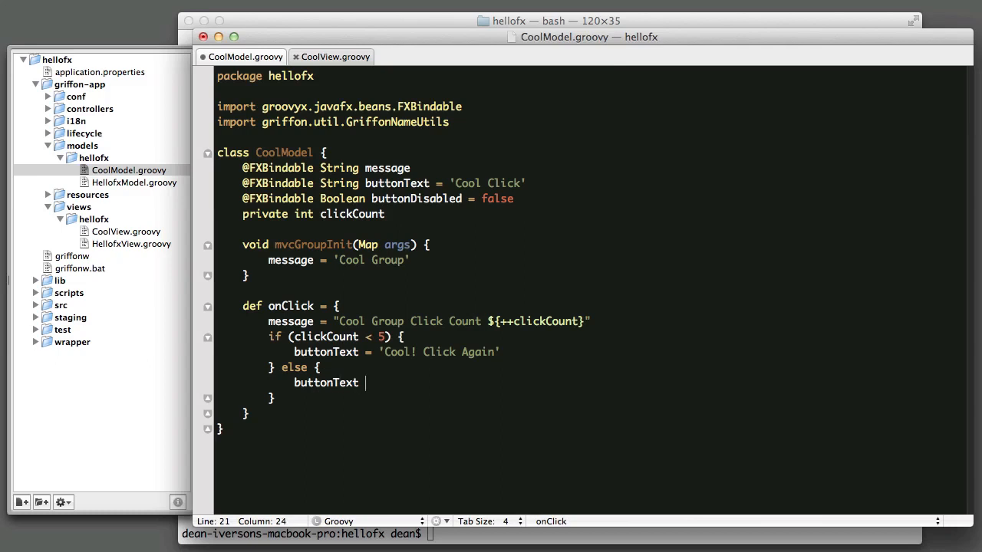
{"action": "type", "text": "= \"\""}
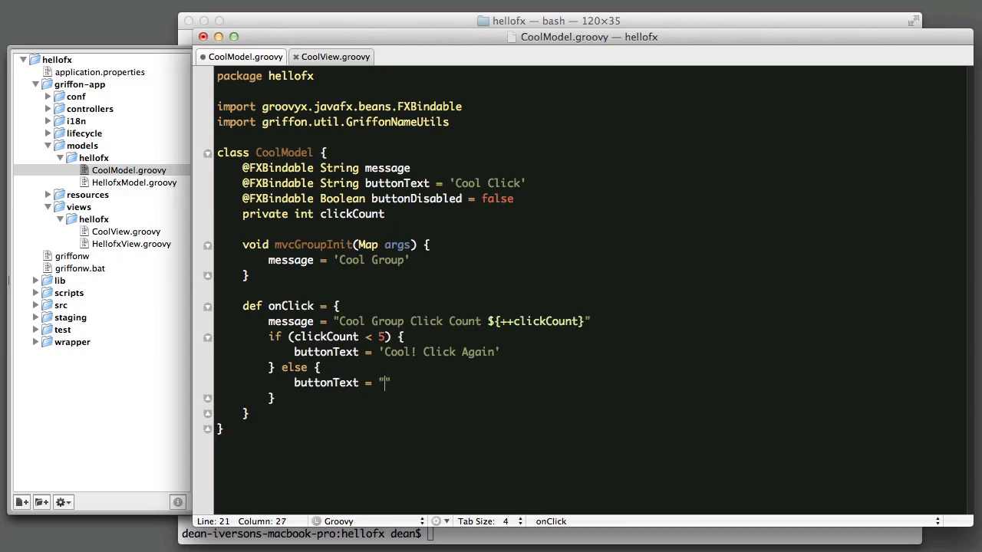
{"action": "type", "text": "That's Enou"}
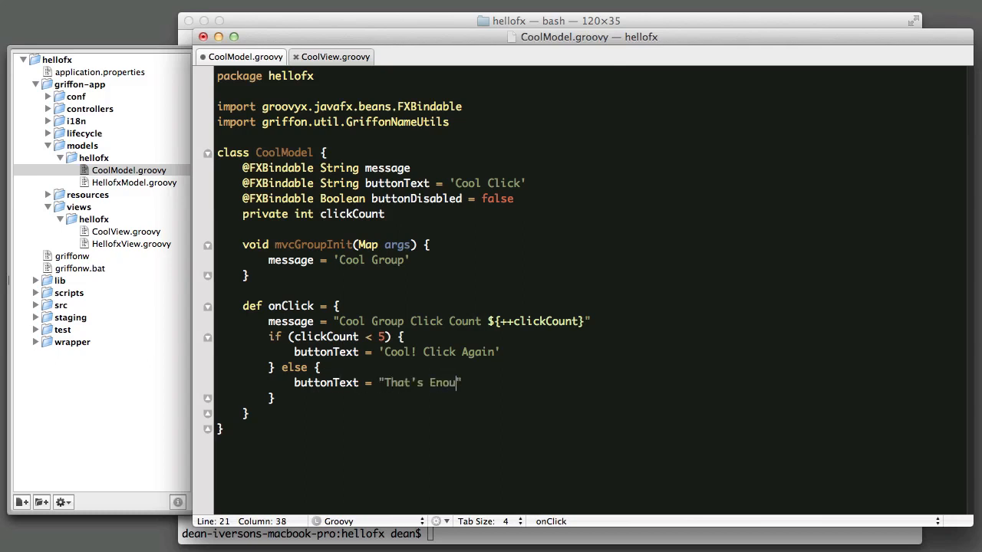
{"action": "type", "text": "gh!\""}
{"action": "type", "text": "b"}
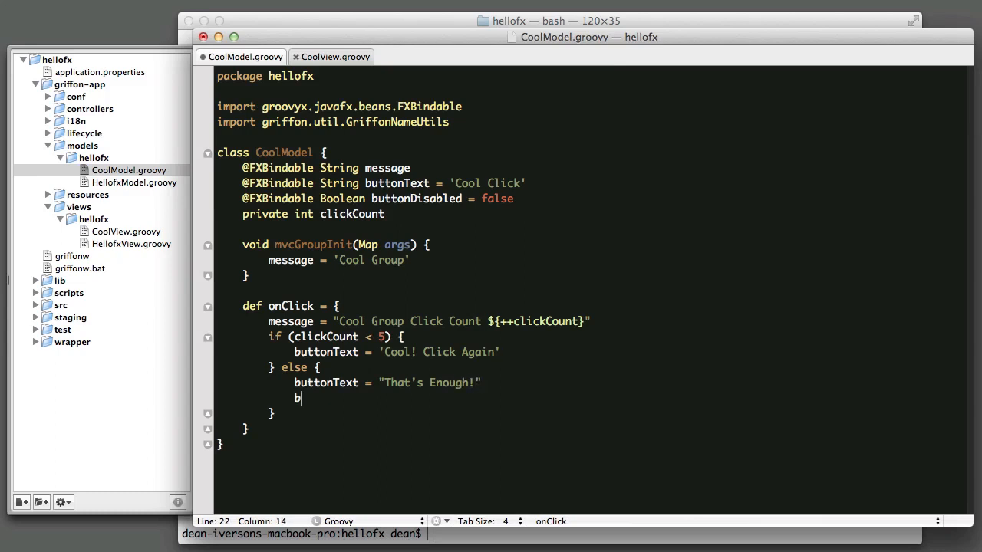
{"action": "type", "text": "uttonD"}
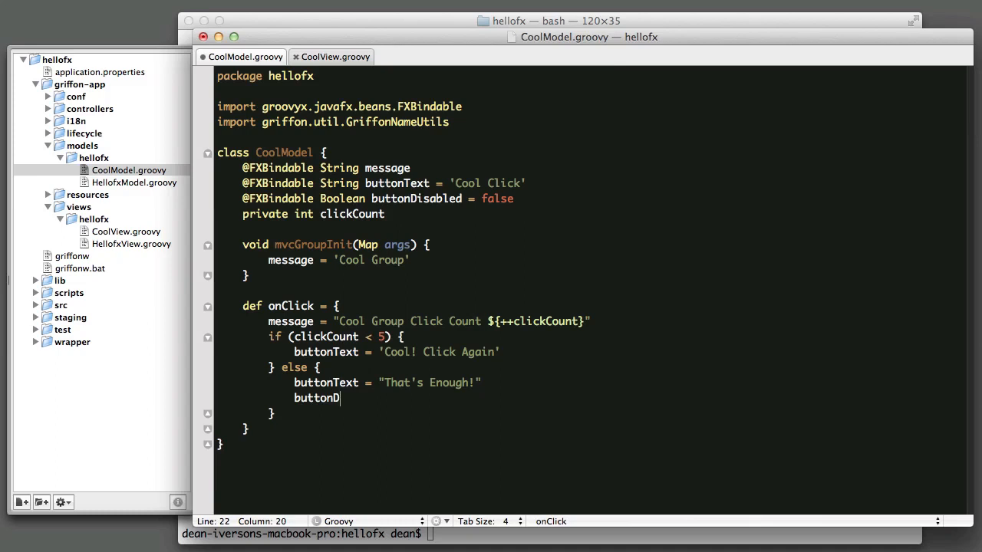
{"action": "type", "text": "isabled ="}
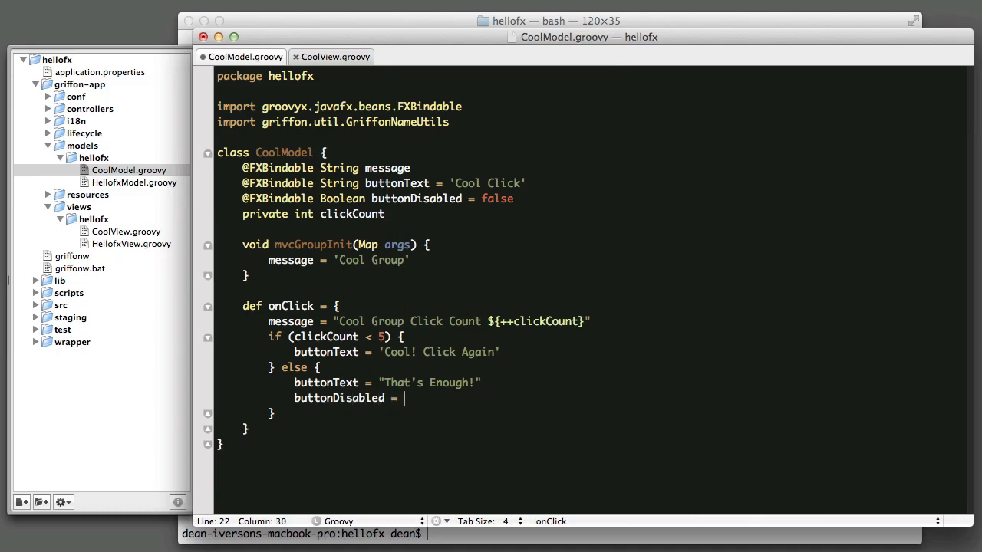
{"action": "type", "text": "true"}
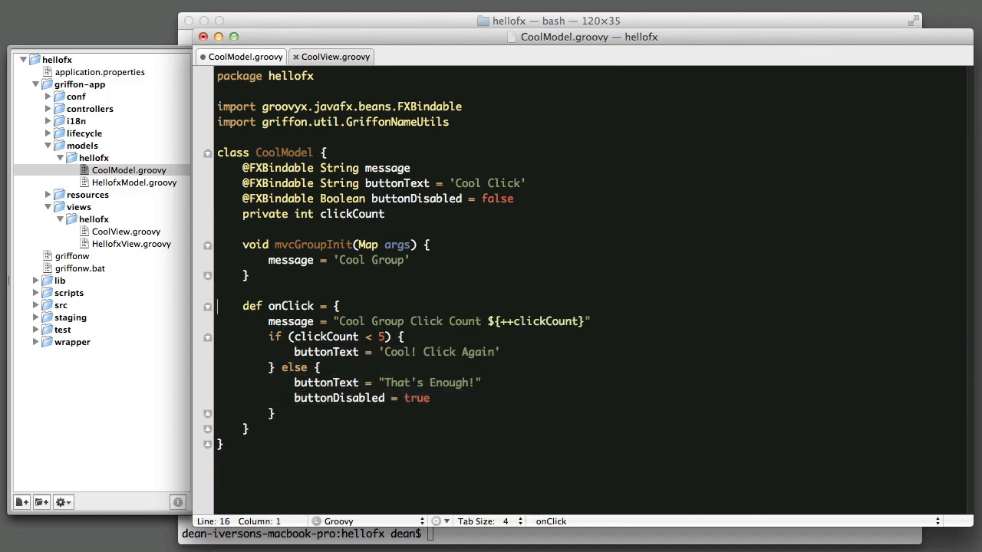
{"action": "left_click", "coordinate": [313, 337]}
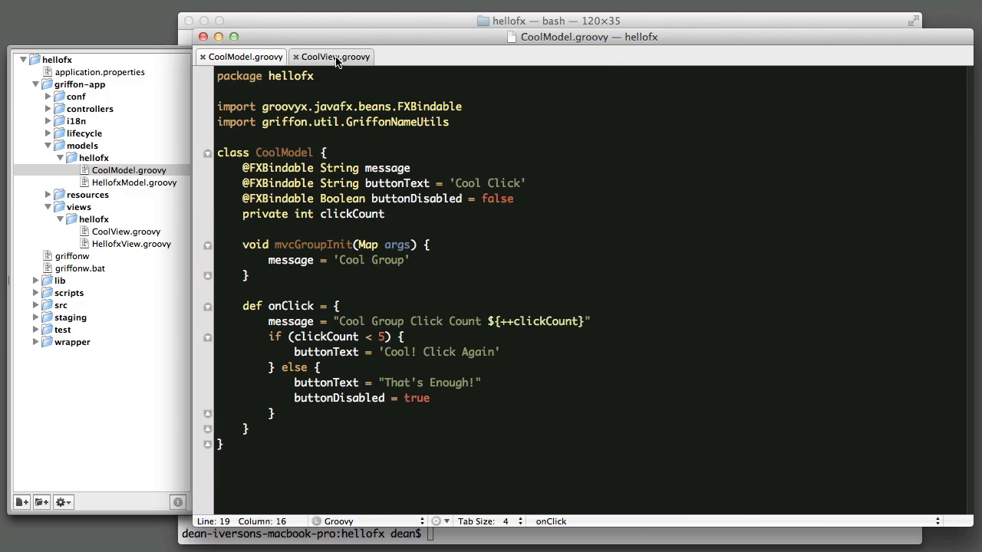
In CoolView.groovy, replace 'Cool Click' with text: bind(model.buttonTextProperty).
{"action": "left_click", "coordinate": [335, 56]}
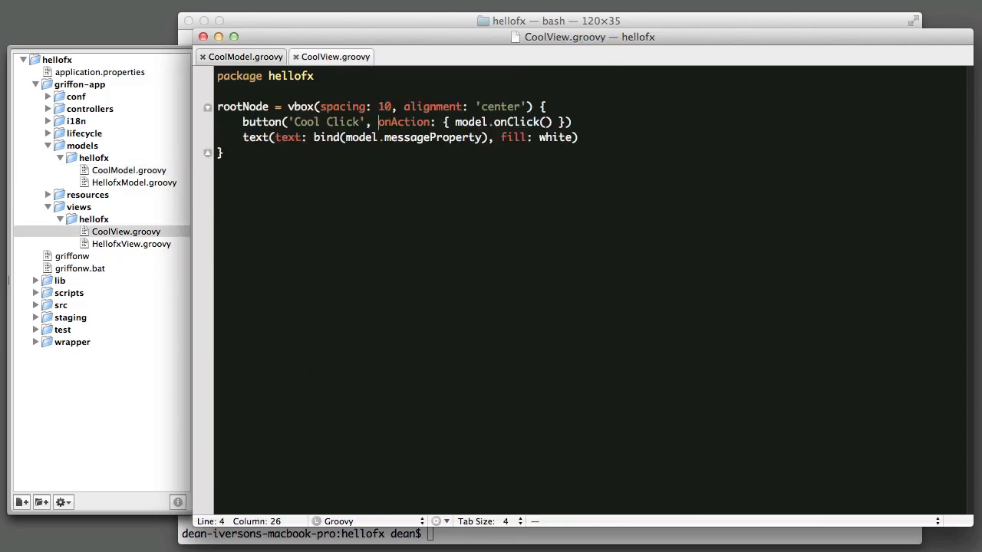
{"action": "double_click", "coordinate": [325, 122]}
{"action": "type", "text": "text:"}
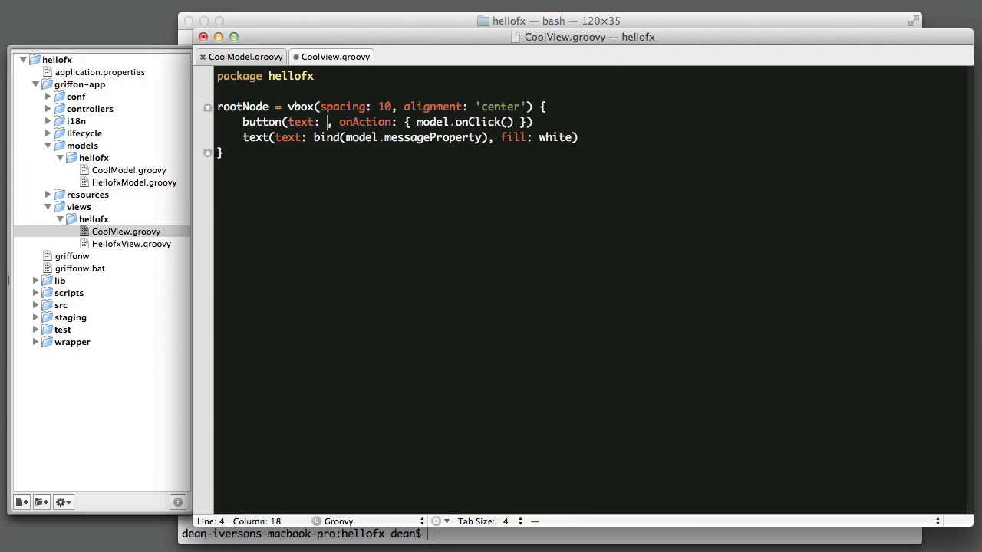
{"action": "type", "text": "bind(model.buttonTextProperty"}
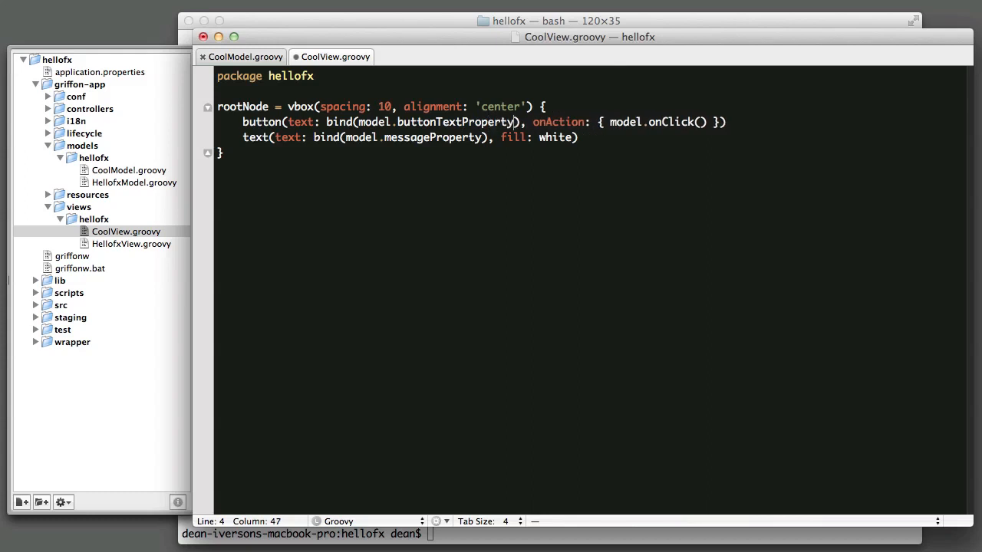
Add disable: bind(model.buttonDisabledProperty) to the button.
{"action": "left_click", "coordinate": [531, 122]}
{"action": "type", "text": "disable:"}
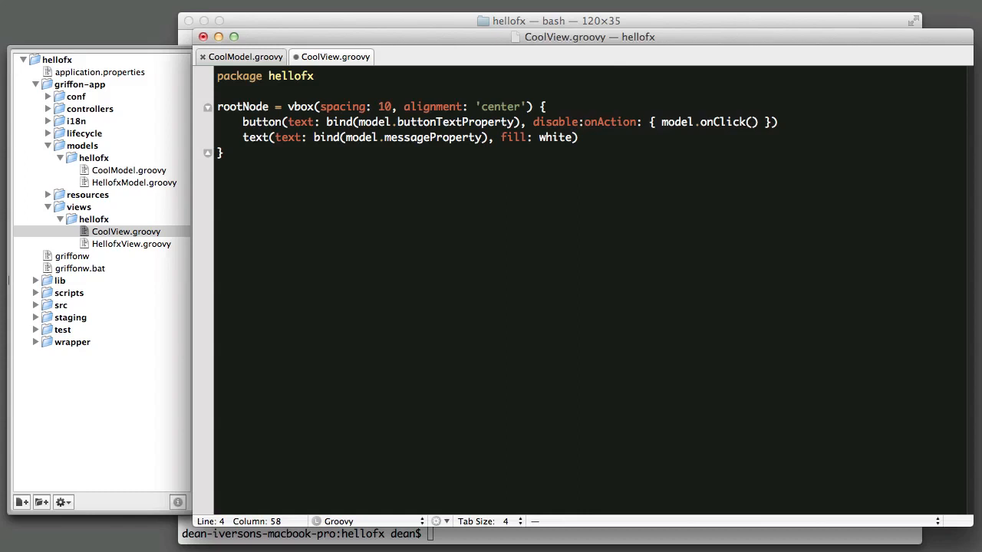
{"action": "type", "text": "bind(model.buttonDisabled),"}
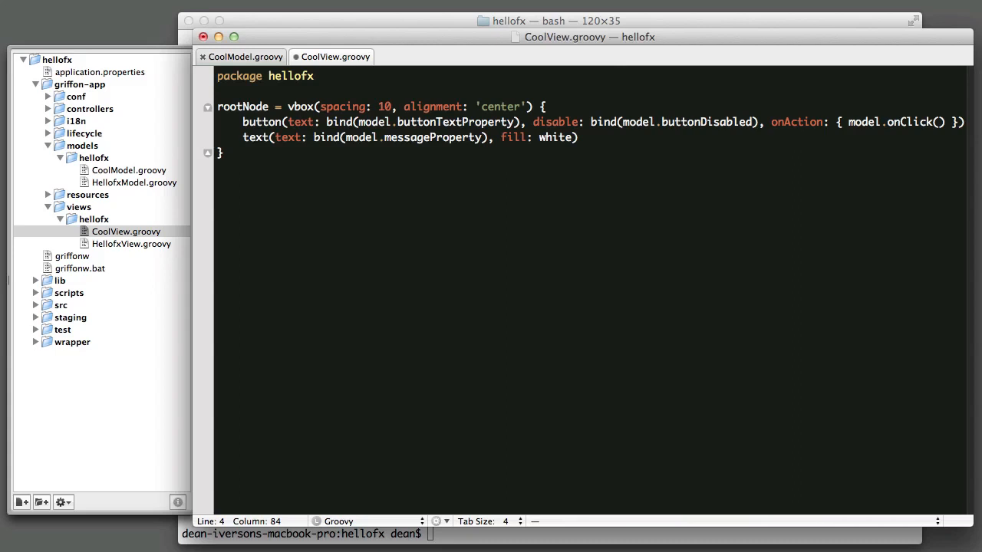
{"action": "type", "text": "Property"}
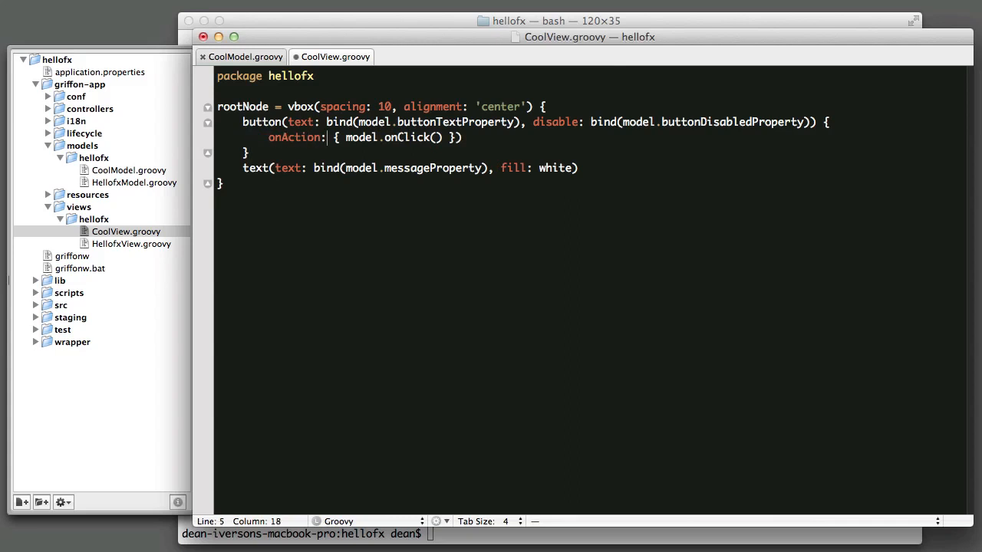
Rewrite the button as a block with onAction { model.onClick() } and fix the 'onActipn' typo.
{"action": "key", "text": "Backspace"}
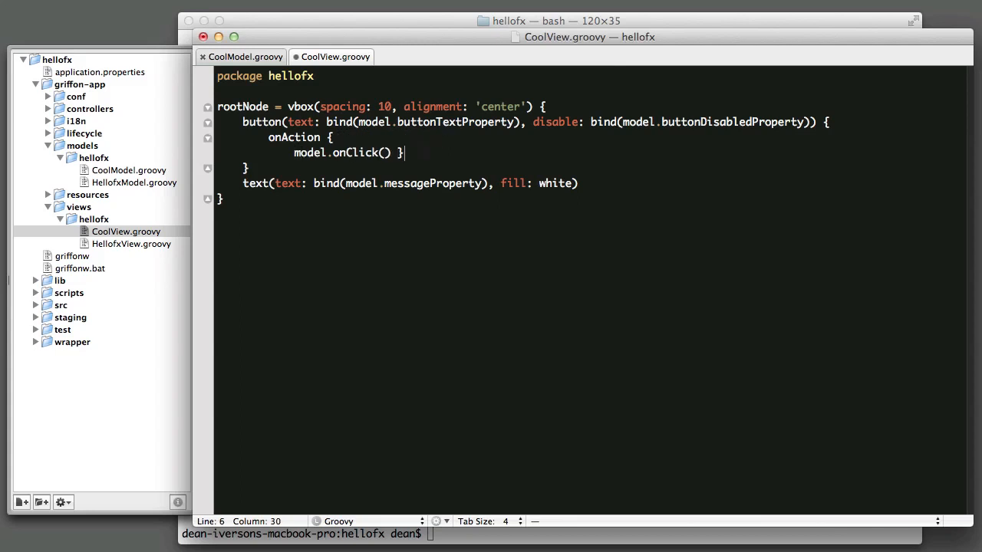
{"action": "key", "text": "enter"}
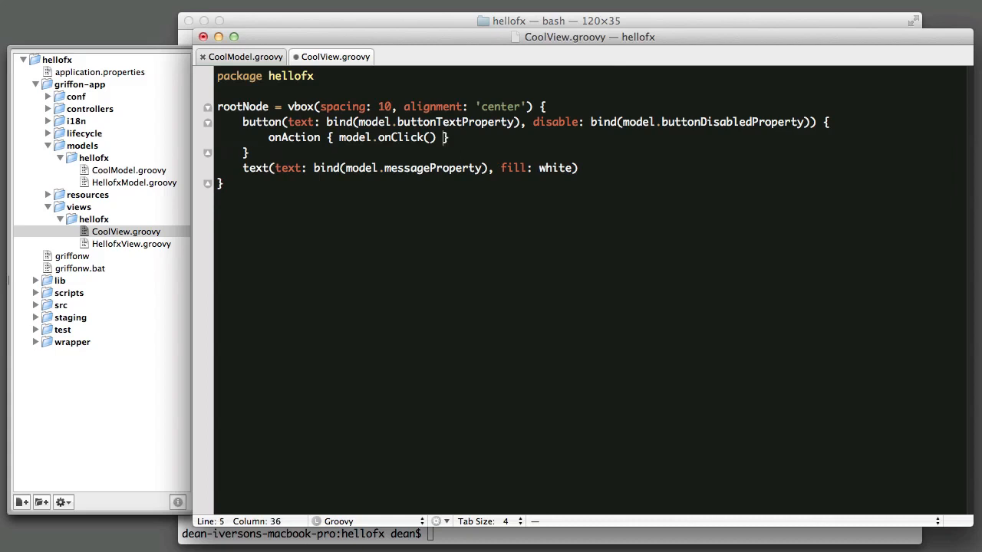
{"action": "key", "text": "Right"}
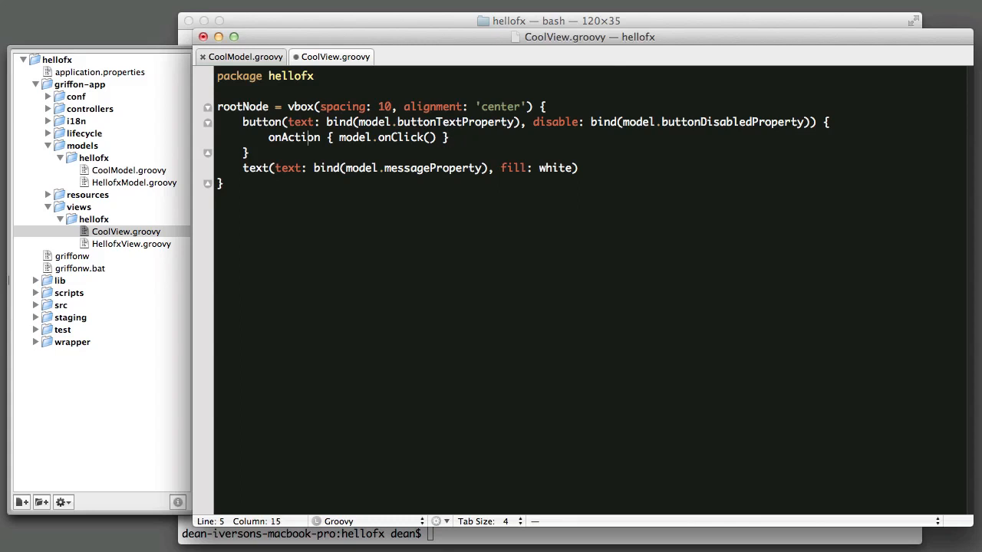
{"action": "double_click", "coordinate": [294, 137]}
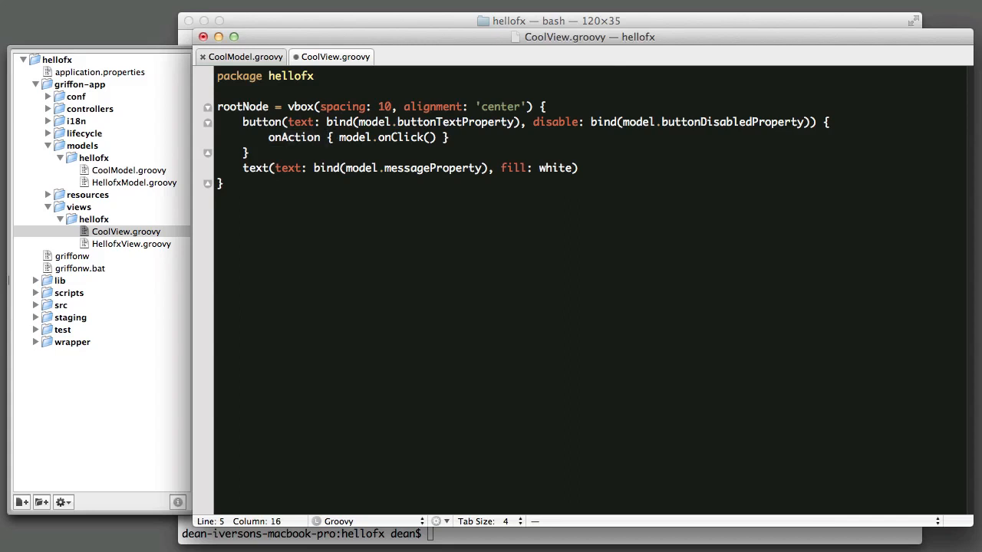
{"action": "left_click", "coordinate": [288, 137]}
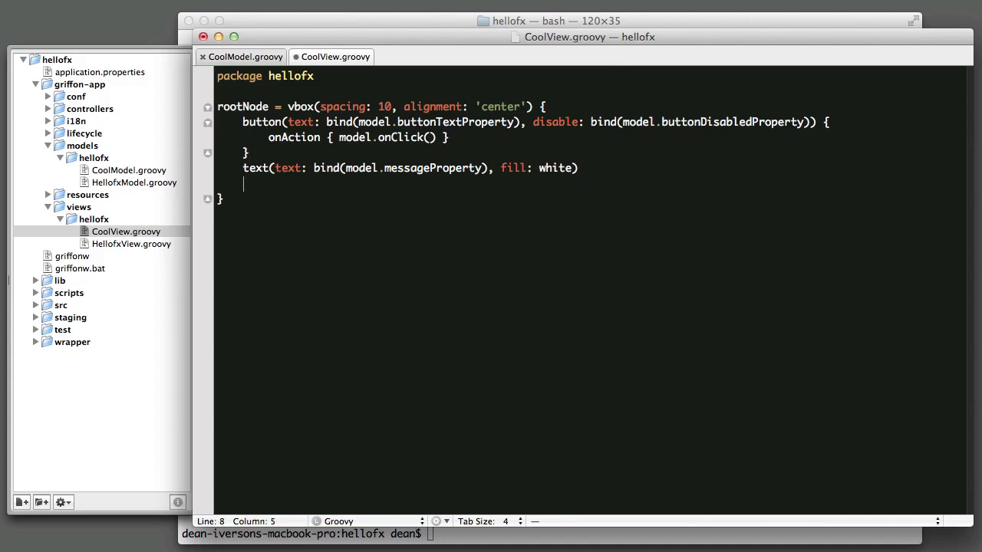
Assign the white text node to t and bind t.textProperty() to model.messageProperty.
{"action": "type", "text": "t = text"}
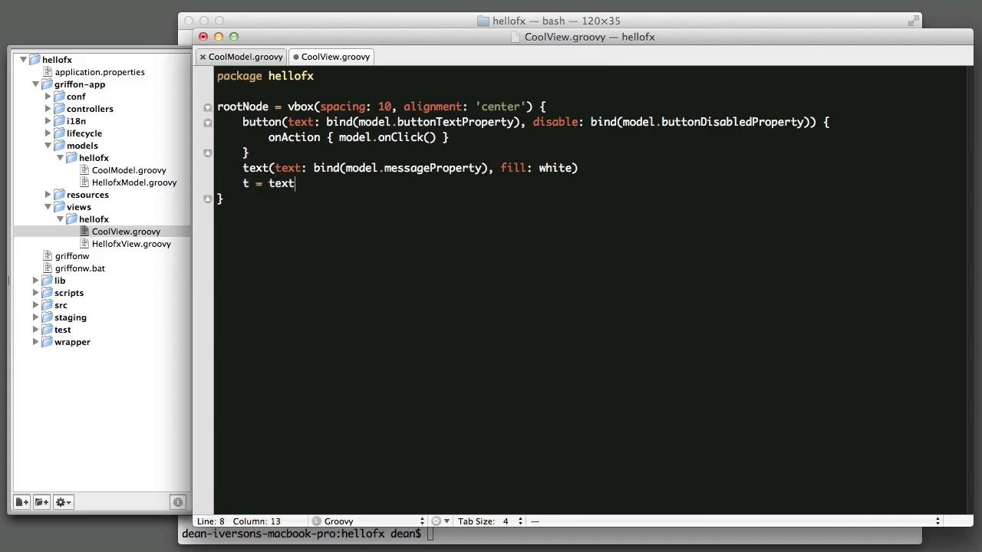
{"action": "type", "text": "(fill)"}
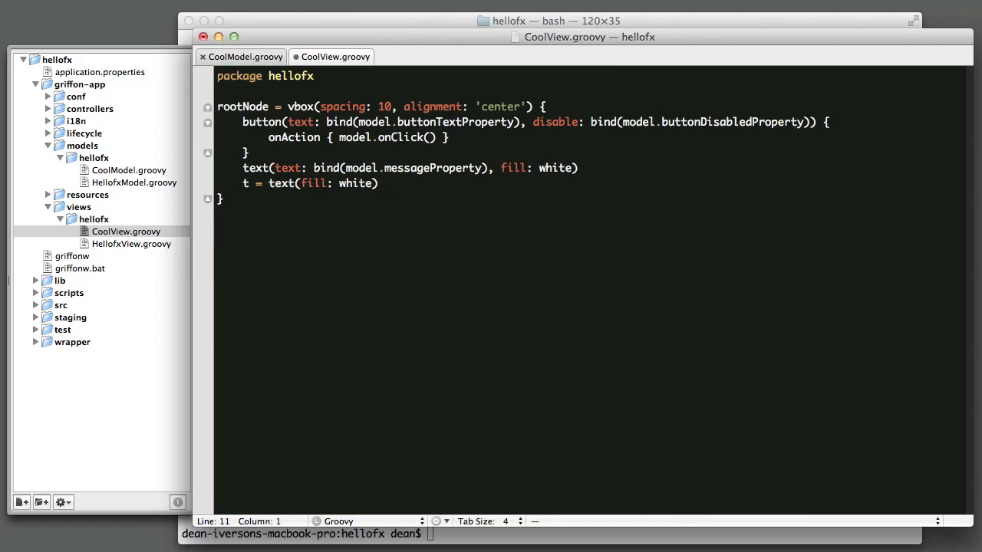
{"action": "type", "text": "t."}
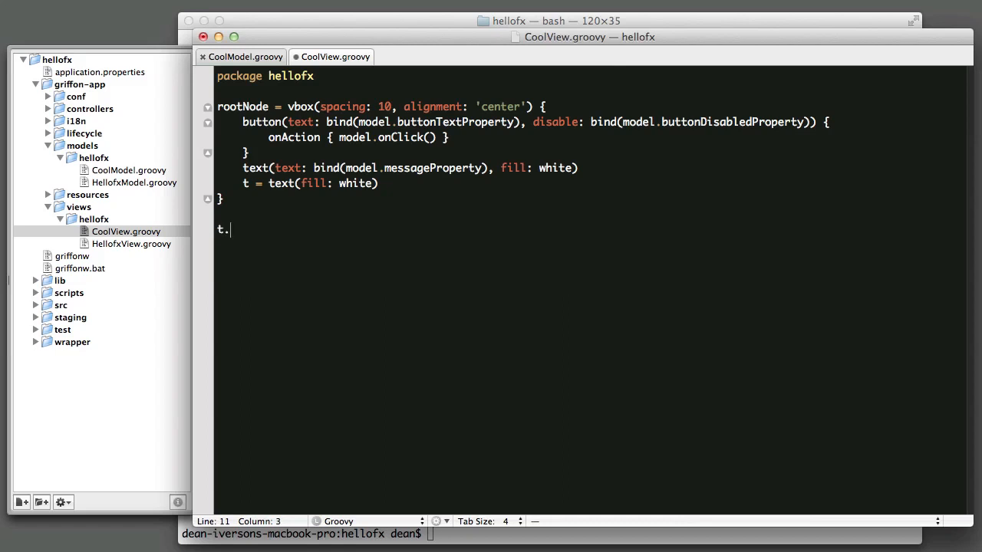
{"action": "type", "text": "textP"}
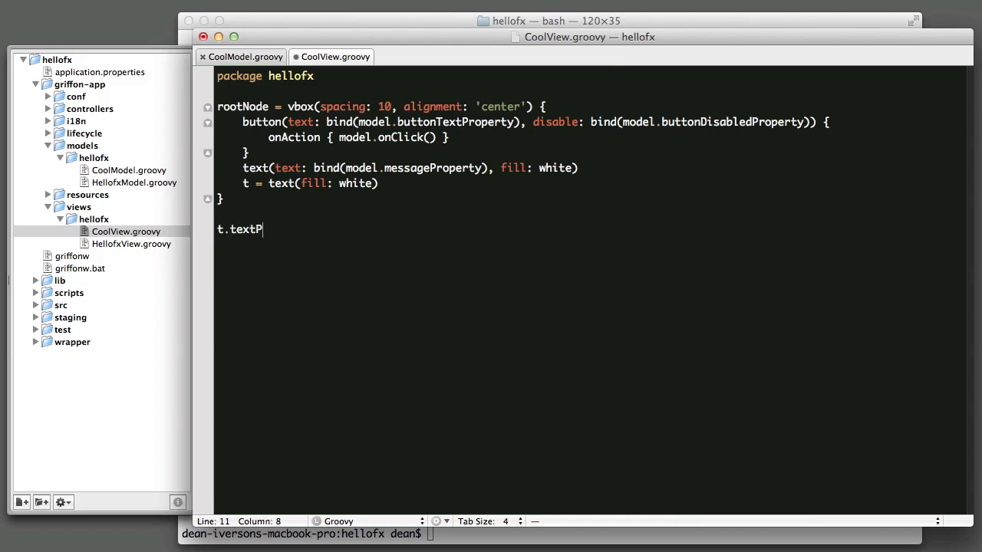
{"action": "type", "text": "roperty"}
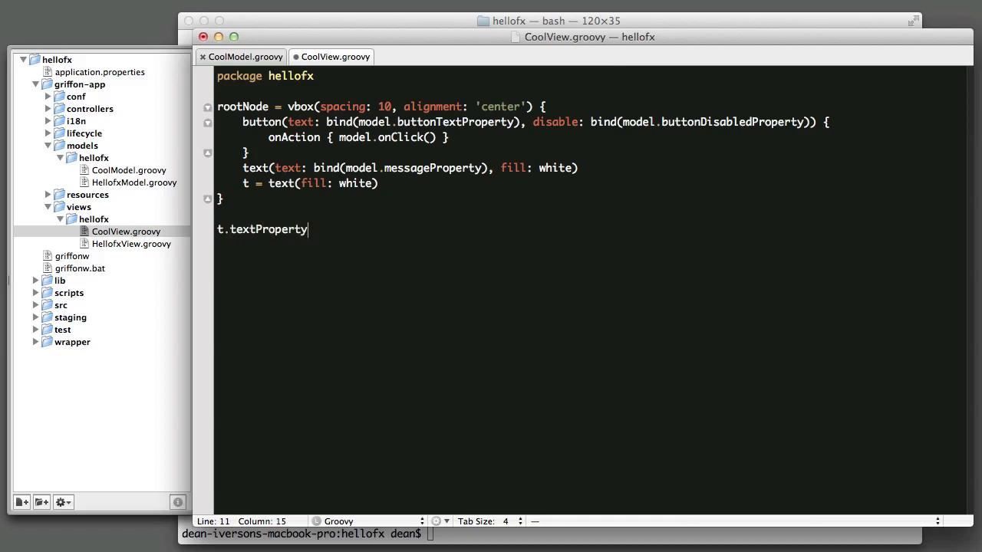
{"action": "type", "text": "().bind"}
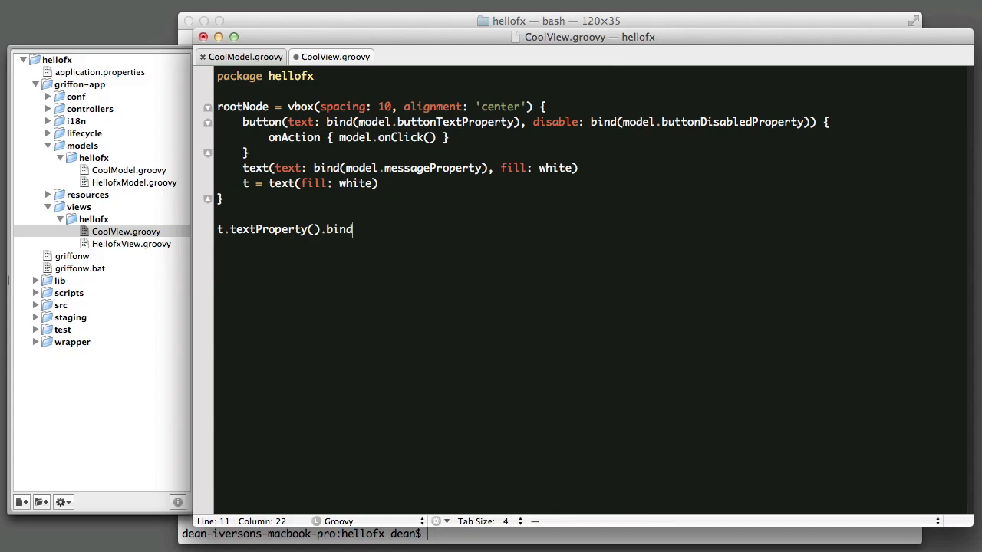
{"action": "type", "text": "(model)"}
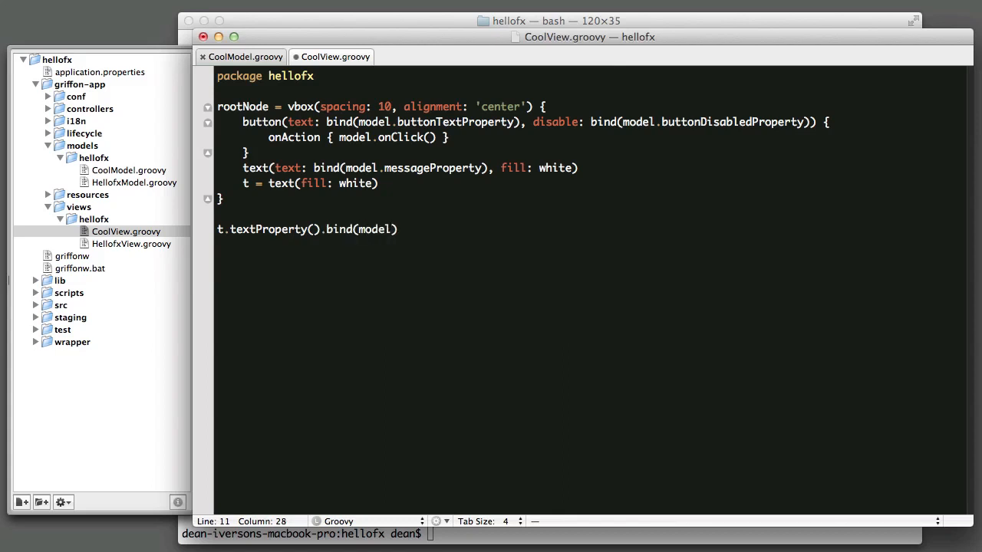
{"action": "type", "text": "me"}
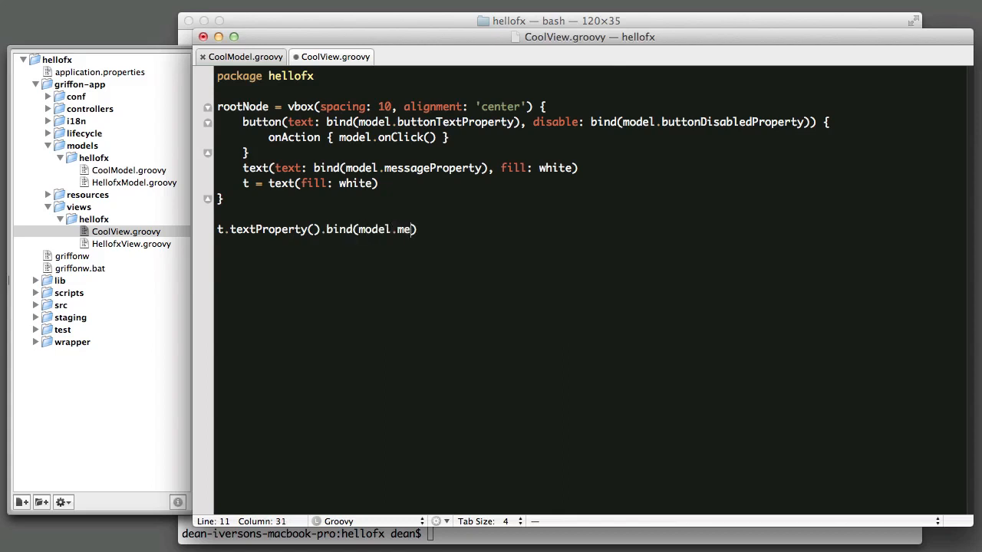
{"action": "type", "text": "ssageProperty"}
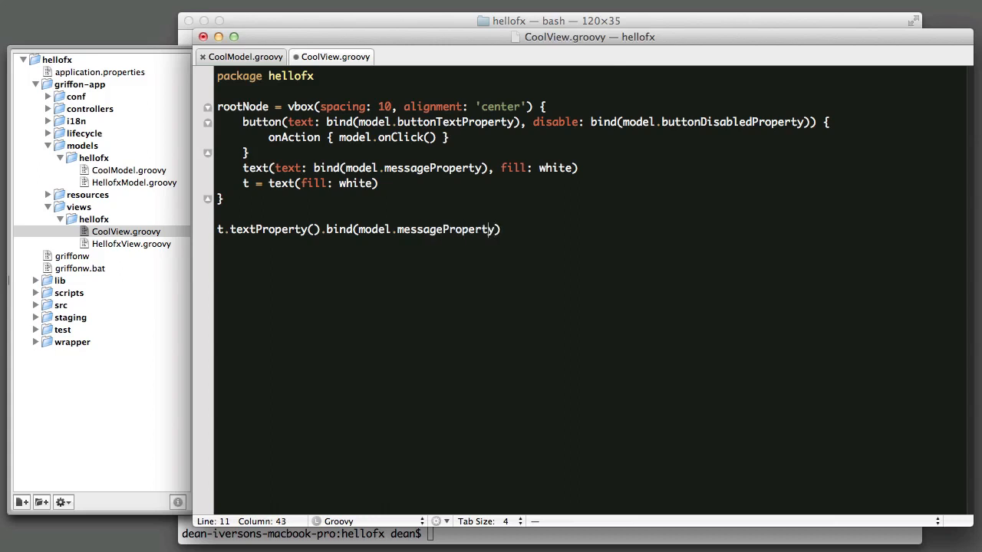
Walk through the parts of the new binding line, then save CoolView.groovy.
{"action": "left_click", "coordinate": [392, 229]}
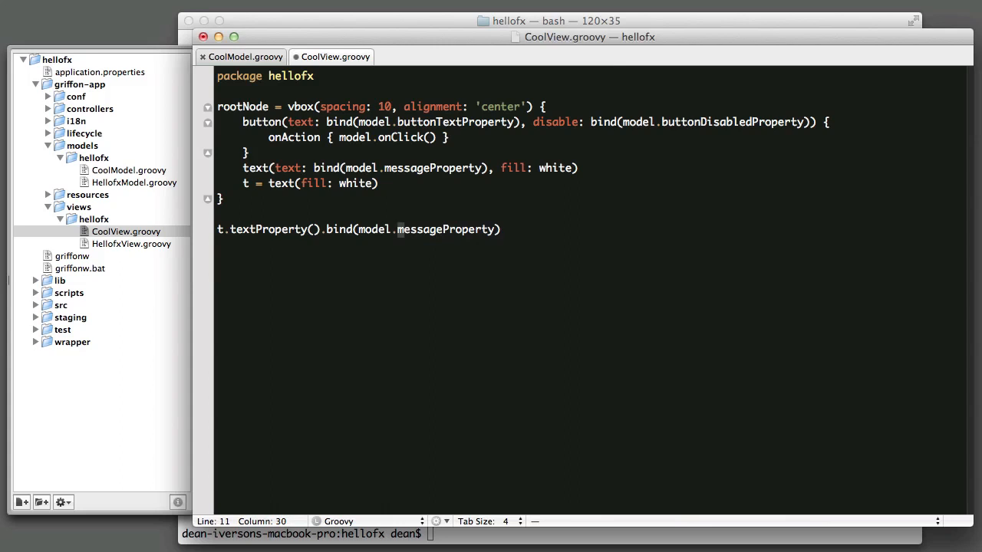
{"action": "double_click", "coordinate": [445, 229]}
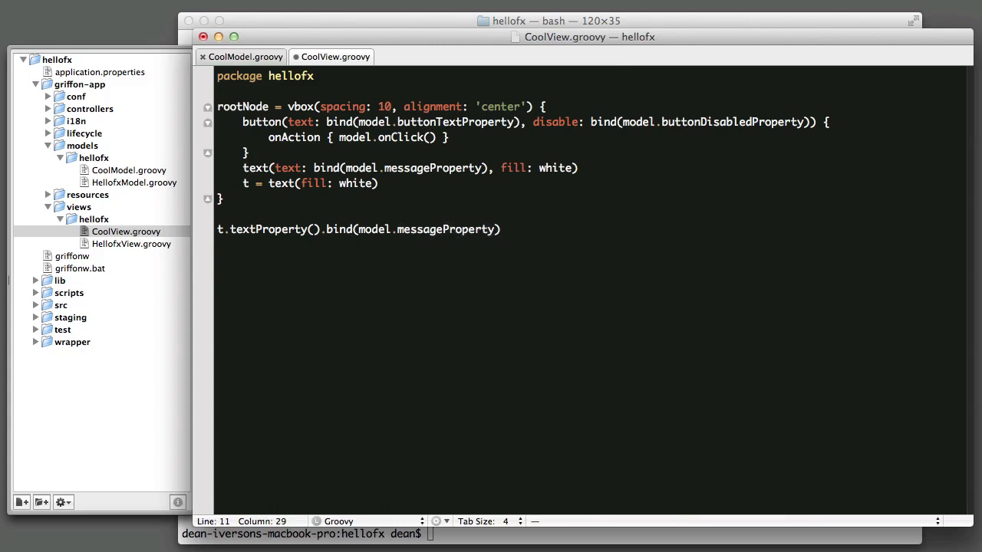
{"action": "left_click", "coordinate": [359, 229]}
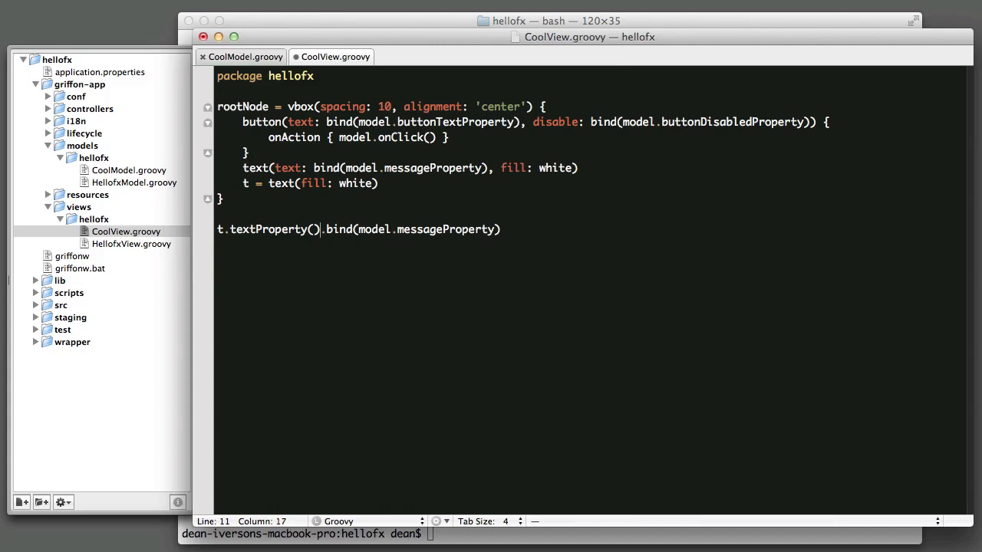
{"action": "left_click", "coordinate": [237, 229]}
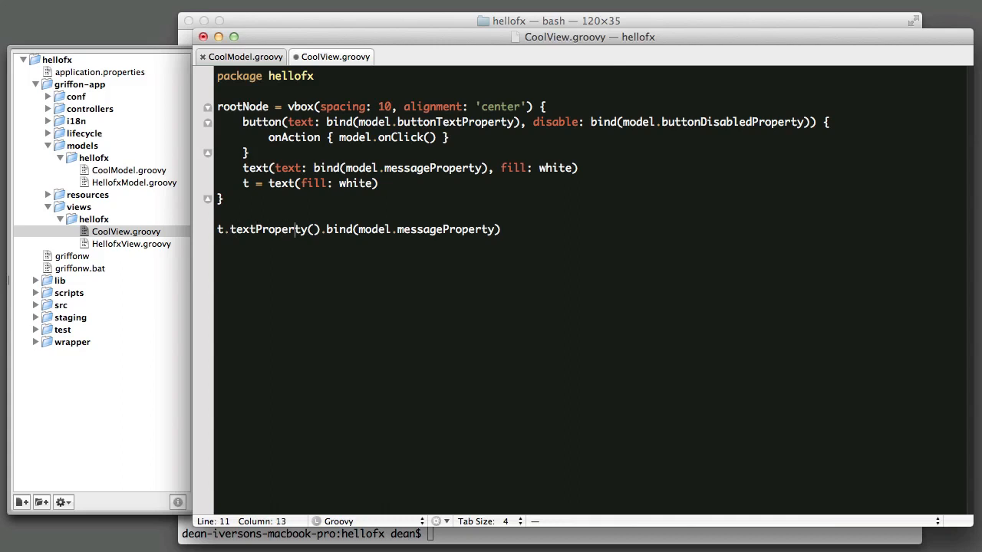
{"action": "left_click", "coordinate": [327, 230]}
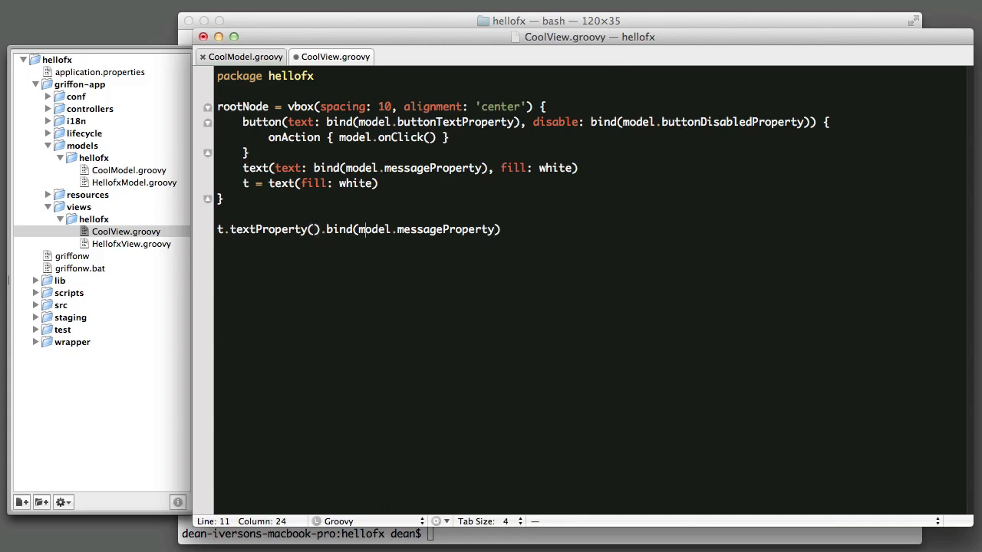
{"action": "left_click", "coordinate": [321, 229]}
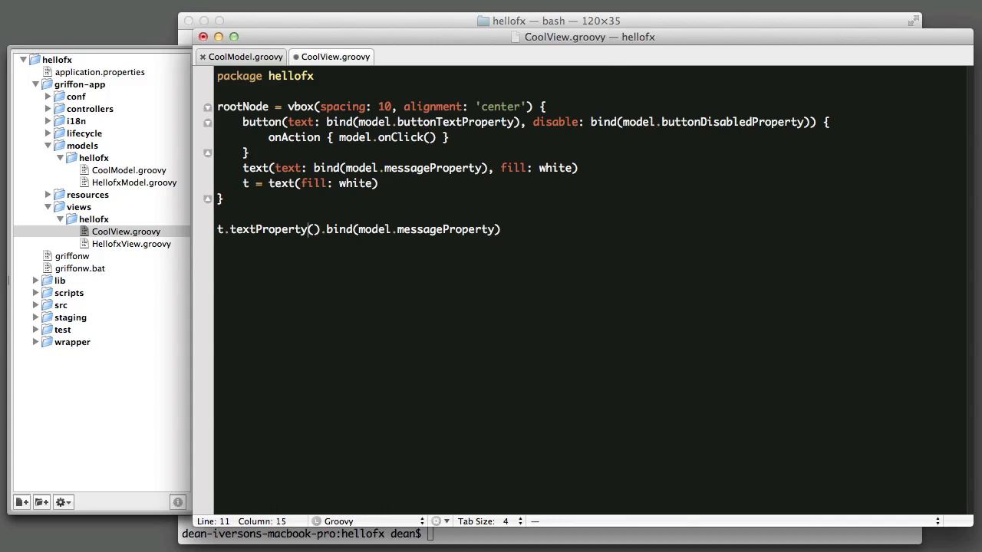
{"action": "key", "text": "Backspace"}
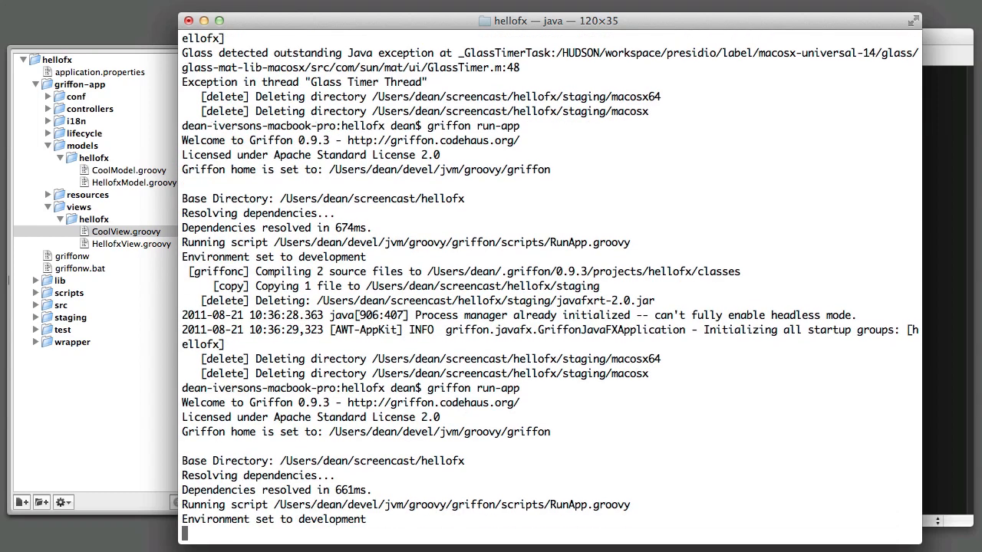
Scroll through the griffon run-app compile output while Hellofx relaunches.
{"action": "scroll", "scroll_direction": "down", "scroll_amount": 3}
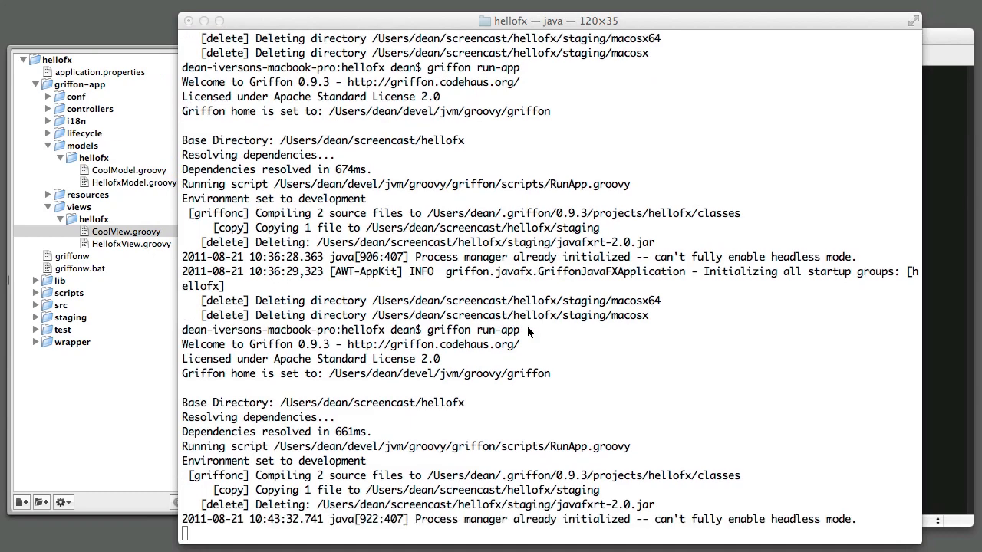
{"action": "scroll", "scroll_direction": "down", "scroll_amount": 3}
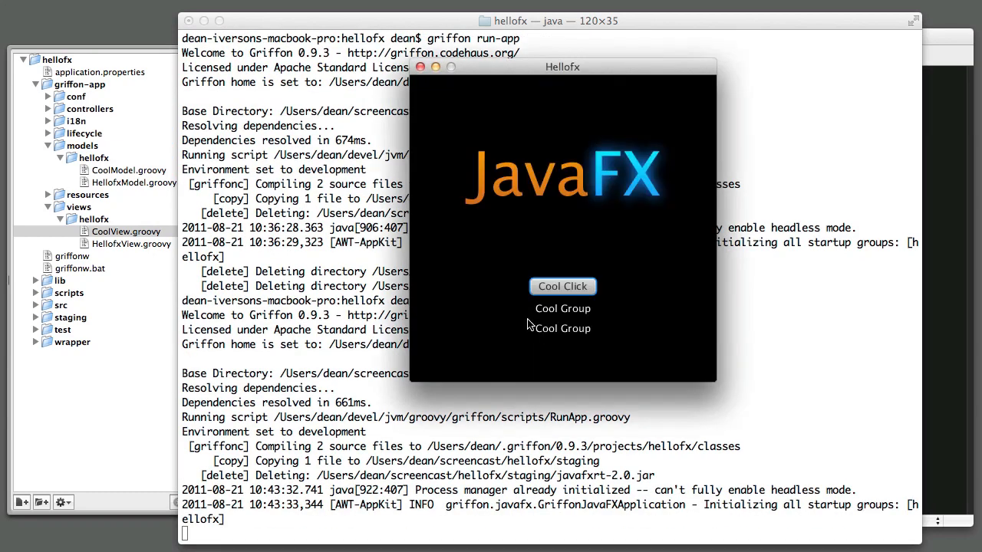
Reposition Hellofx and click Cool Click until Click Count 5 shows "That's Enough!" disabled.
{"action": "left_click_drag", "start_coordinate": [563, 66], "coordinate": [534, 116]}
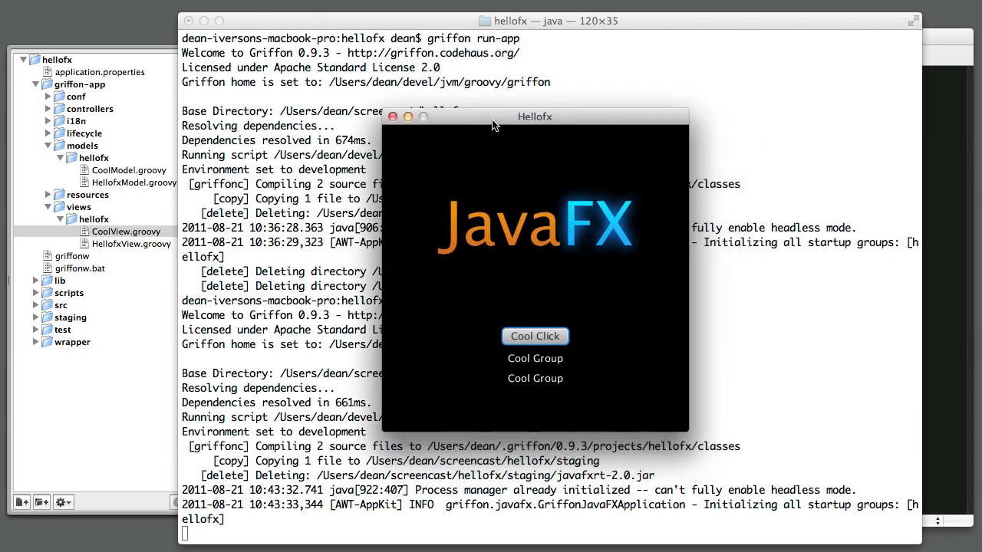
{"action": "mouse_move", "coordinate": [553, 387]}
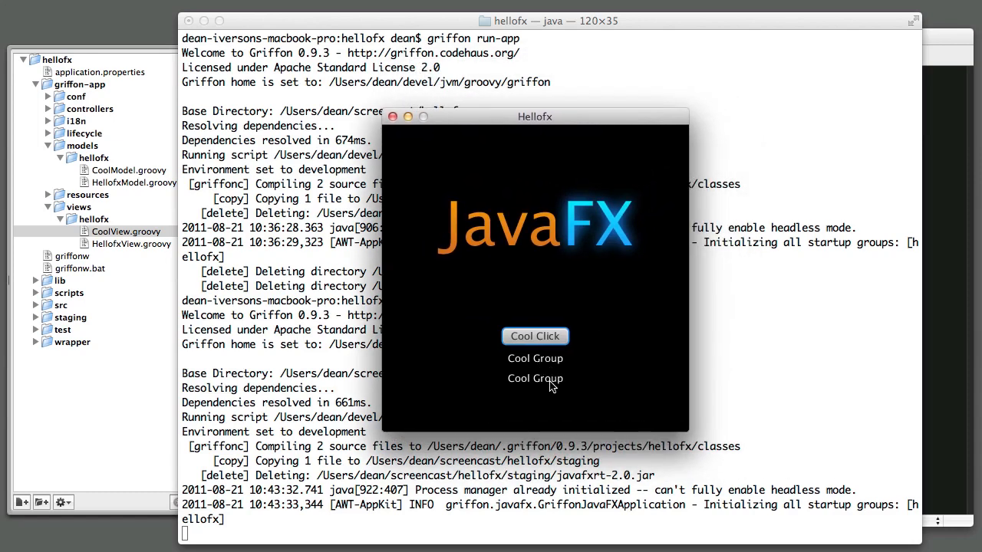
{"action": "mouse_move", "coordinate": [547, 364]}
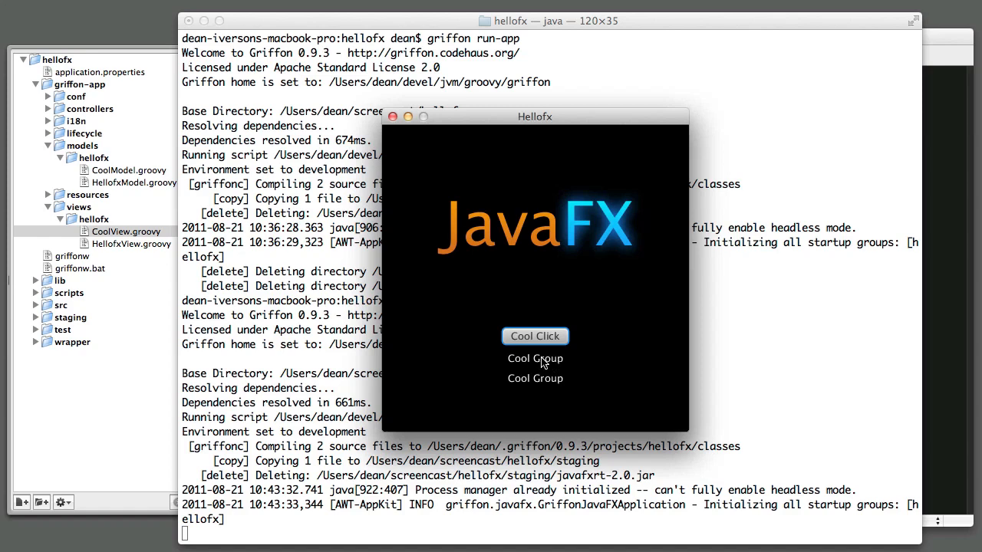
{"action": "mouse_move", "coordinate": [544, 387]}
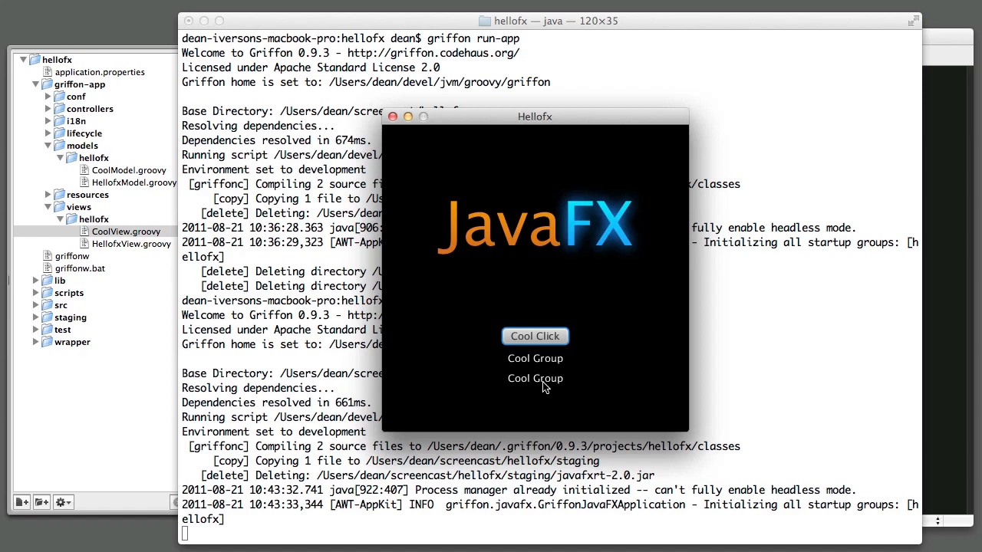
{"action": "left_click", "coordinate": [534, 336]}
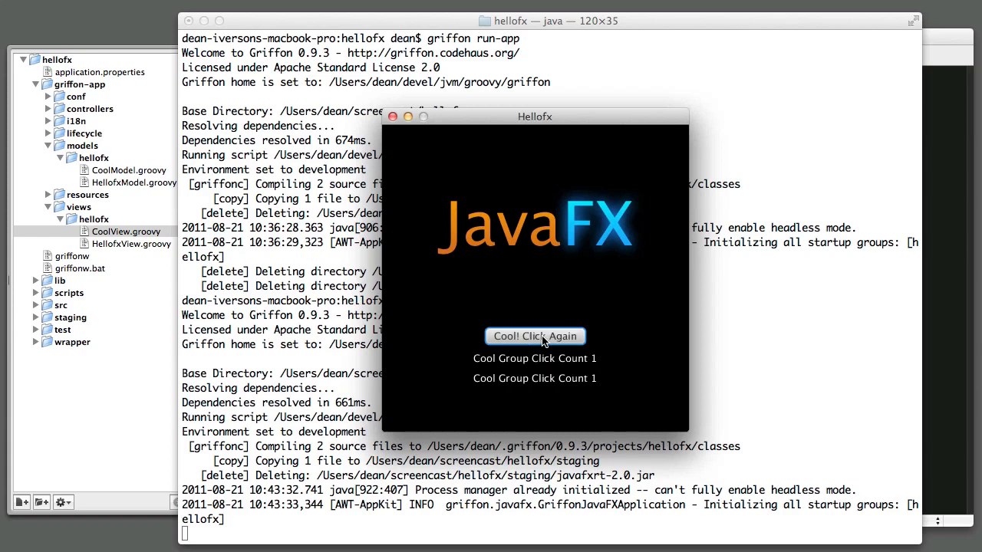
{"action": "mouse_move", "coordinate": [571, 338]}
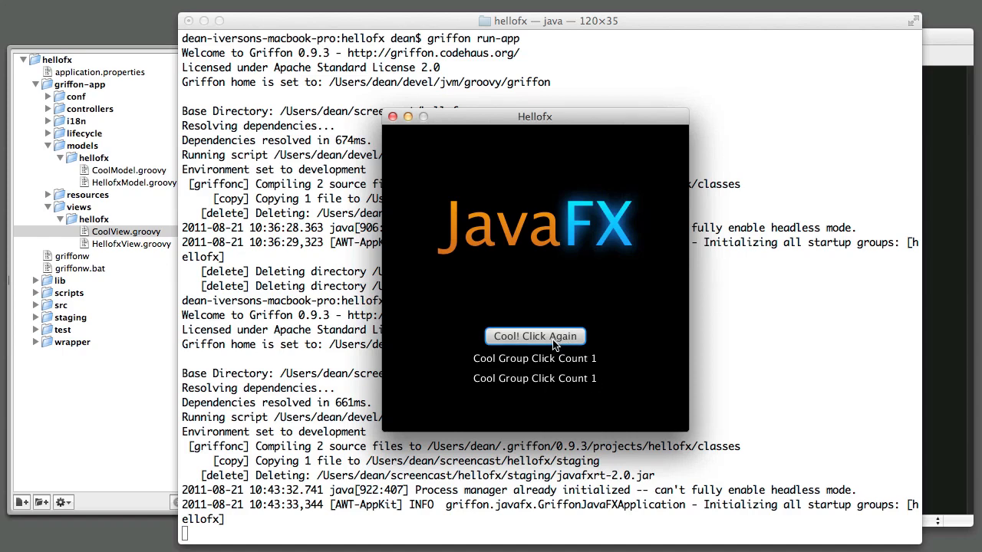
{"action": "left_click", "coordinate": [535, 336]}
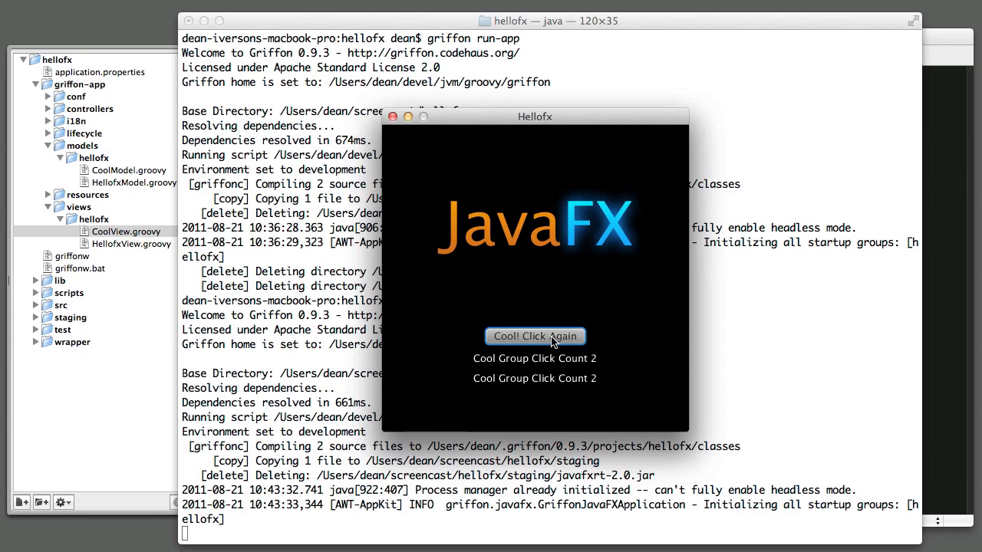
{"action": "left_click", "coordinate": [535, 336]}
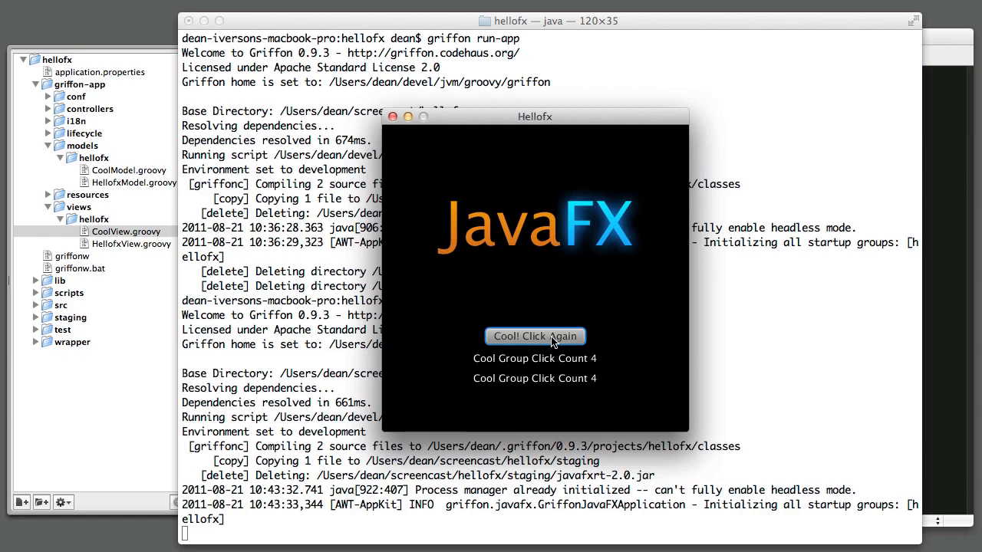
{"action": "left_click", "coordinate": [534, 336]}
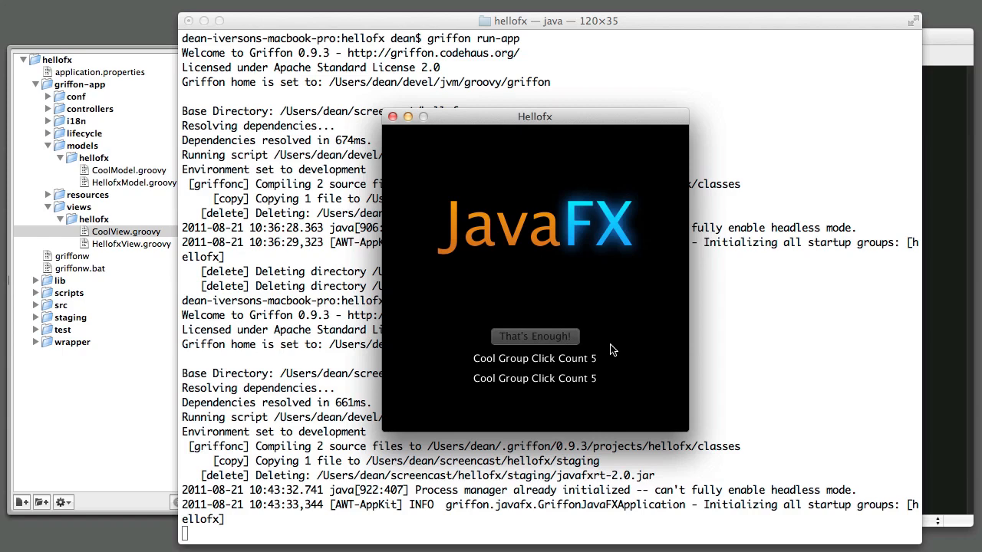
{"action": "mouse_move", "coordinate": [545, 297]}
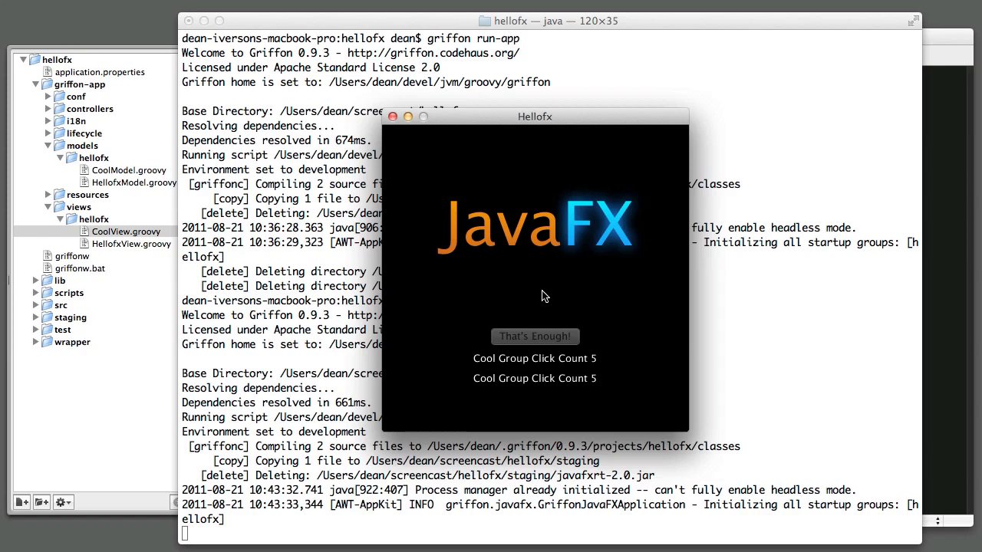
{"action": "mouse_move", "coordinate": [441, 363]}
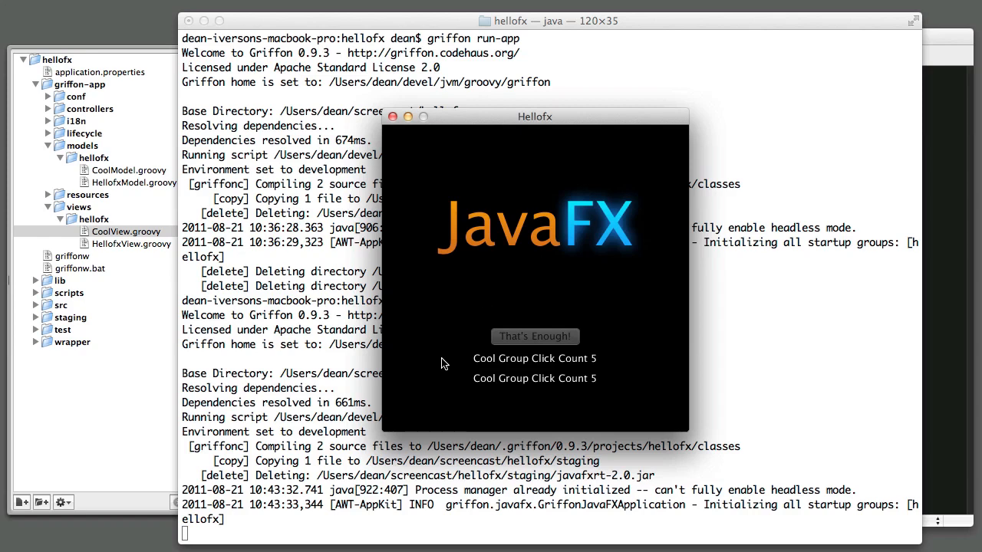
{"action": "mouse_move", "coordinate": [462, 320]}
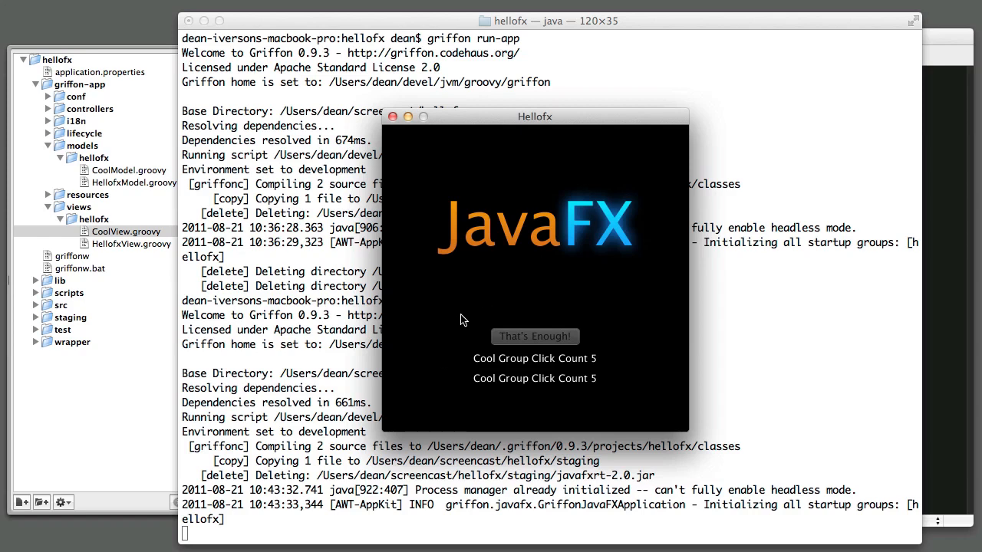
{"action": "mouse_move", "coordinate": [438, 327]}
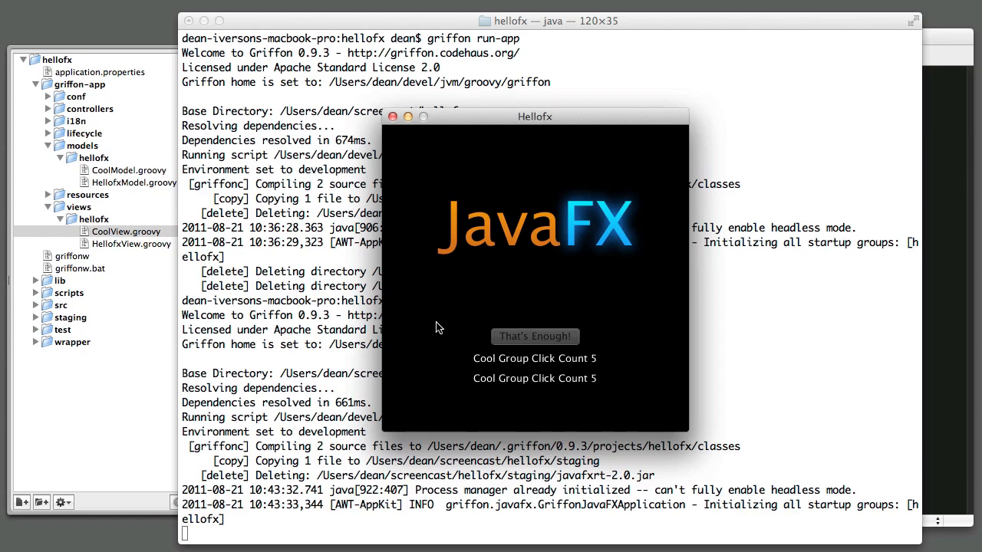
{"action": "mouse_move", "coordinate": [458, 308]}
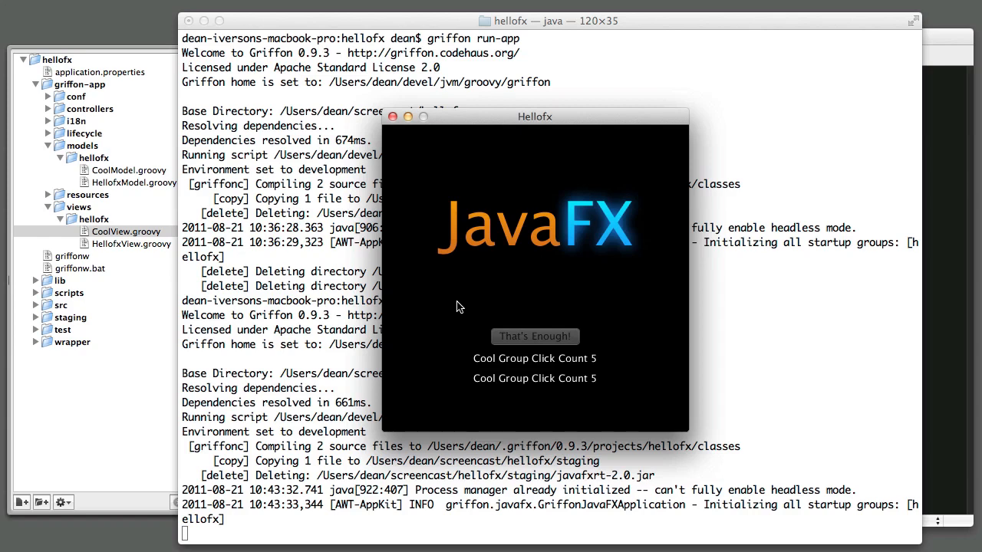
{"action": "mouse_move", "coordinate": [435, 289]}
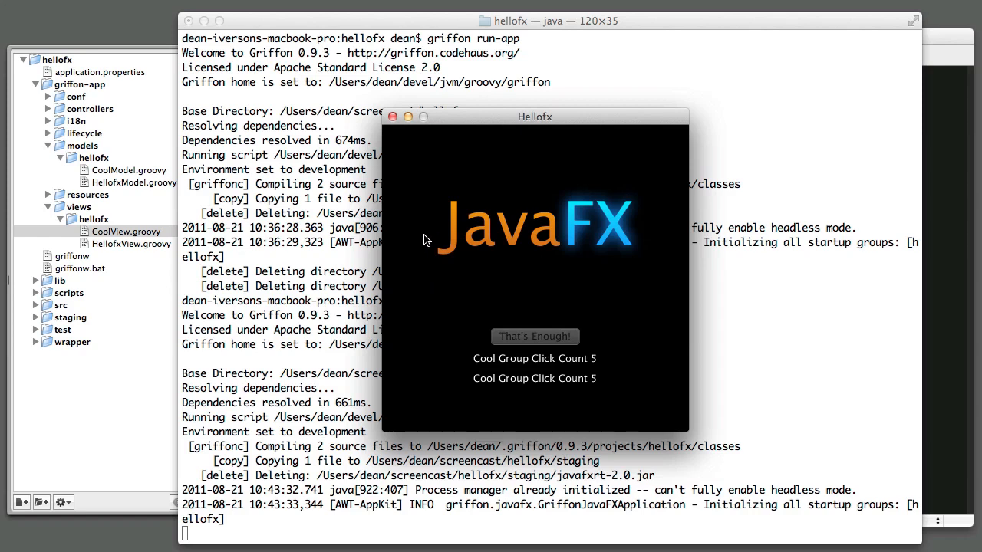
{"action": "mouse_move", "coordinate": [426, 205]}
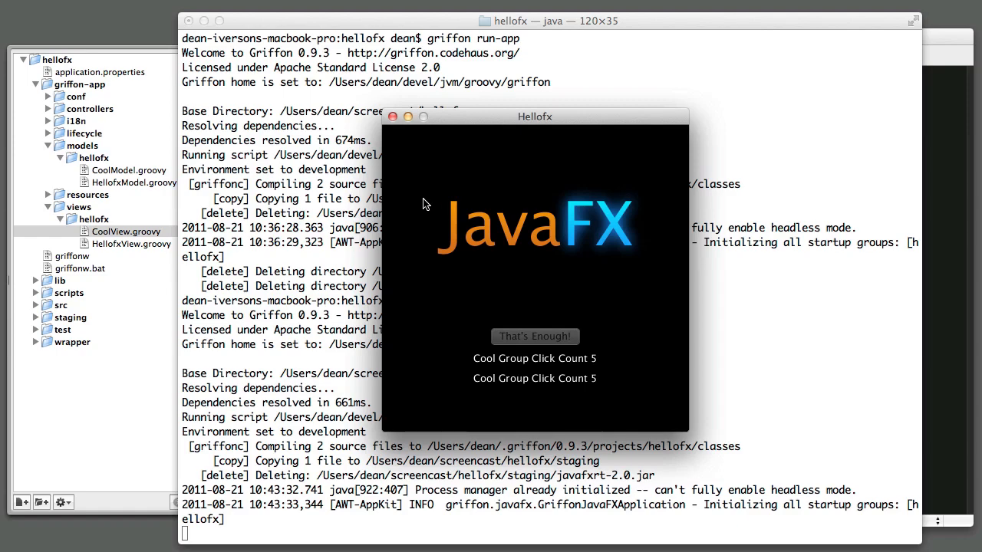